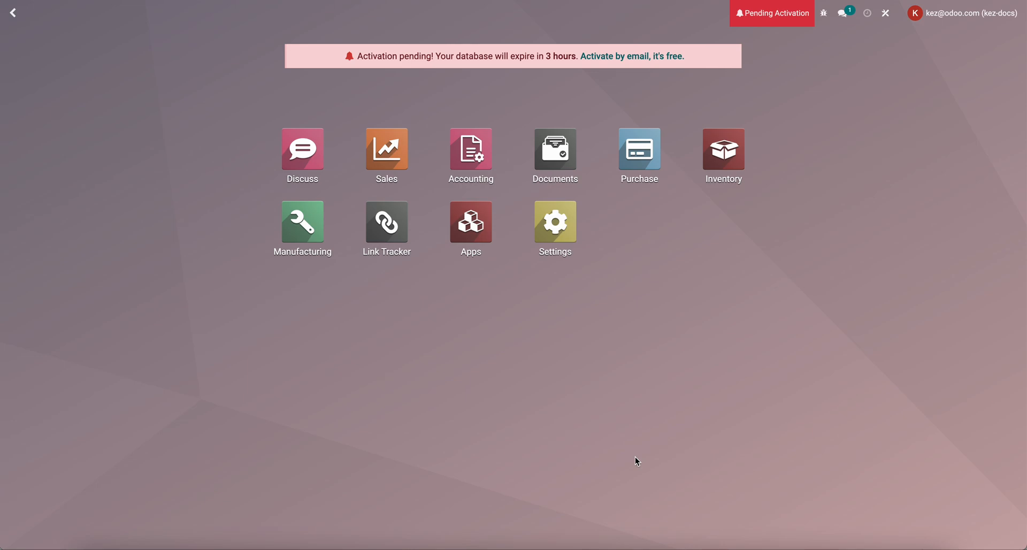
mouse_move(610, 244)
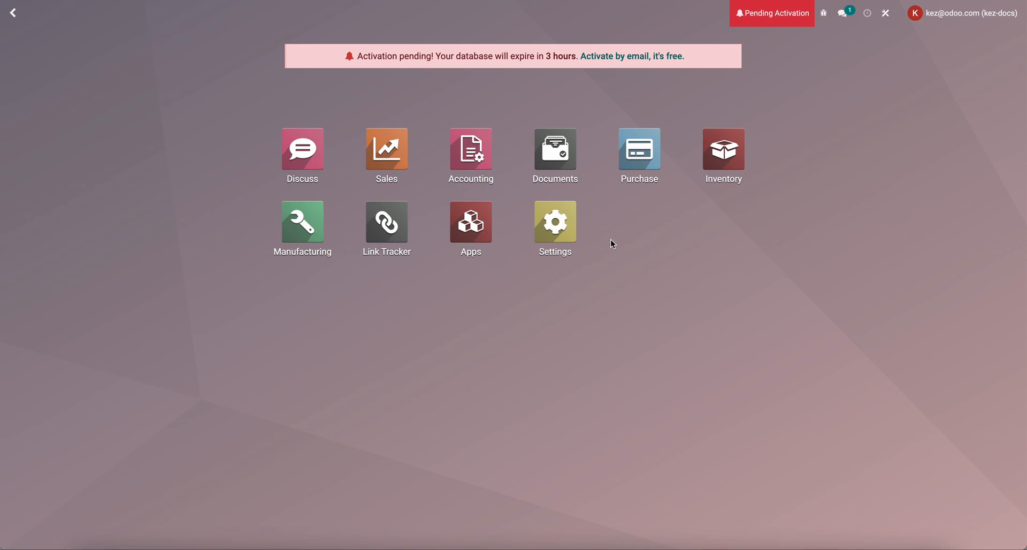
- Open the Documents settings and review Product centralization into the Products workspace with the Specs tag
left_click(554, 147)
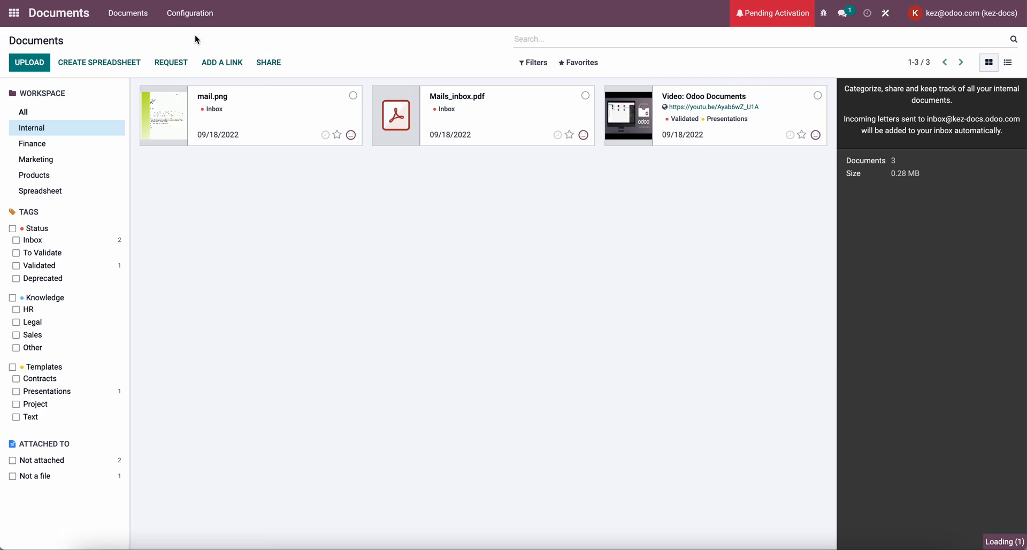
left_click(190, 12)
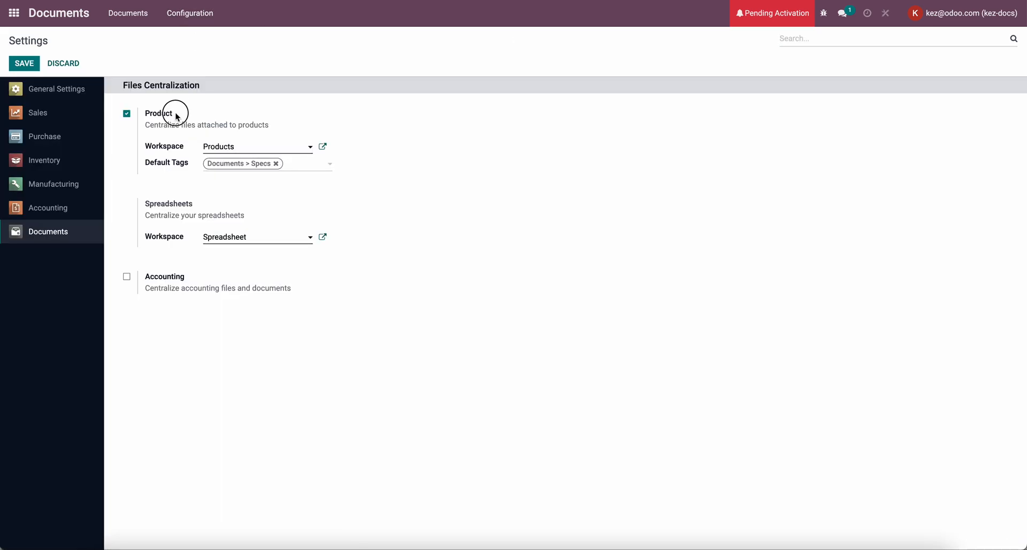
double_click(157, 112)
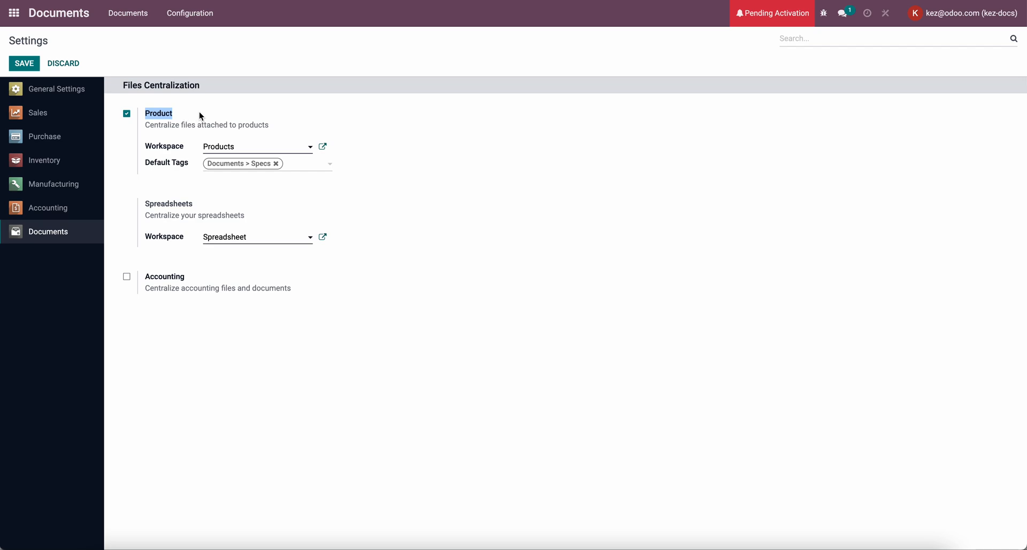
mouse_move(248, 100)
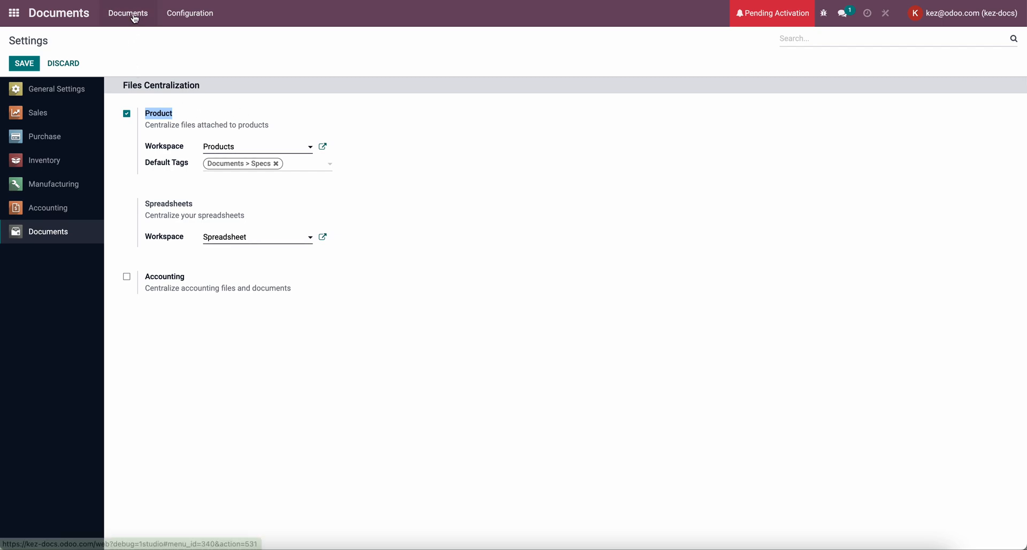
- Open the Products workspace in Documents and view the details of ABC1.png
left_click(128, 13)
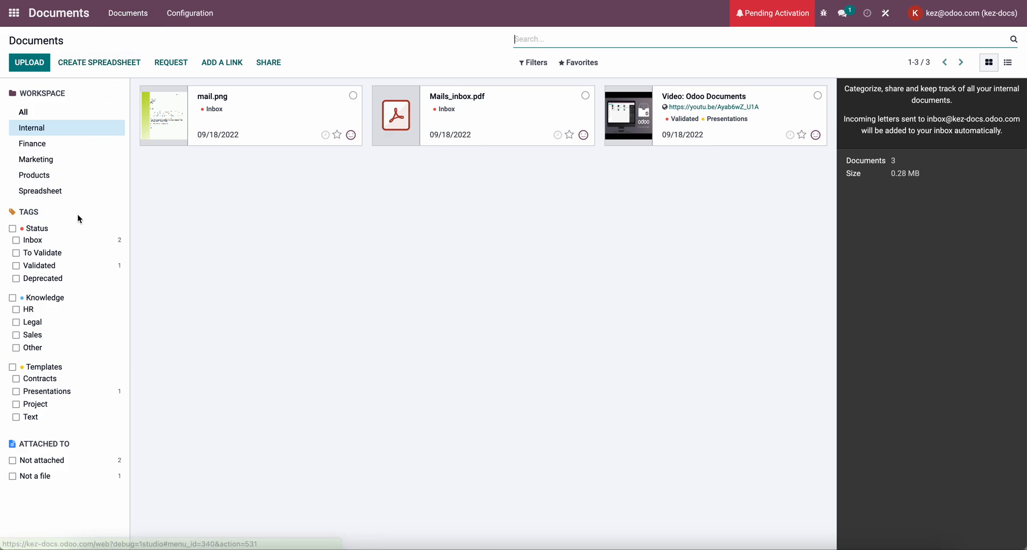
left_click(34, 174)
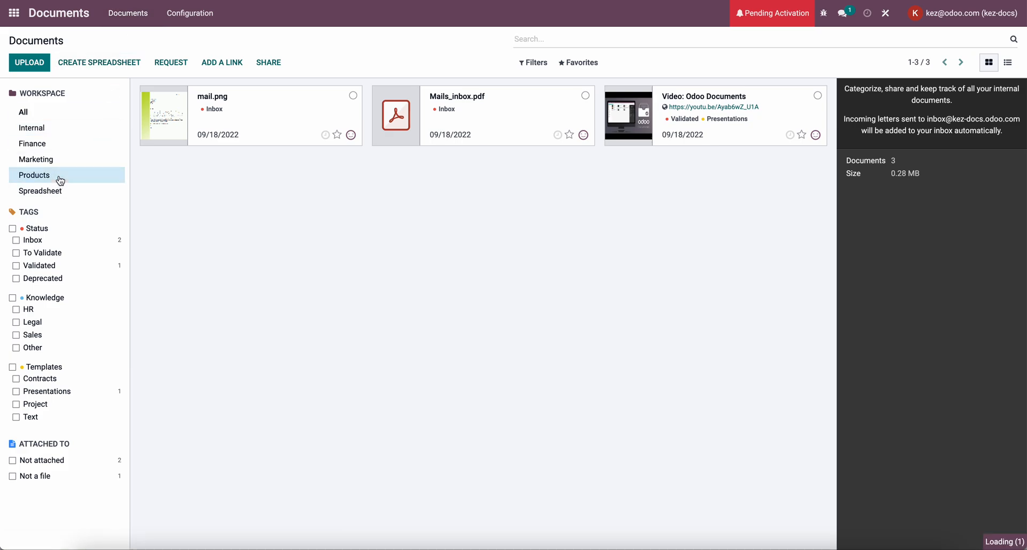
left_click(34, 175)
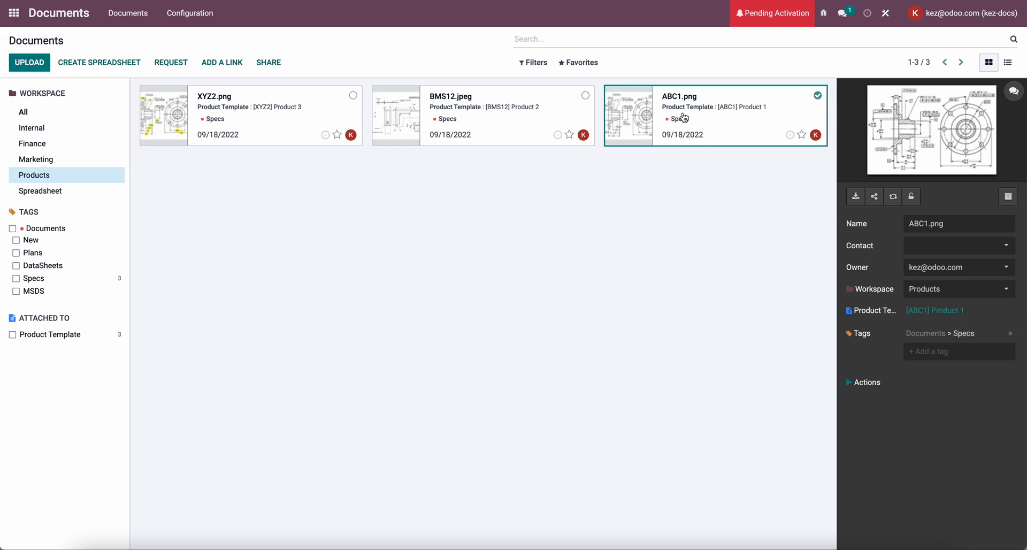
mouse_move(704, 120)
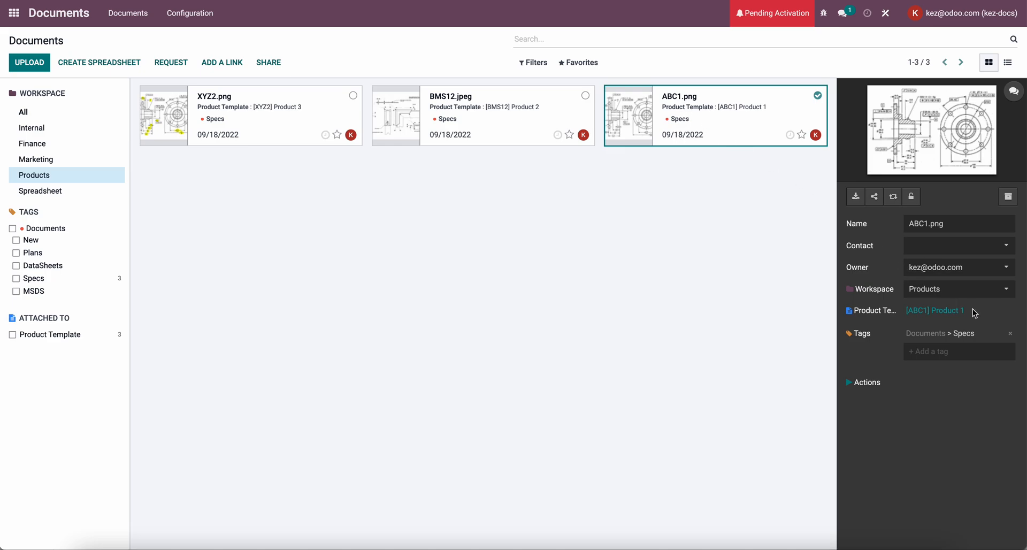
- Switch the Products workspace to List view and check the optional columns menu
left_click(1009, 62)
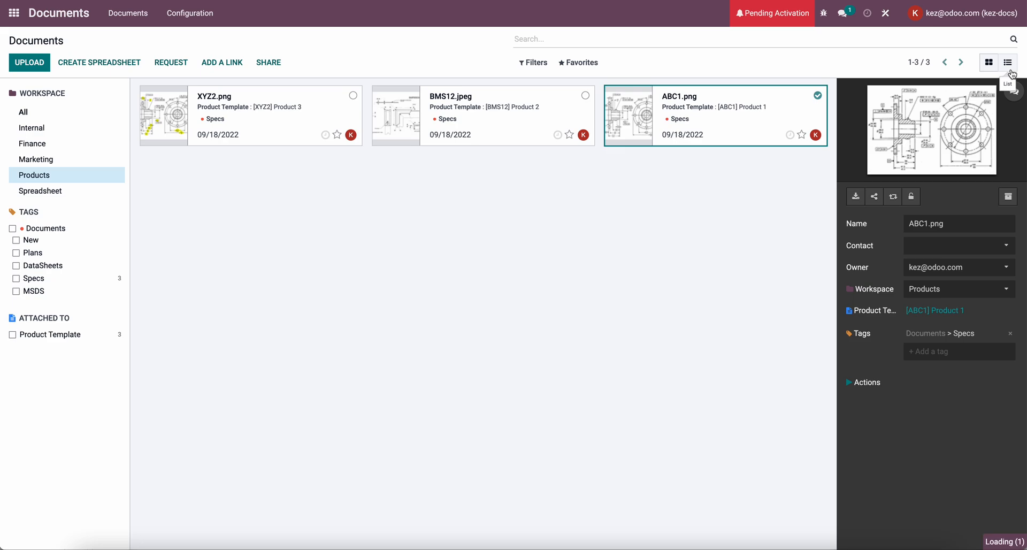
left_click(1007, 62)
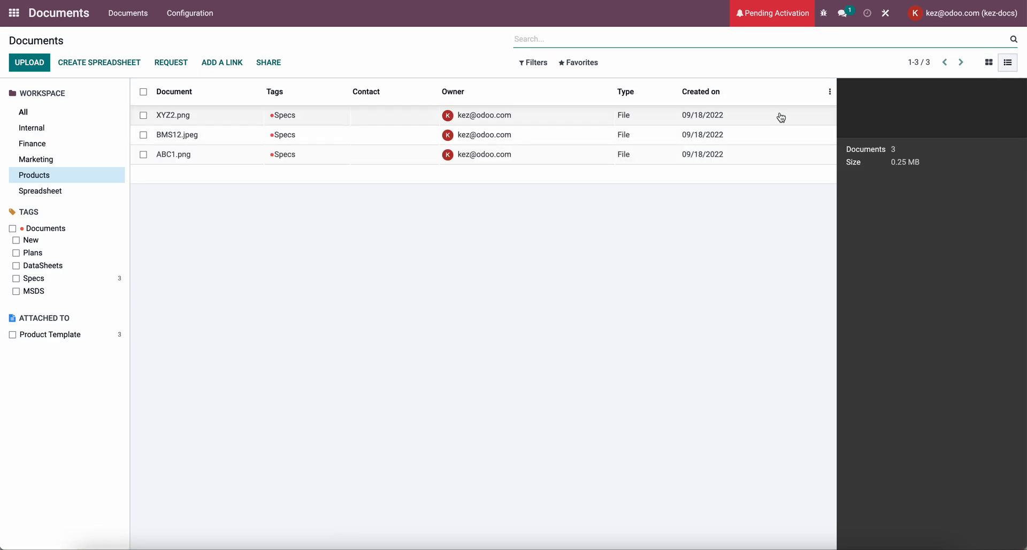
left_click(829, 91)
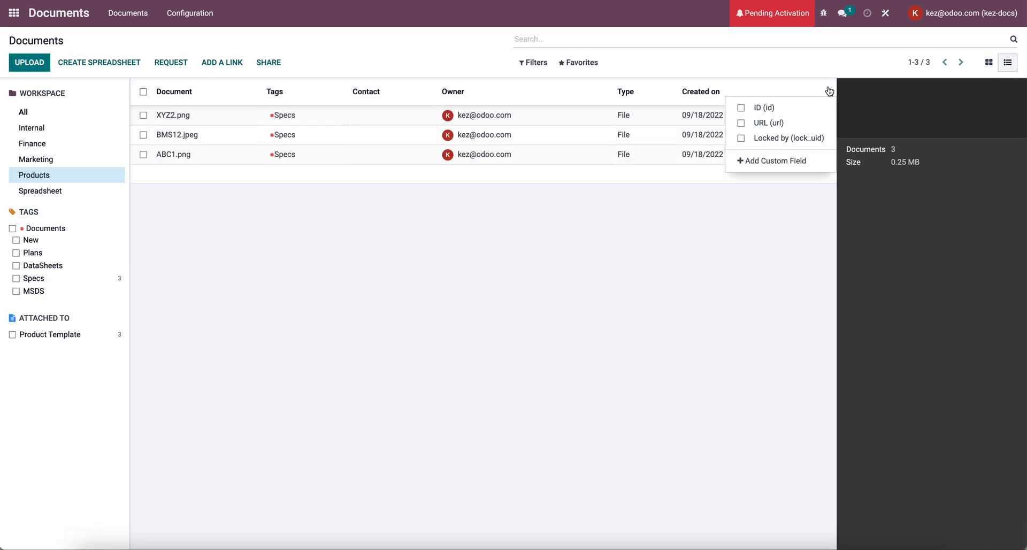
left_click(706, 71)
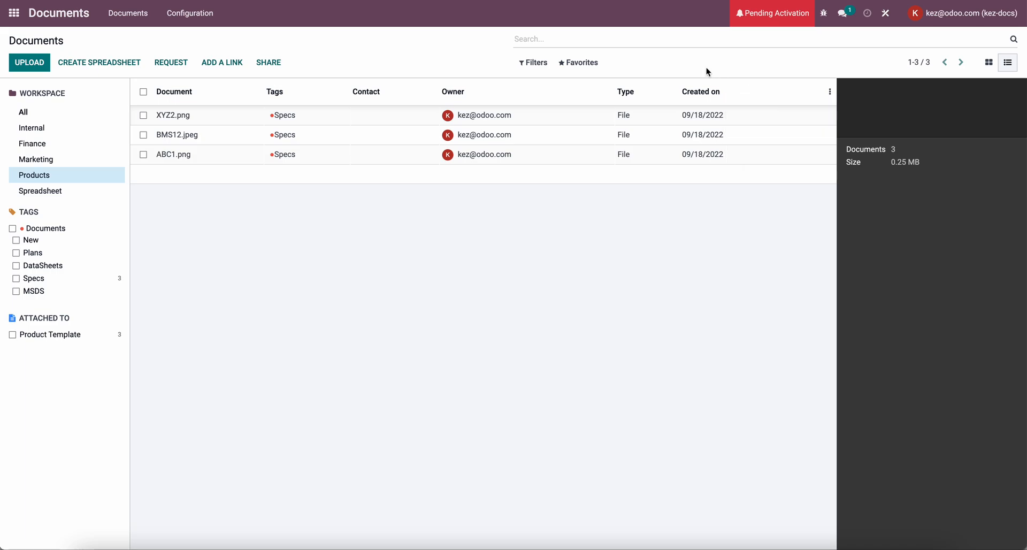
mouse_move(468, 92)
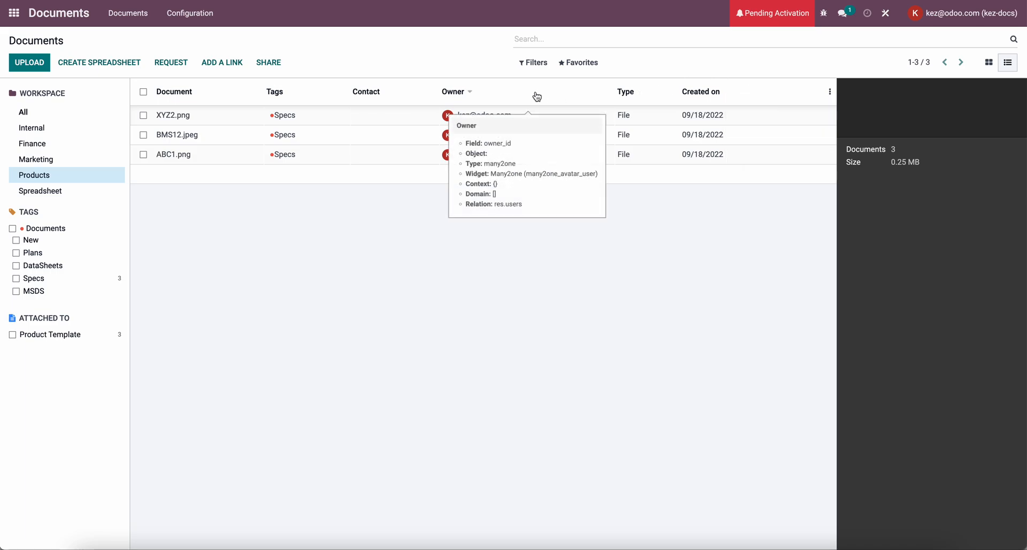
mouse_move(414, 34)
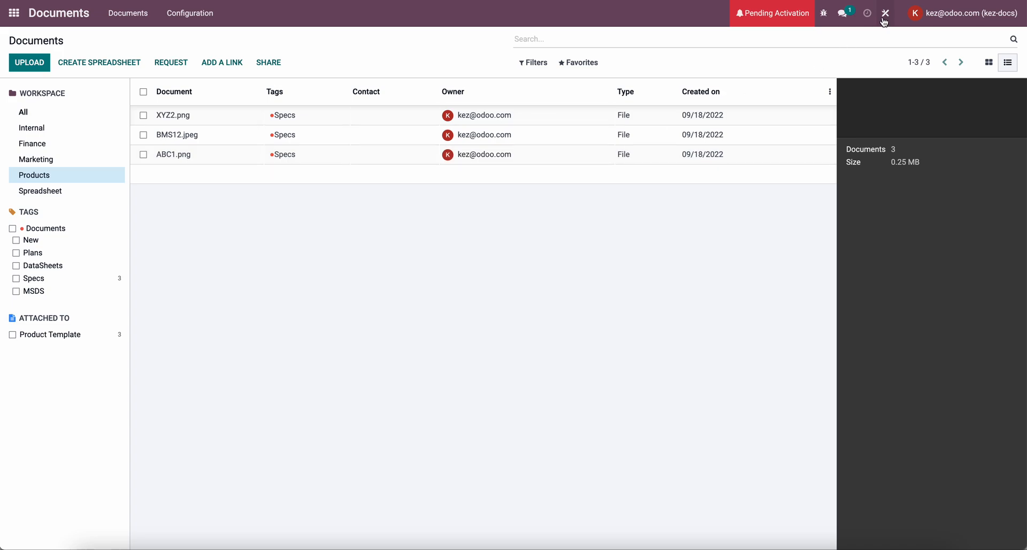
- In Studio, add a Many2one field related to Purchase Order to Documents and make it invisible
left_click(884, 13)
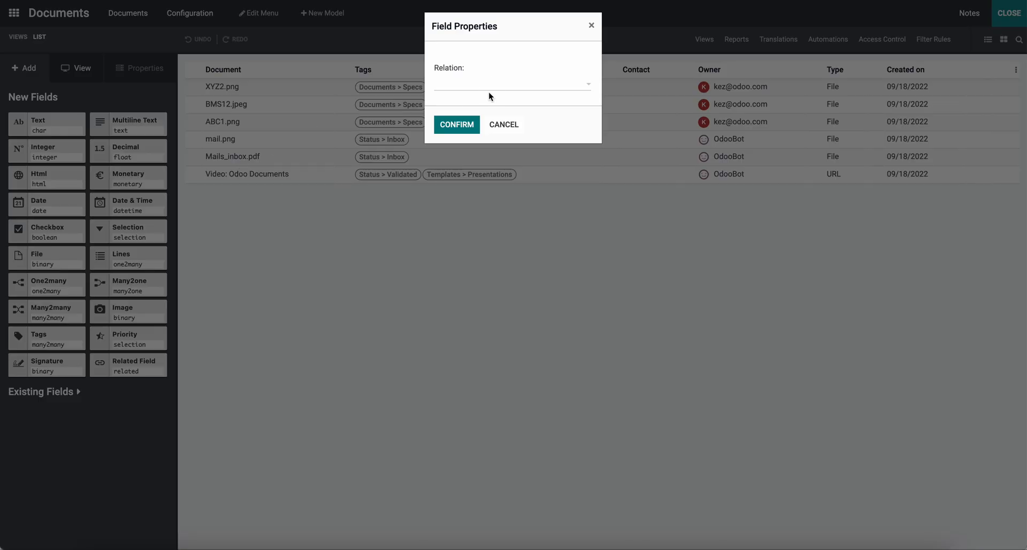
type("purchase Order")
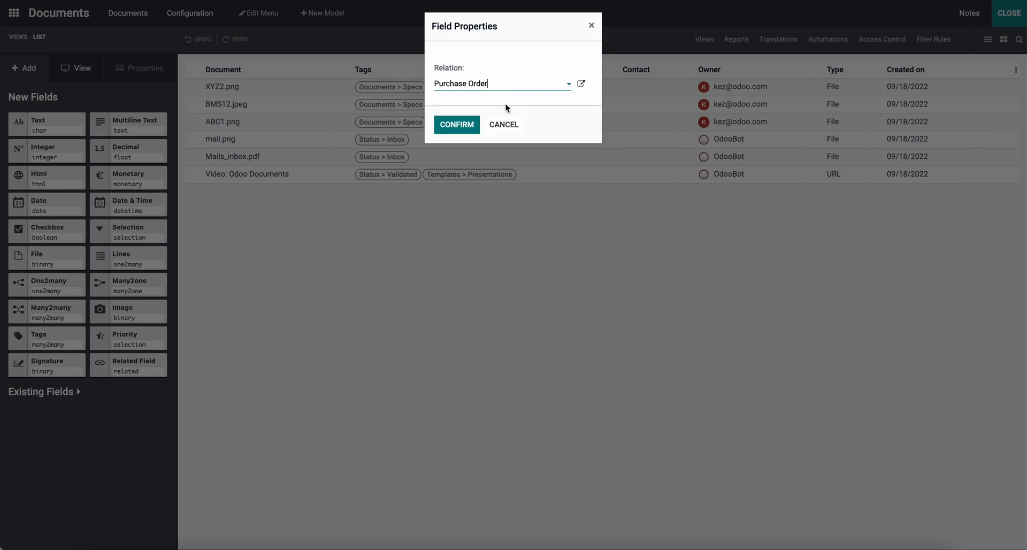
left_click(456, 124)
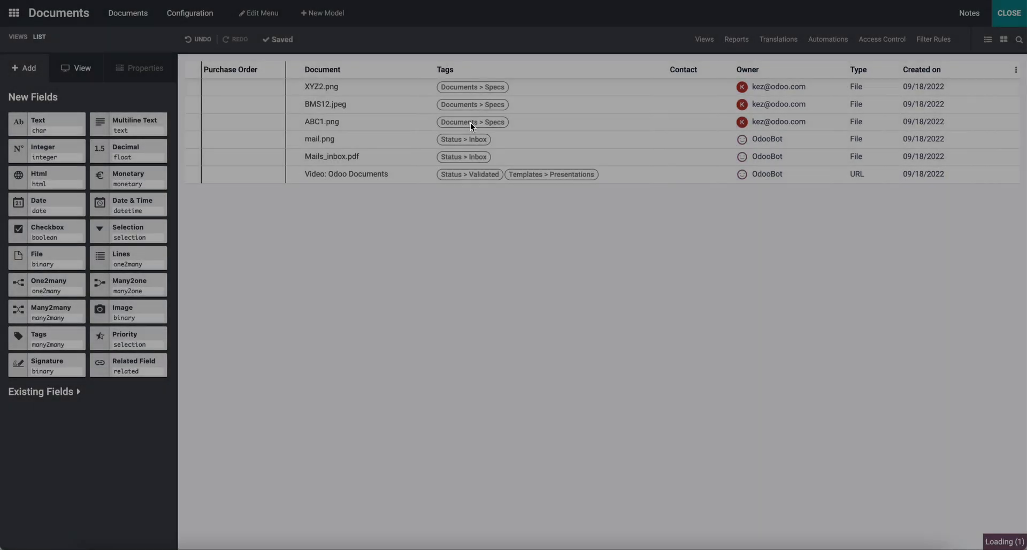
left_click(139, 68)
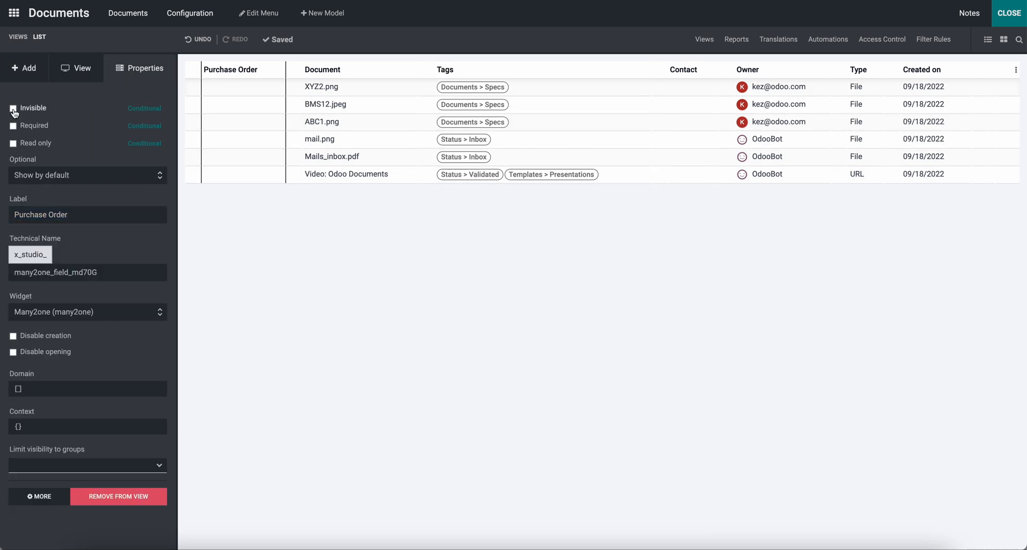
left_click(13, 108)
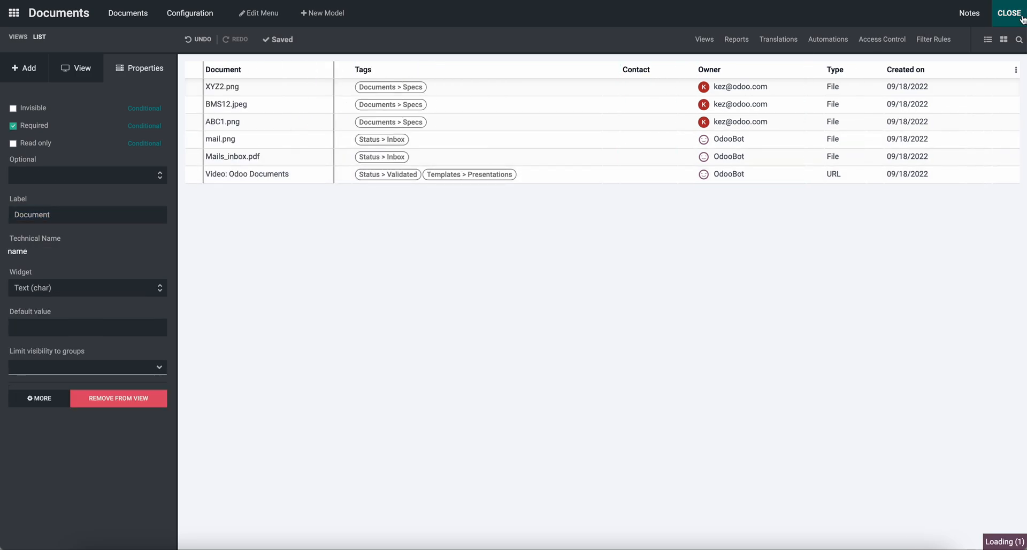
- Leave Studio, check the documents list, then reopen Studio on the documents views
left_click(1009, 12)
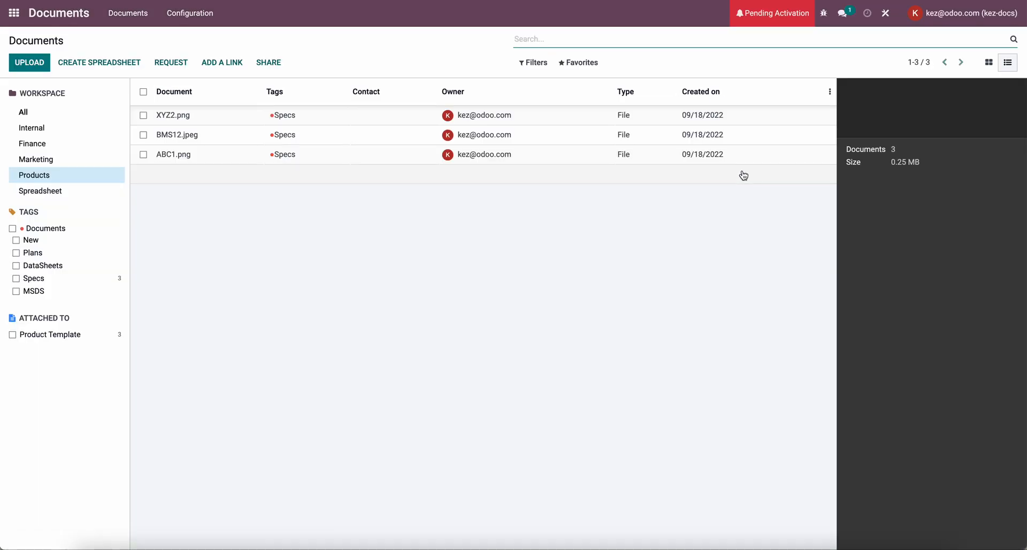
mouse_move(830, 94)
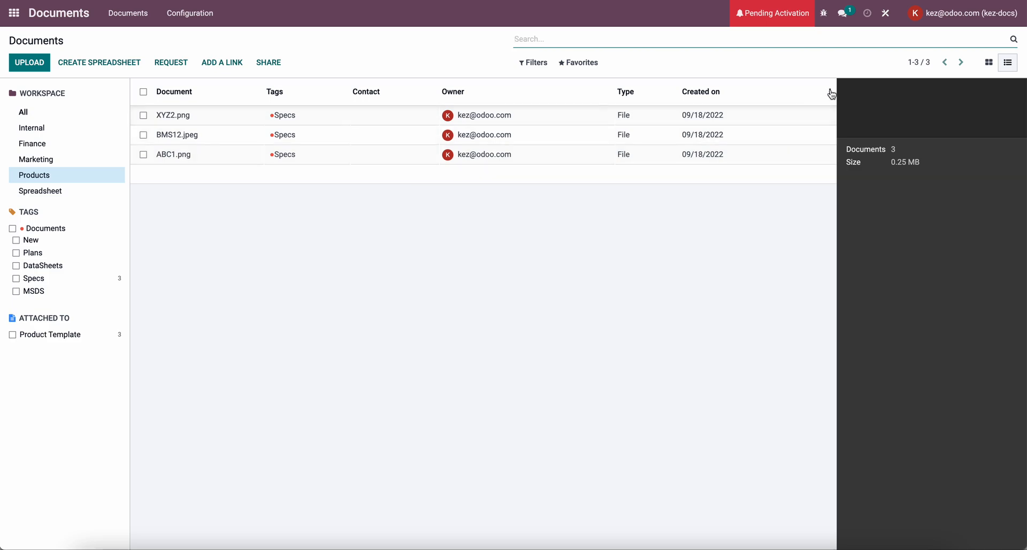
left_click(885, 13)
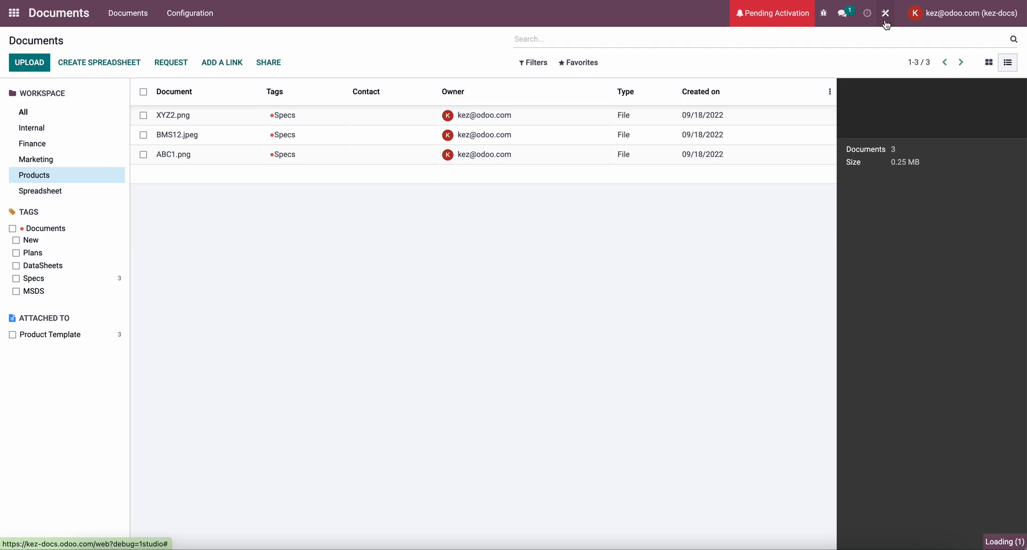
left_click(884, 13)
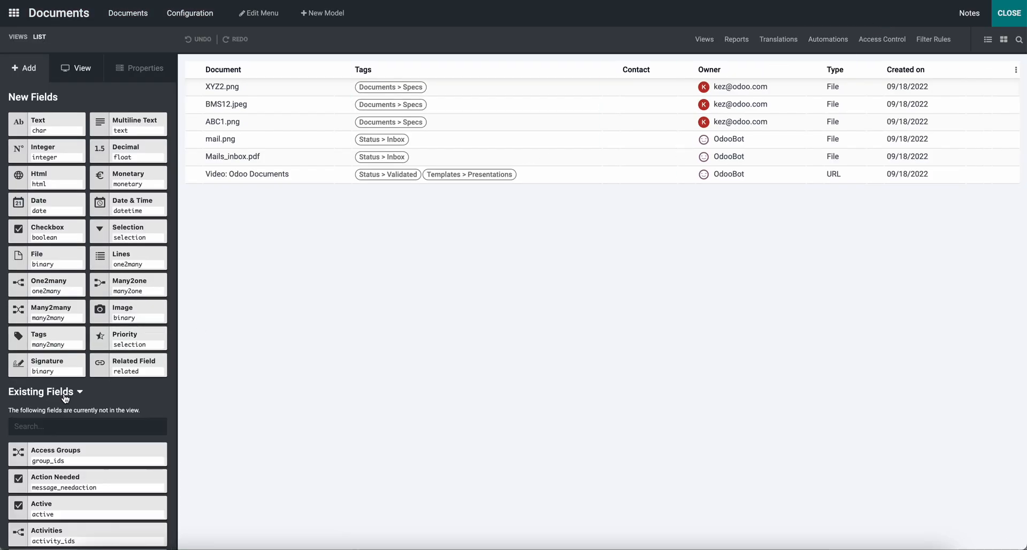
- Drag Resource ID to the top of the search view's Autocompletion Fields, then close Studio
type("res")
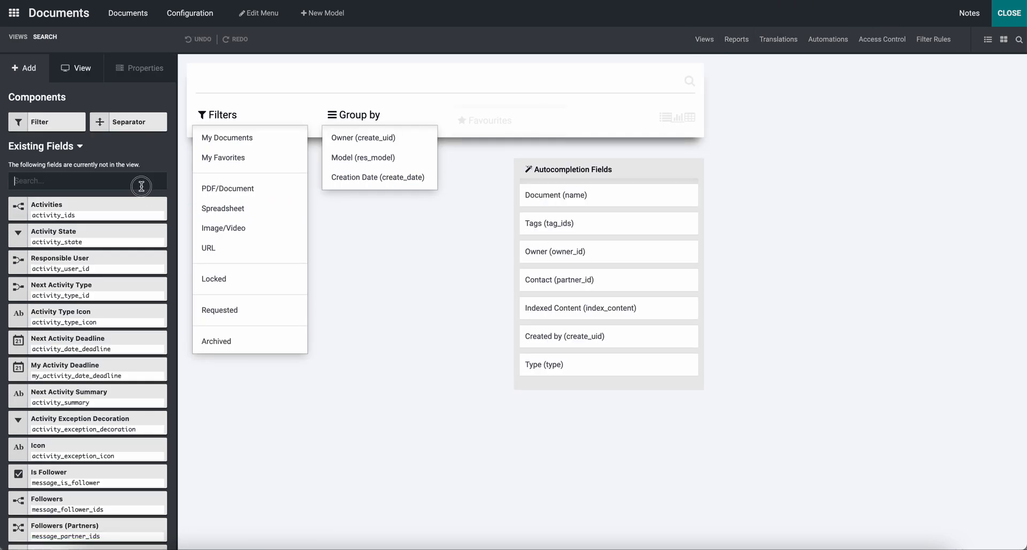
type("res")
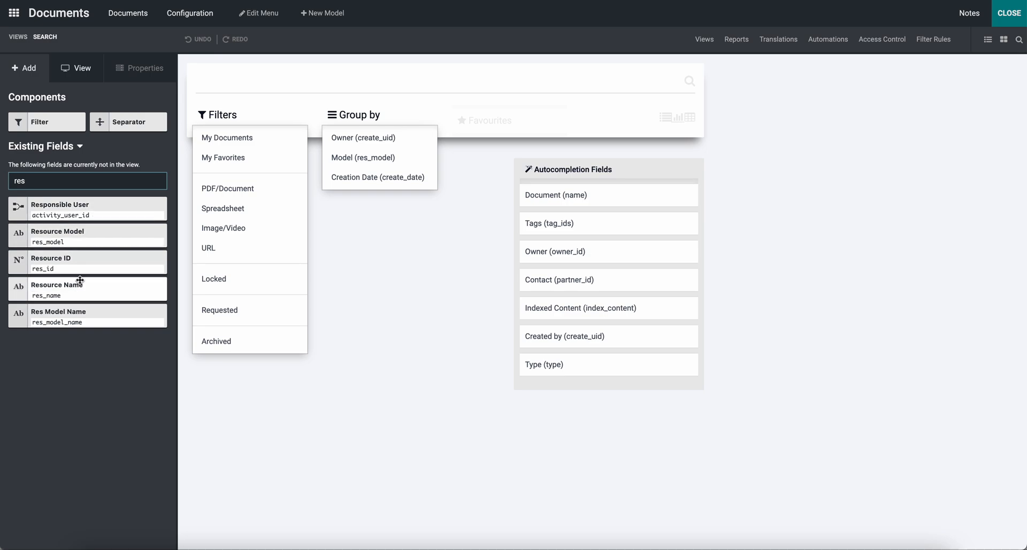
left_click_drag(88, 262, 507, 204)
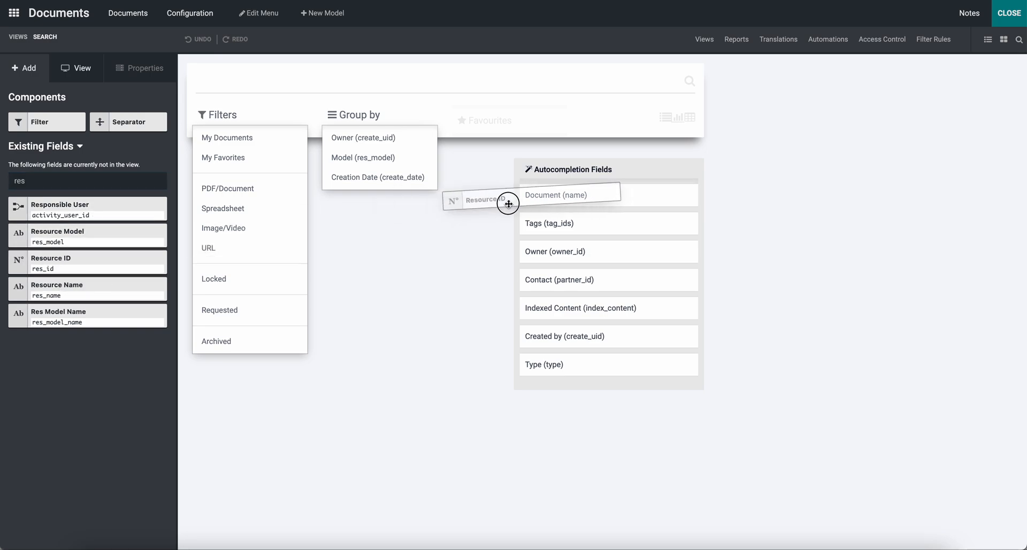
left_click_drag(508, 203, 608, 195)
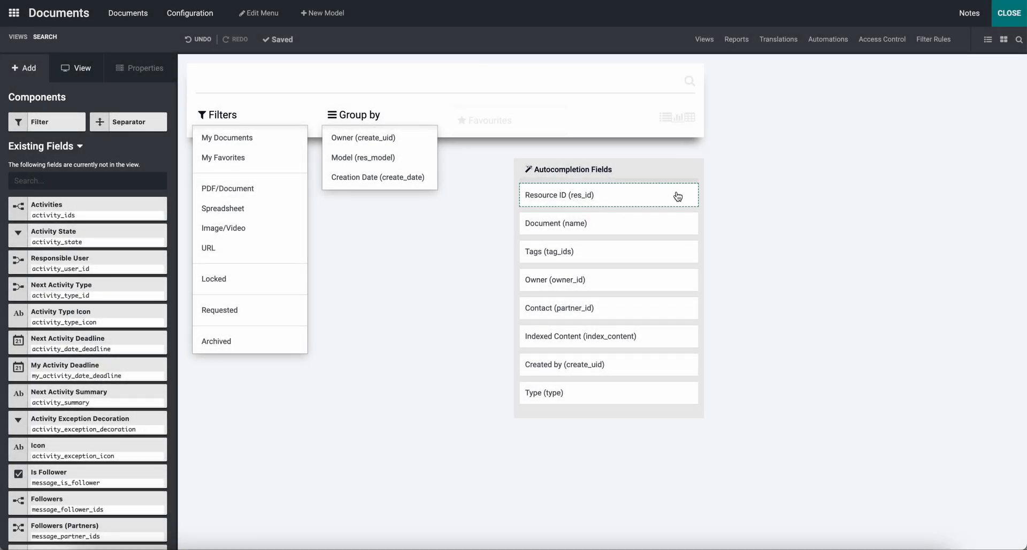
left_click(1007, 12)
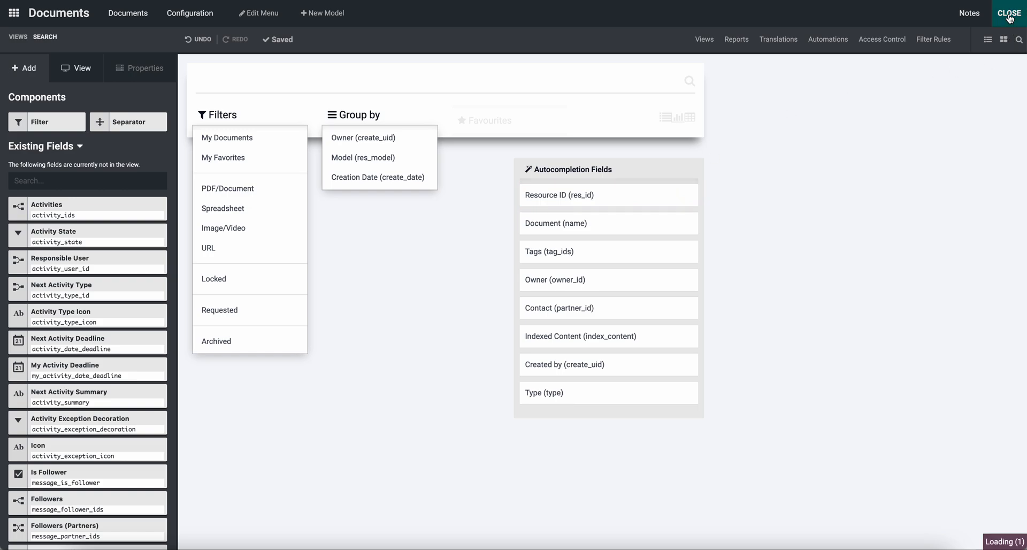
- Create and save RFQ P00001 for Vendor 1 with [ABC1] Product 1 and [BMS12] Product 2
left_click(1008, 12)
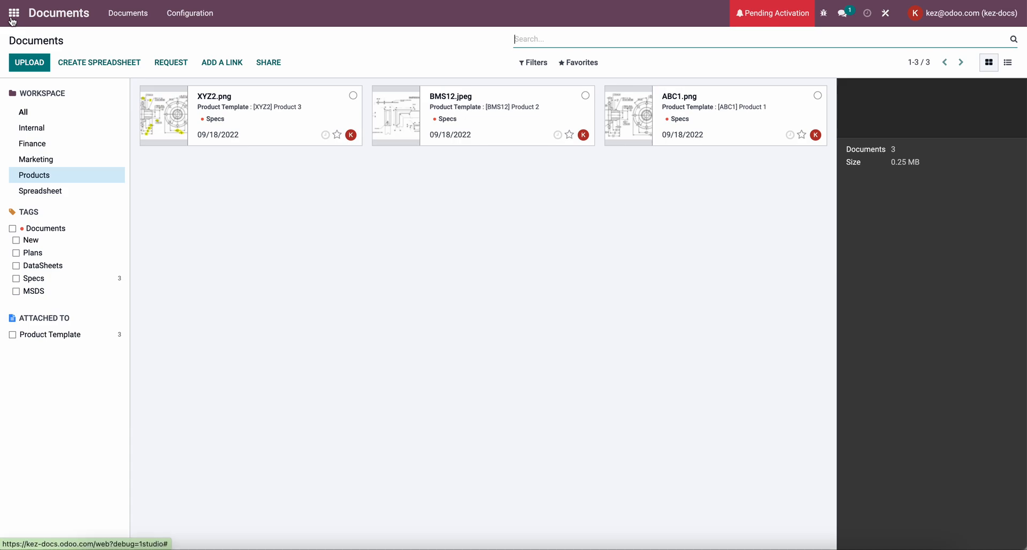
left_click(13, 12)
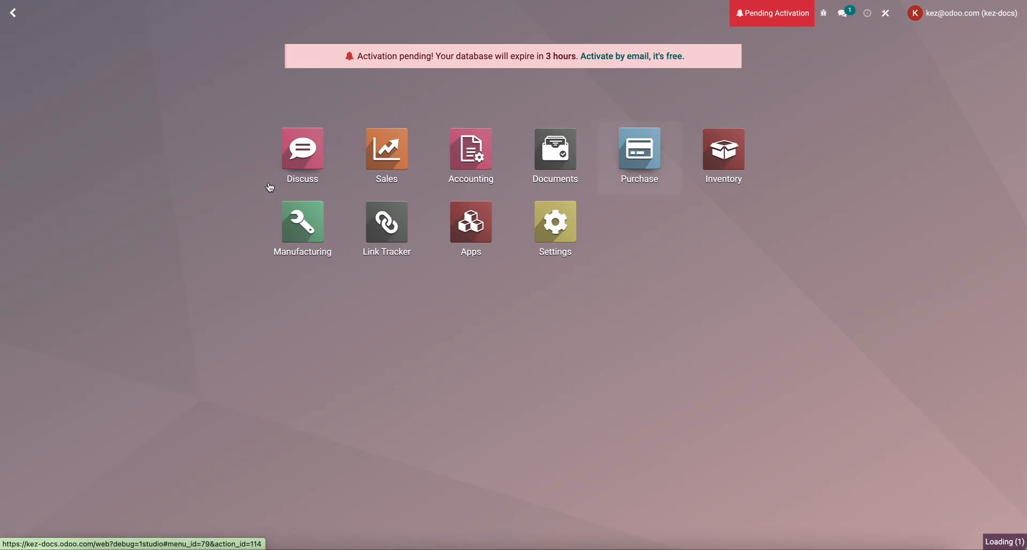
left_click(639, 147)
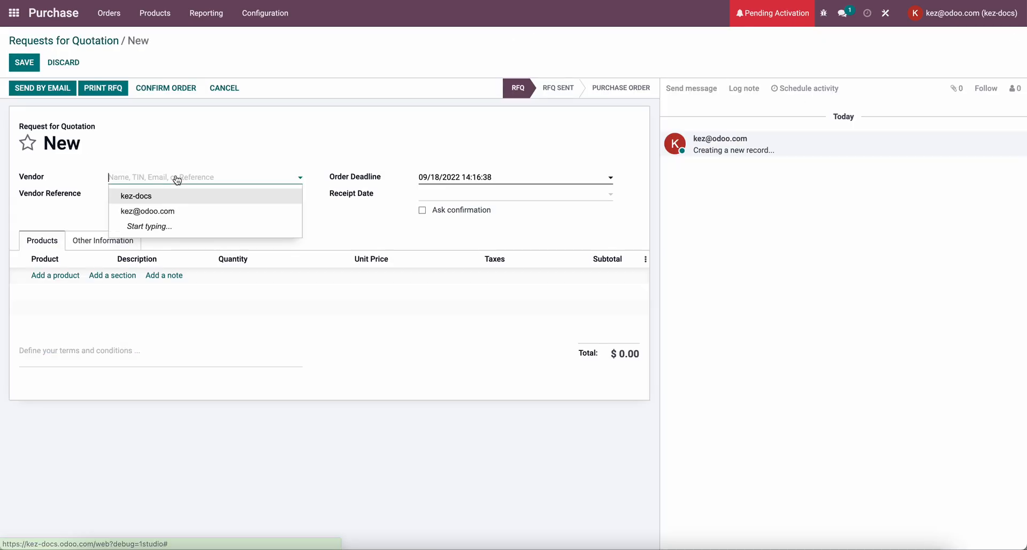
type("Vendor 1")
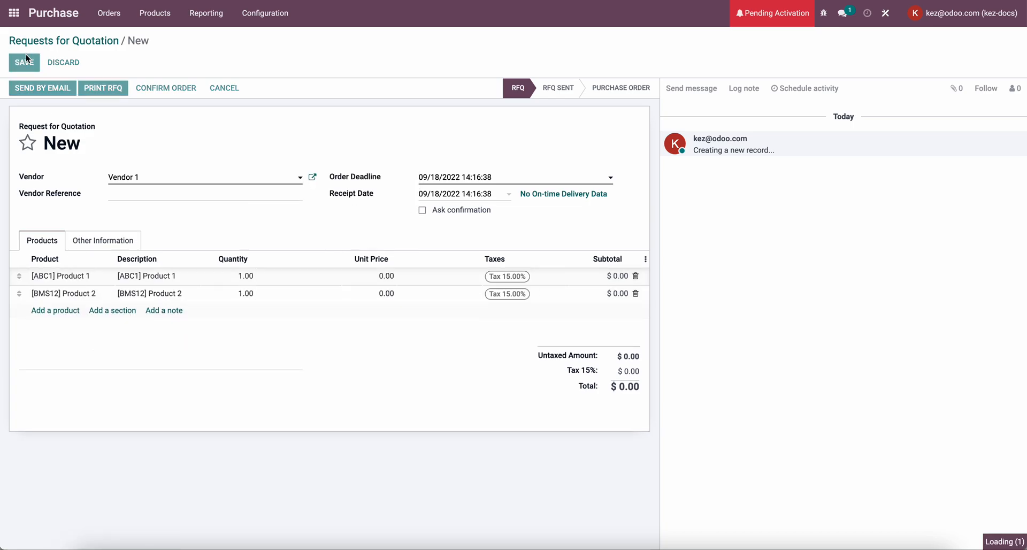
left_click(23, 62)
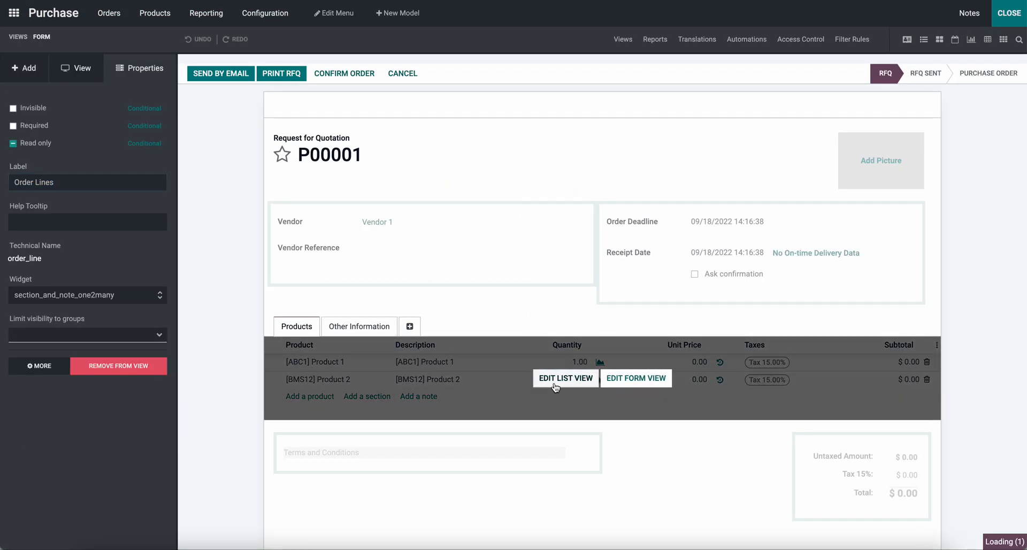
- Add a related field product_id.id labelled PID to the order lines list, then close Studio
left_click(565, 378)
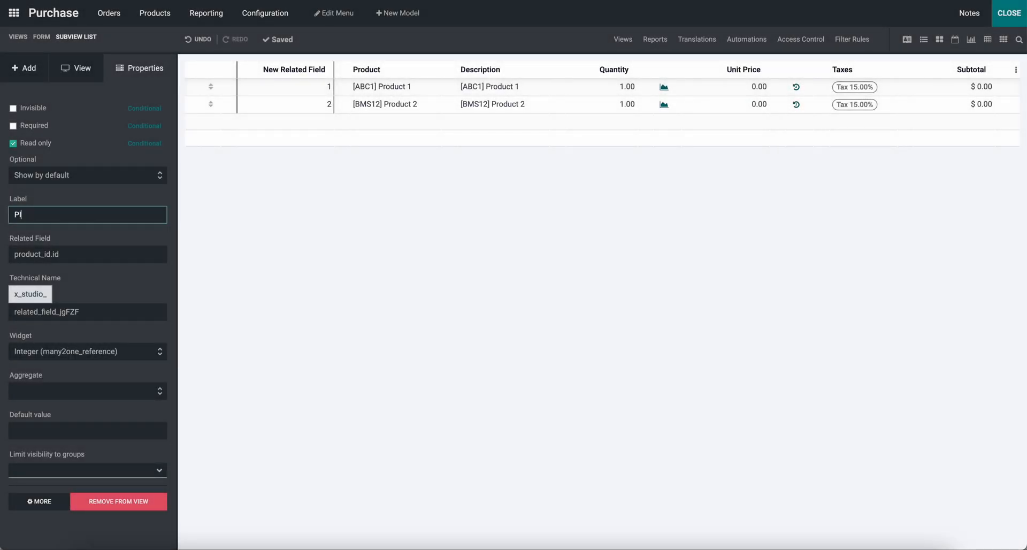
type("ID")
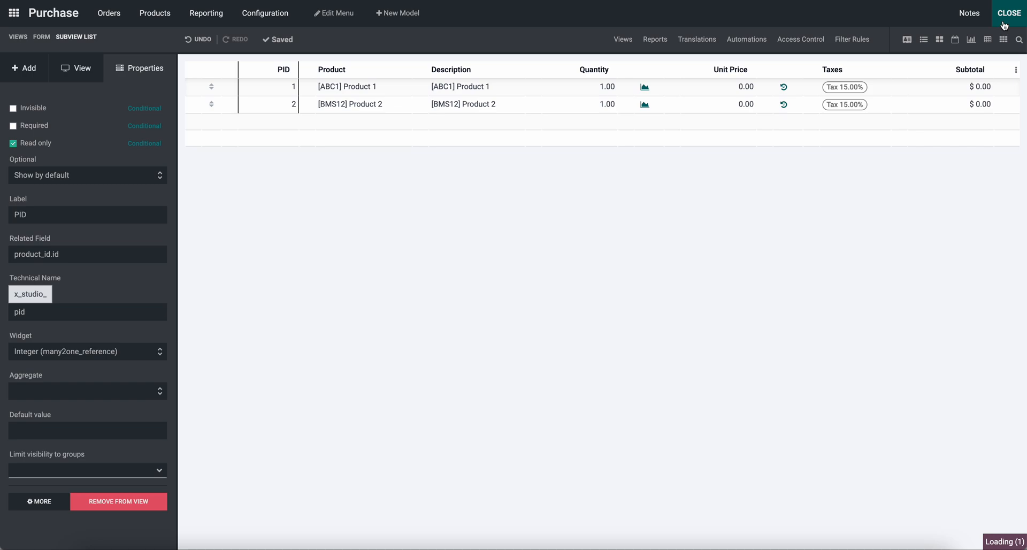
left_click(1009, 11)
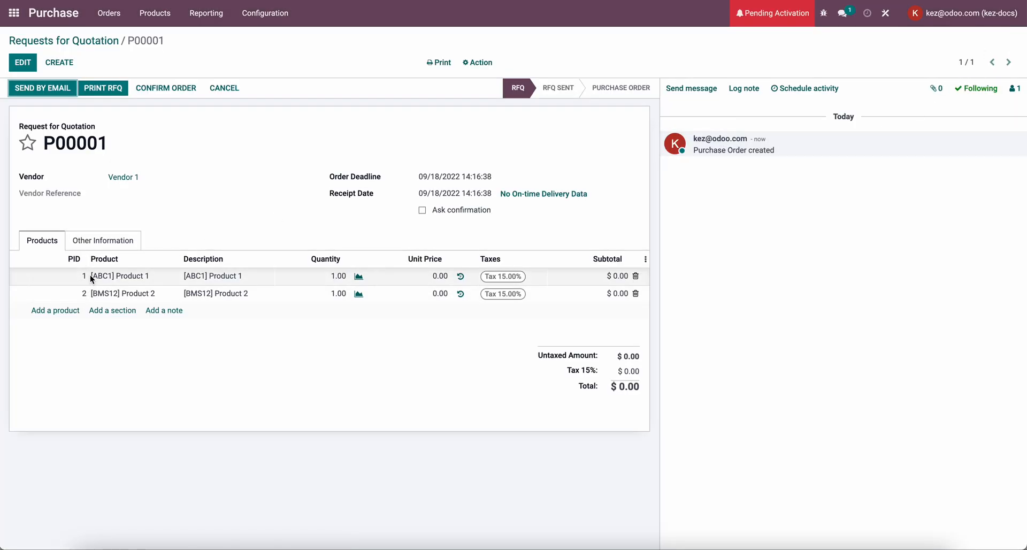
mouse_move(578, 127)
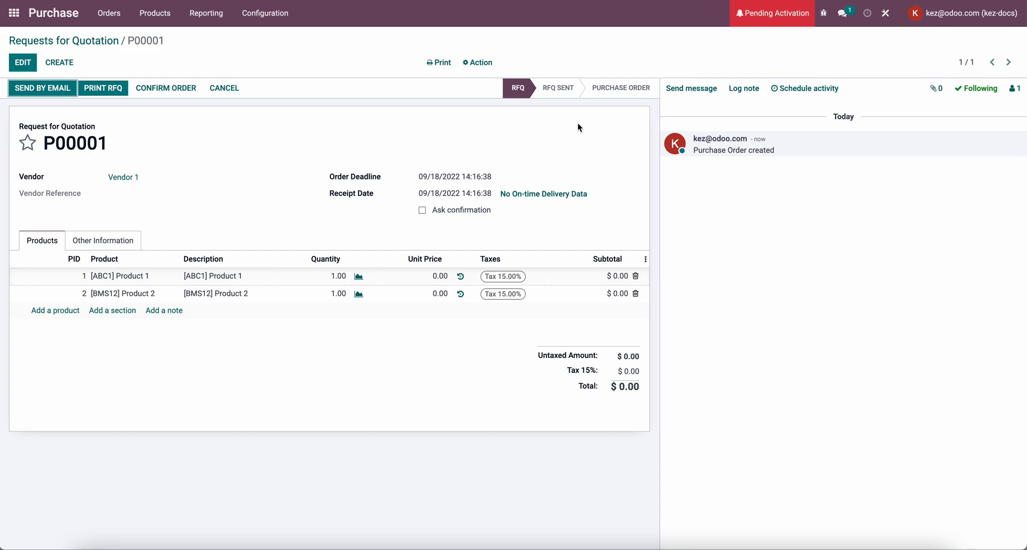
mouse_move(622, 134)
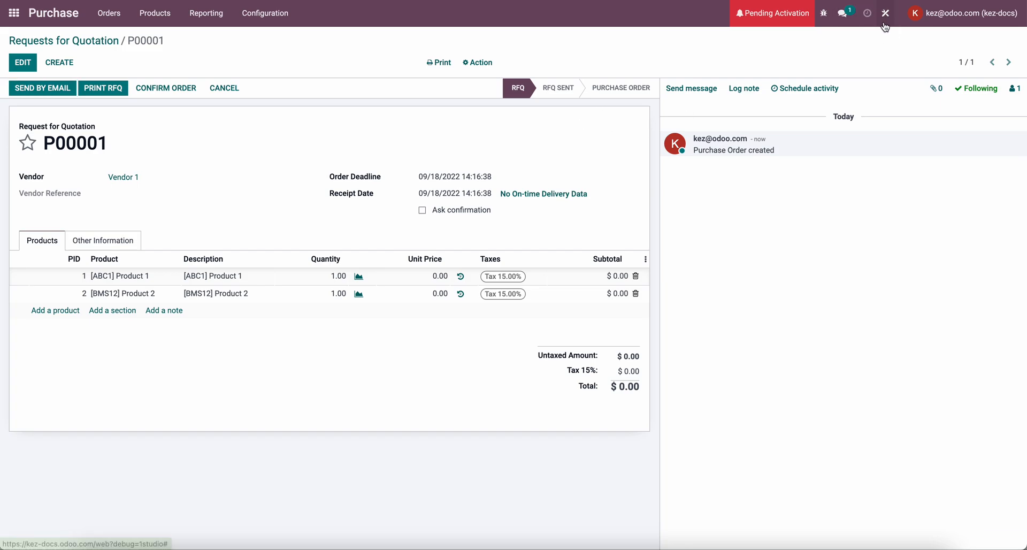
- Create a 'Documents' smart button with an open-folder icon linked to Purchase Order (Document)
left_click(884, 12)
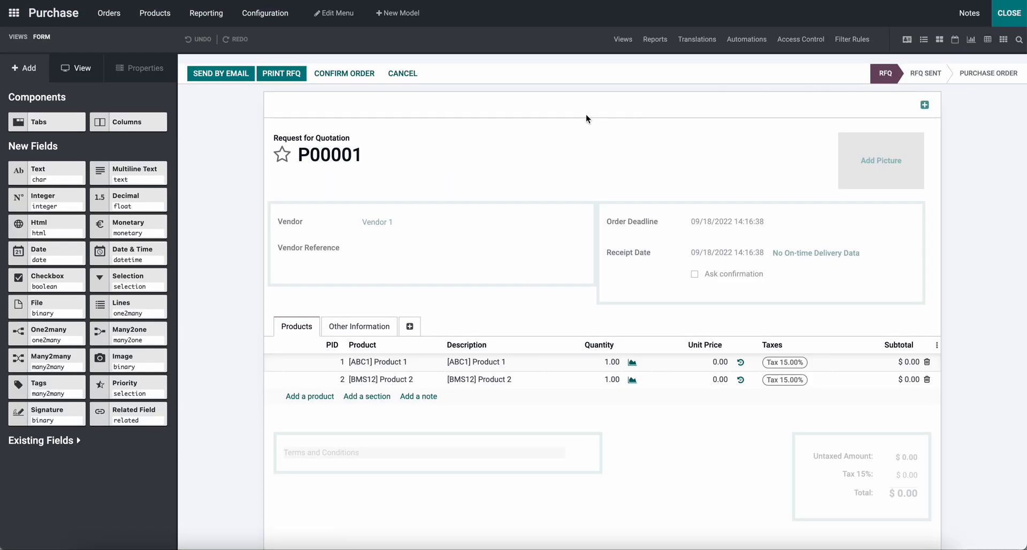
left_click(924, 105)
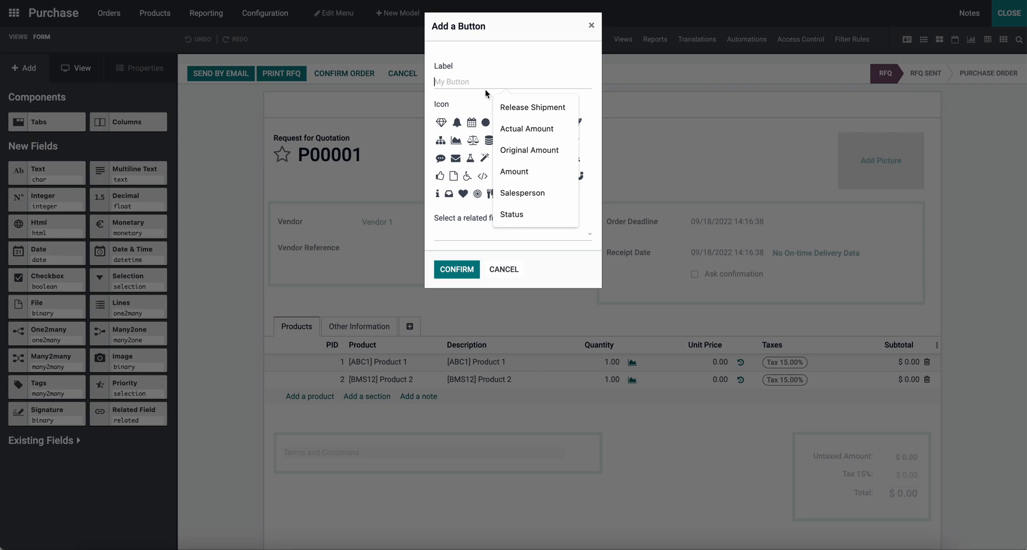
type("Documents")
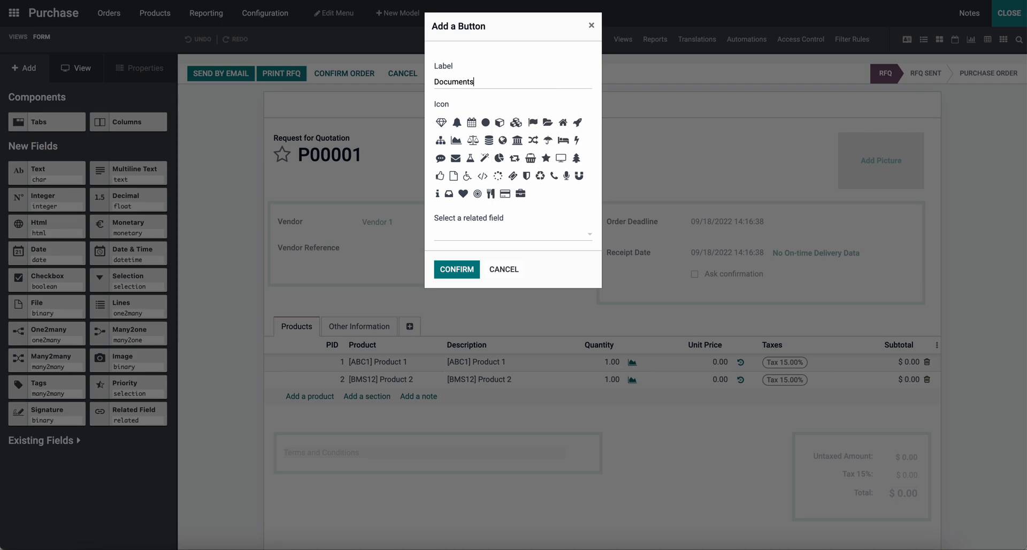
left_click(548, 123)
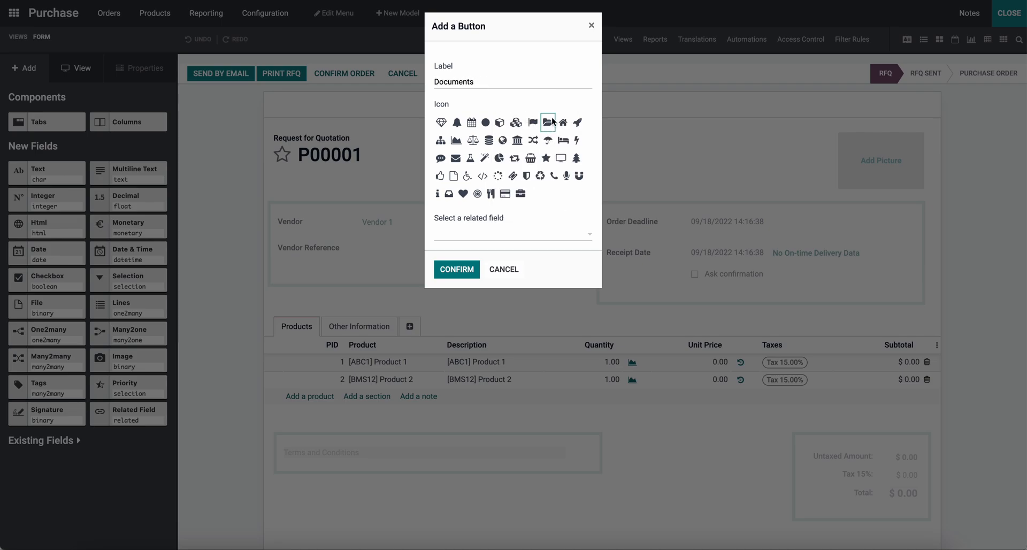
left_click(513, 235)
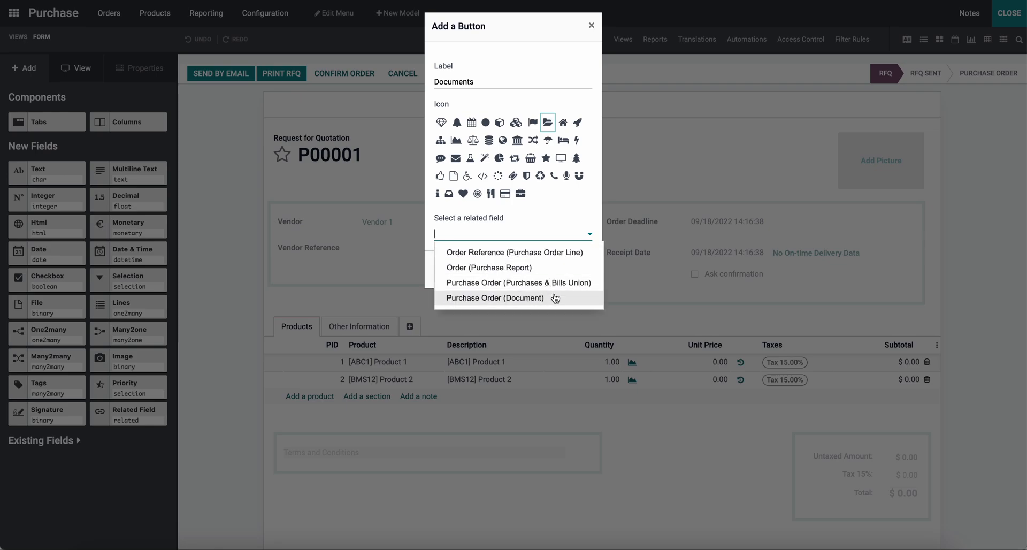
left_click(494, 298)
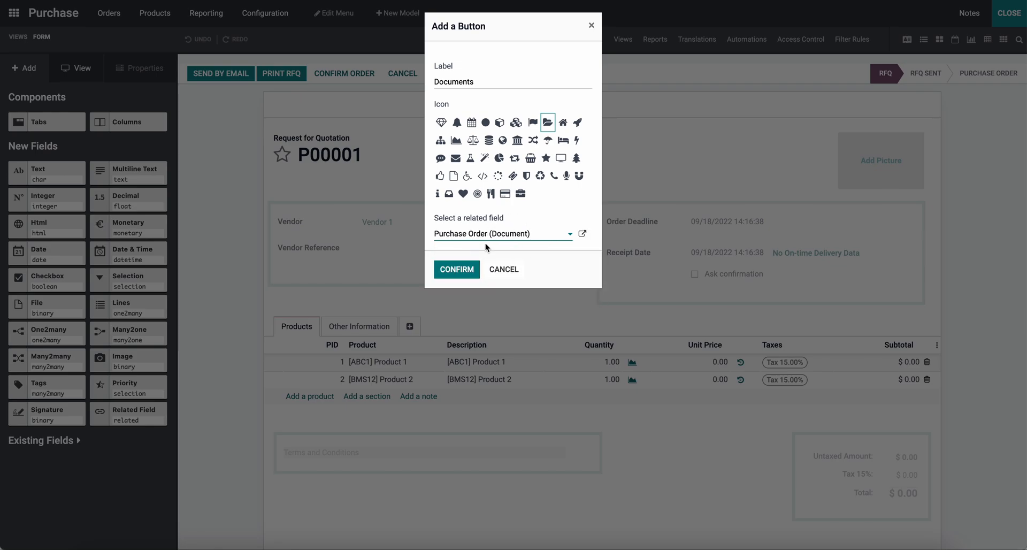
left_click(455, 269)
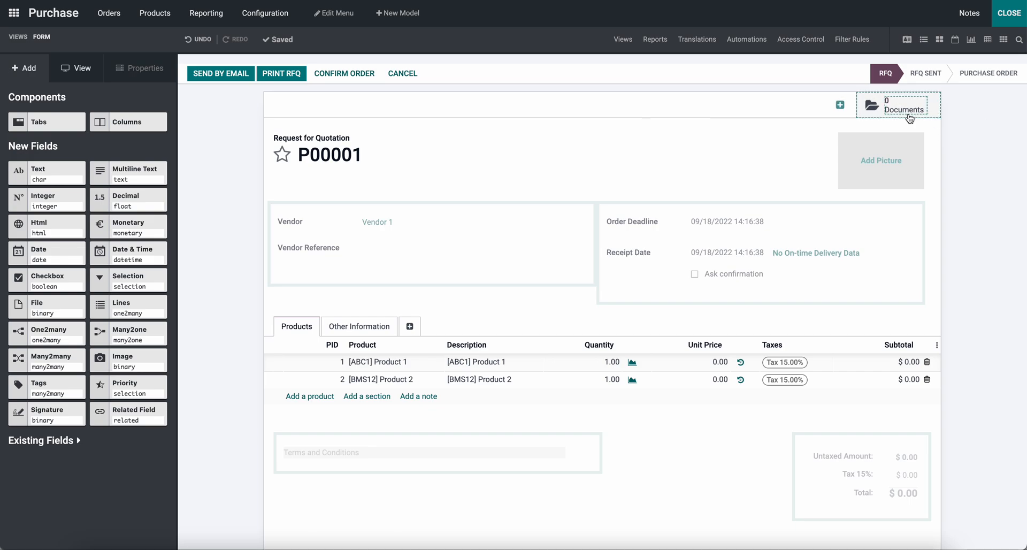
- Inspect the Documents button's computed count field, then return and open the form's View settings
left_click(904, 105)
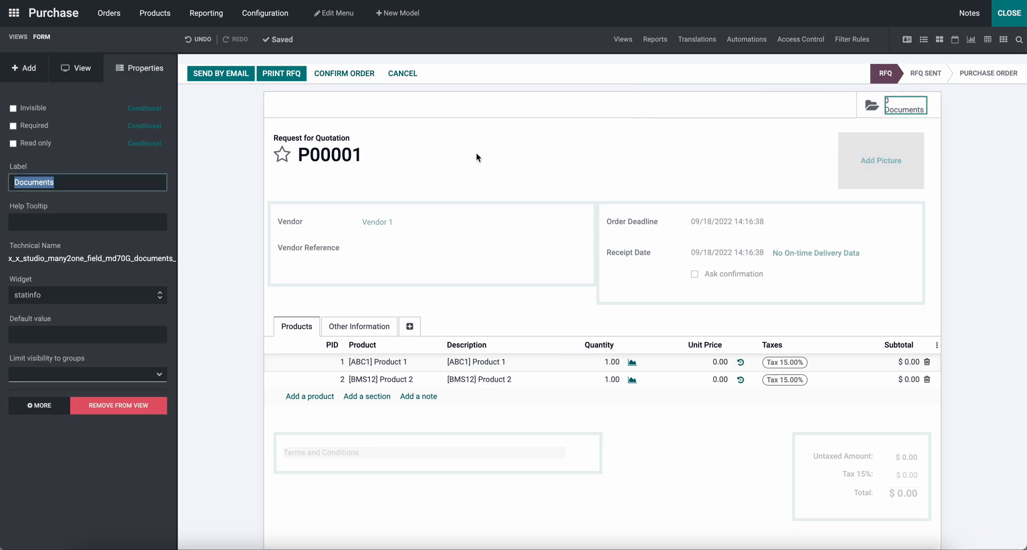
mouse_move(250, 139)
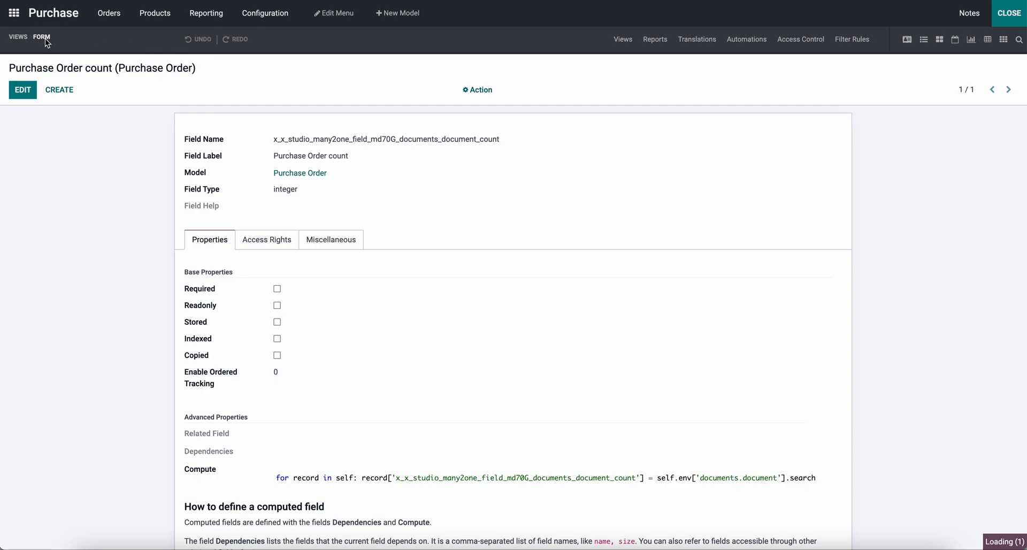
left_click(18, 37)
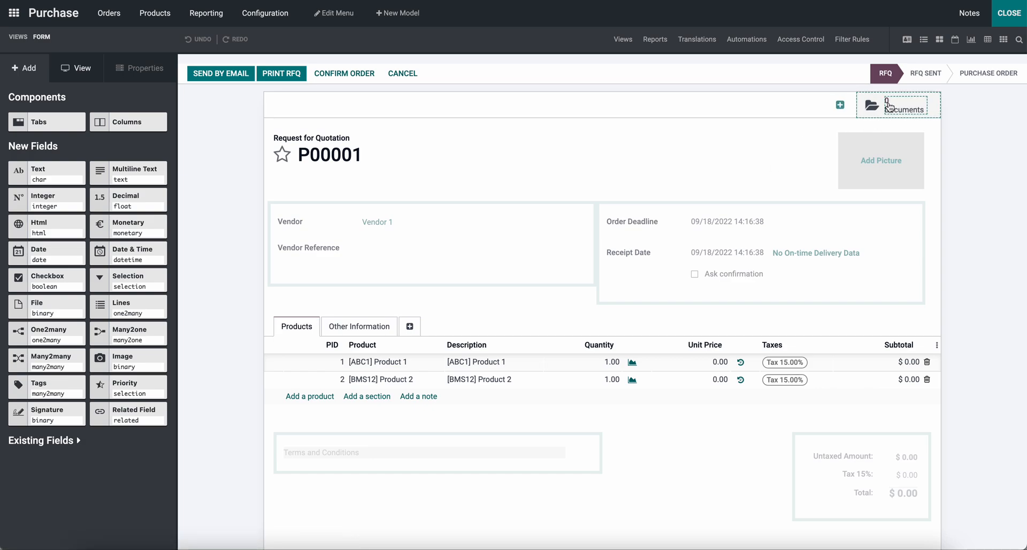
left_click(904, 105)
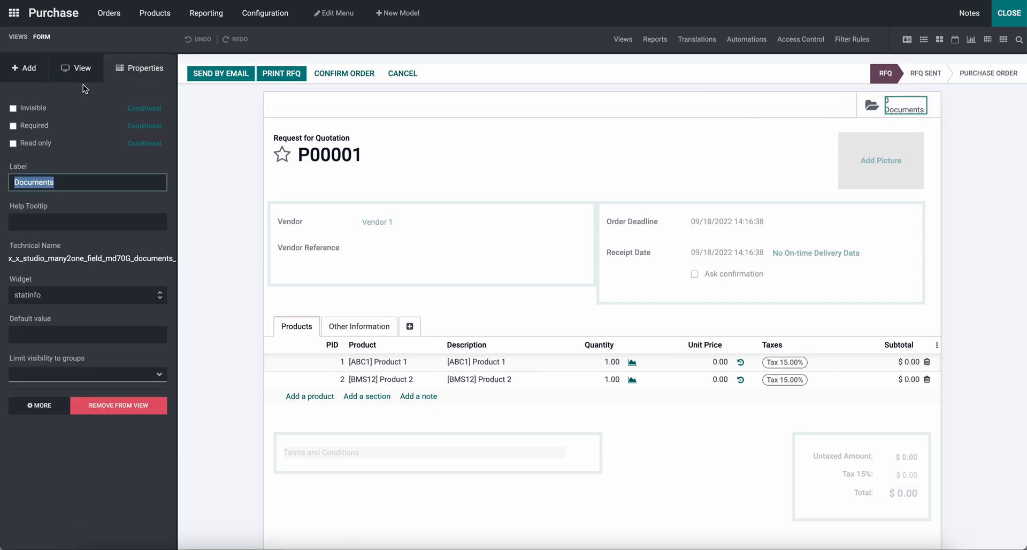
left_click(76, 67)
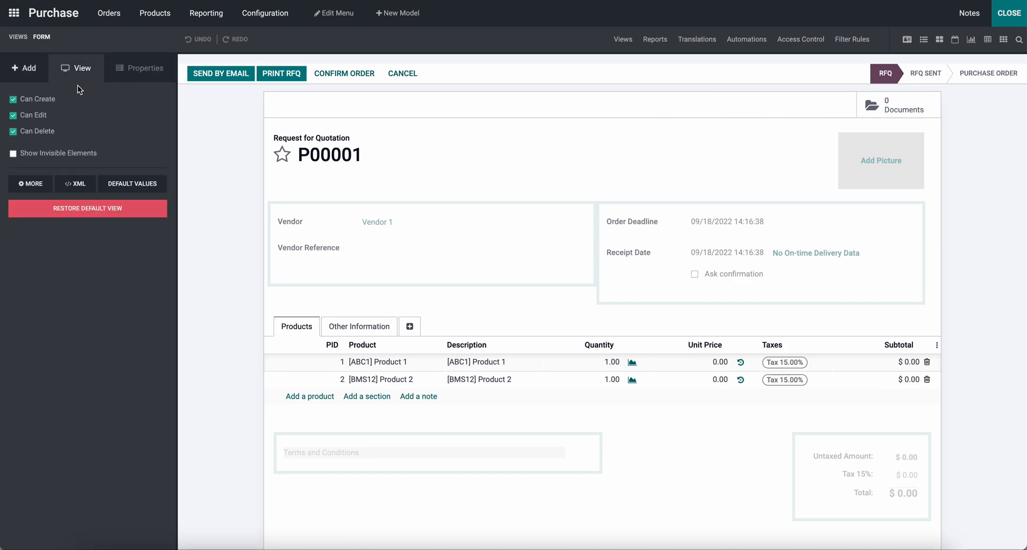
- Add the Documents stat button xpath in the form XML, save, and return to the designer
left_click(75, 184)
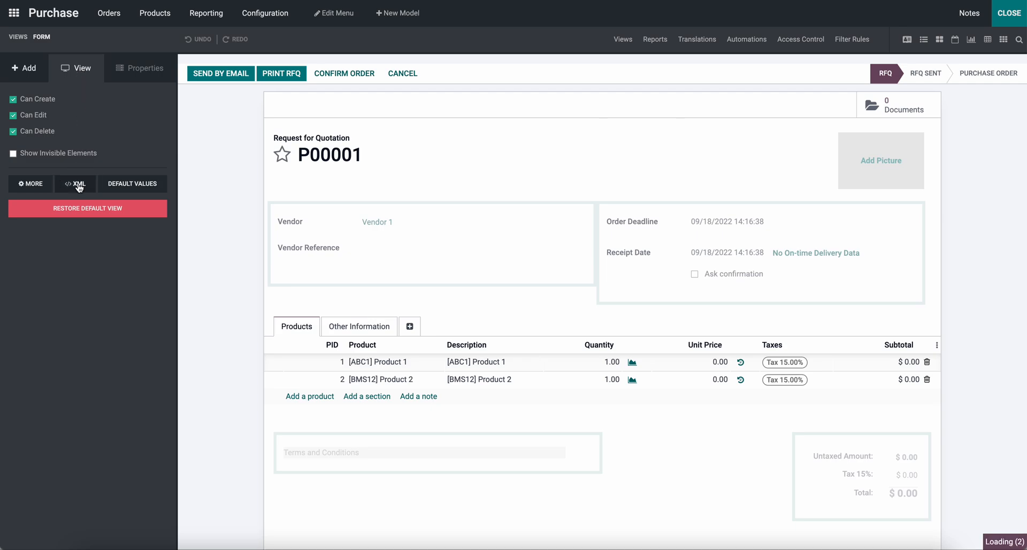
left_click(74, 184)
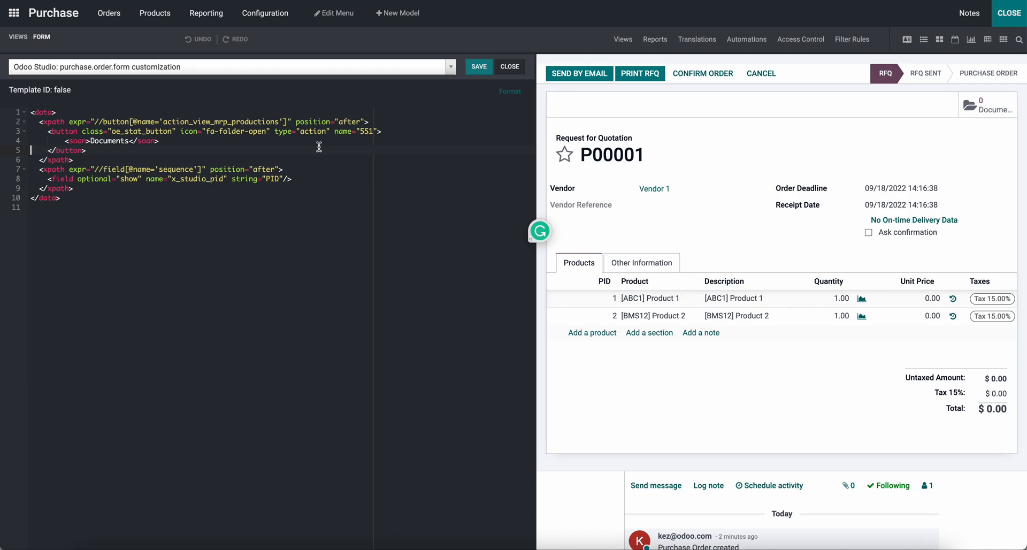
left_click(478, 66)
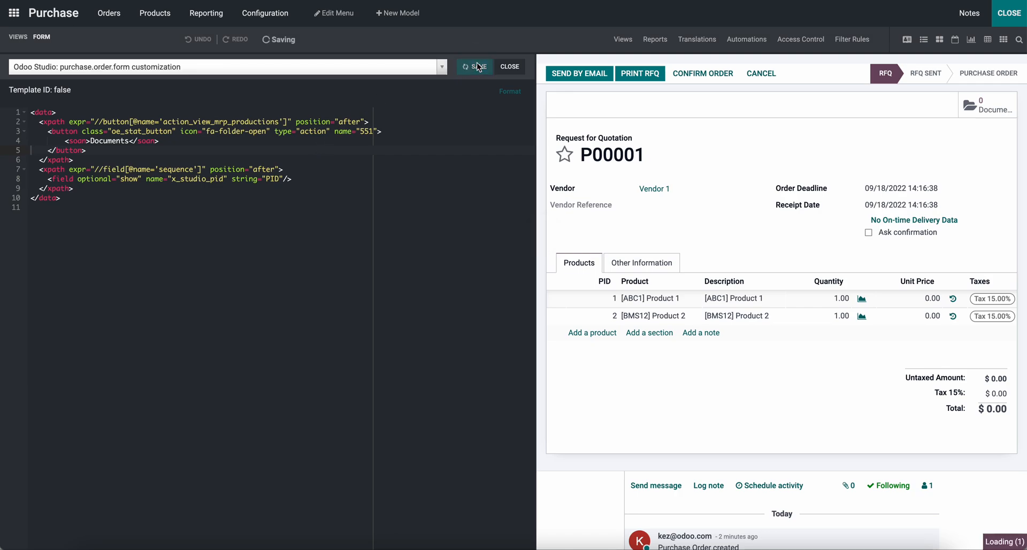
left_click(478, 67)
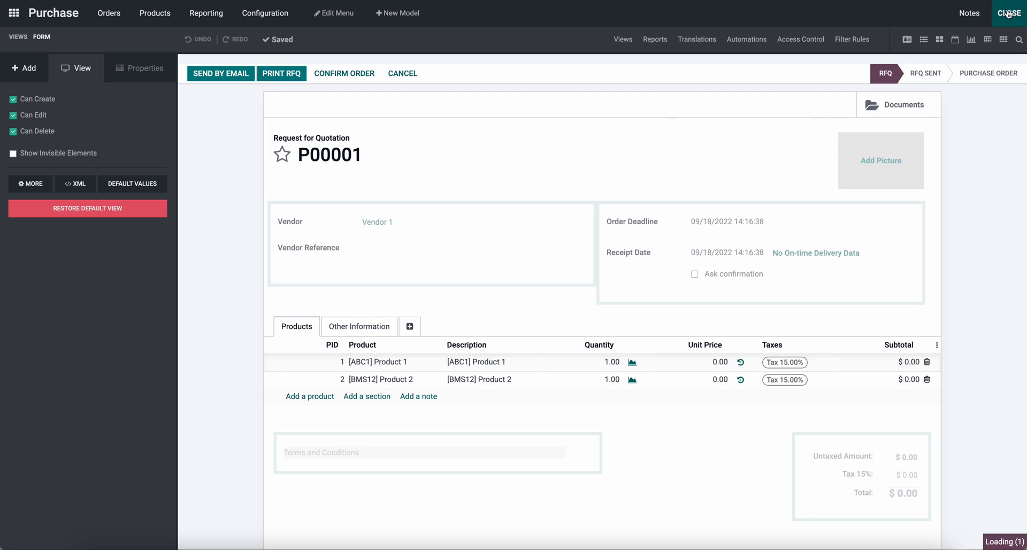
- Exit Studio, test P00001's Documents button showing no documents, and return to the RFQ
left_click(1009, 12)
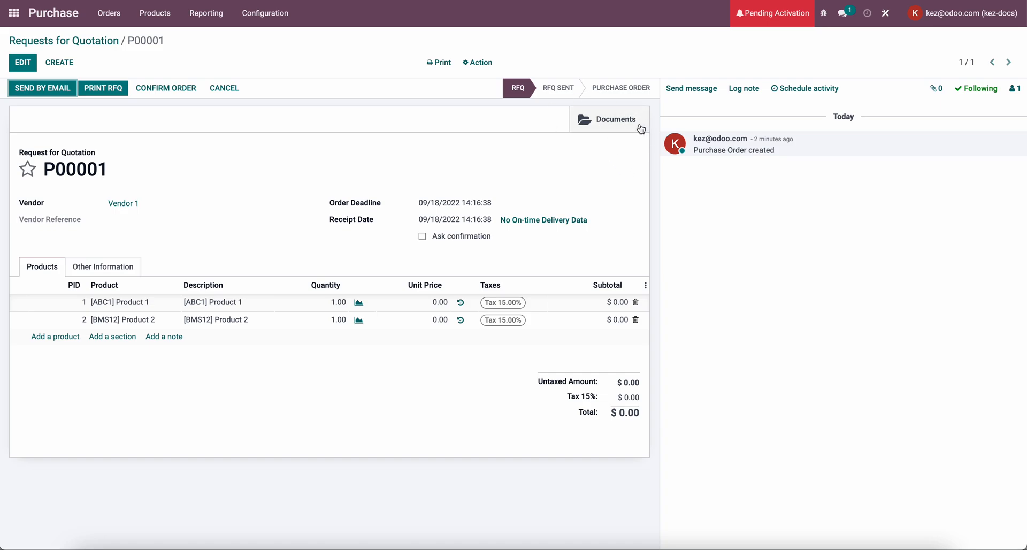
left_click(610, 120)
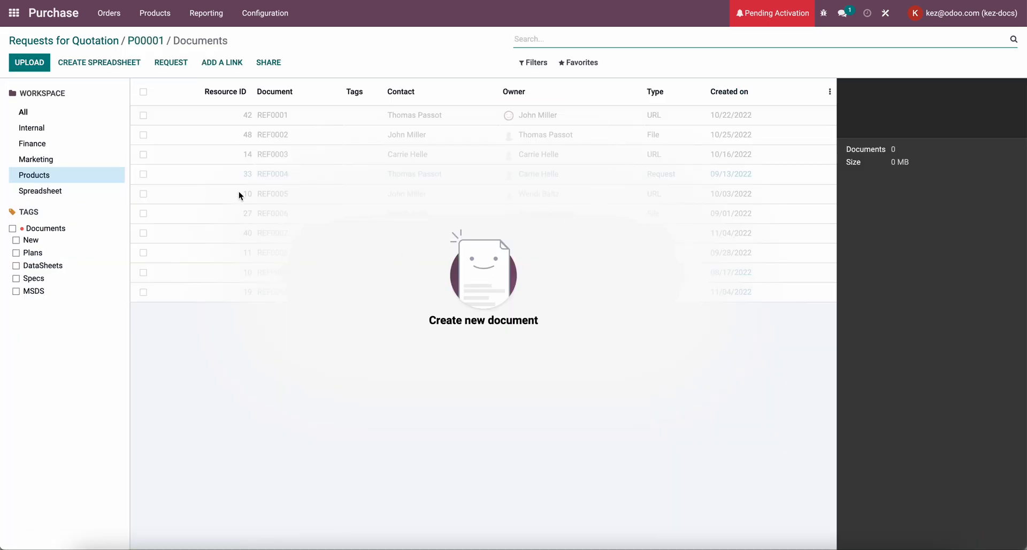
mouse_move(374, 198)
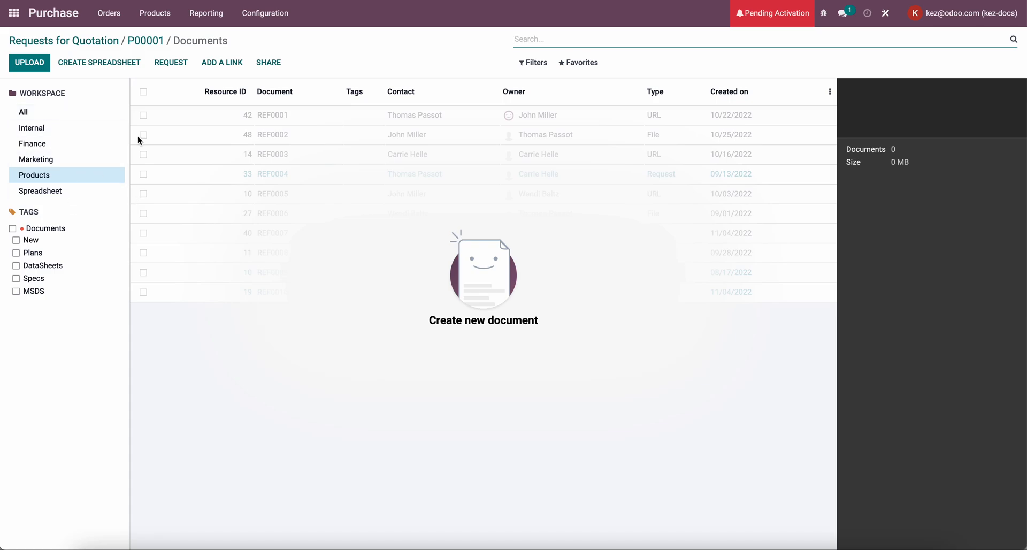
left_click(146, 40)
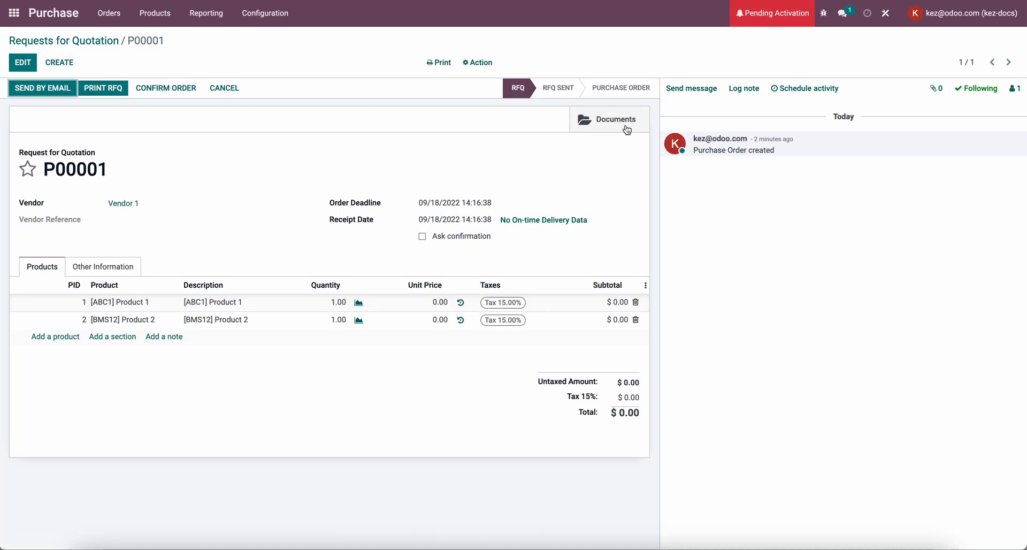
mouse_move(608, 136)
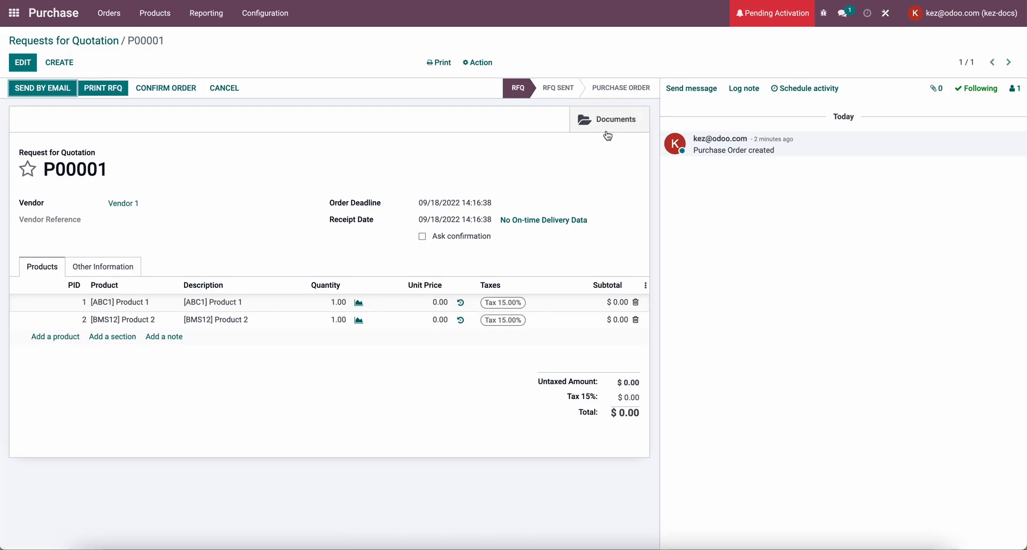
mouse_move(613, 146)
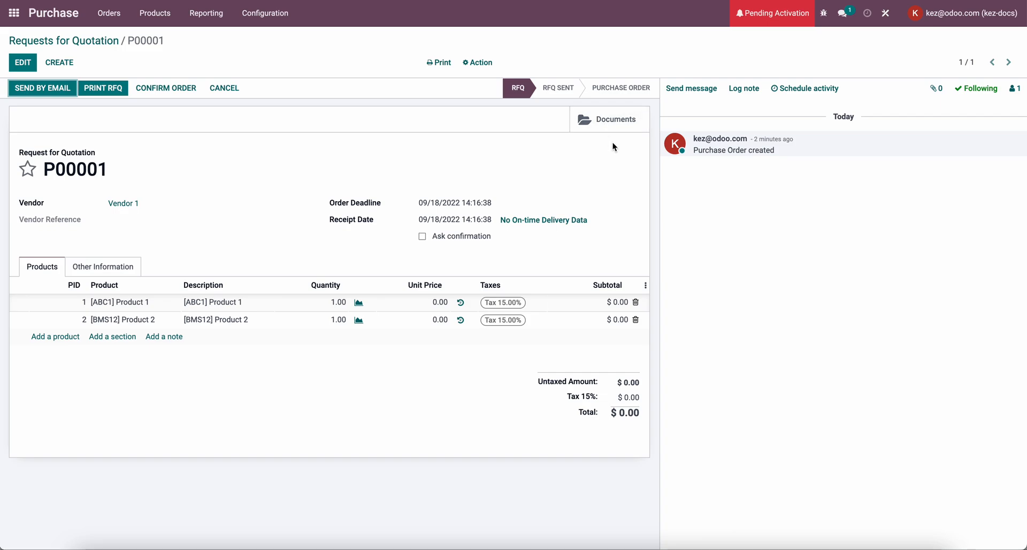
mouse_move(393, 113)
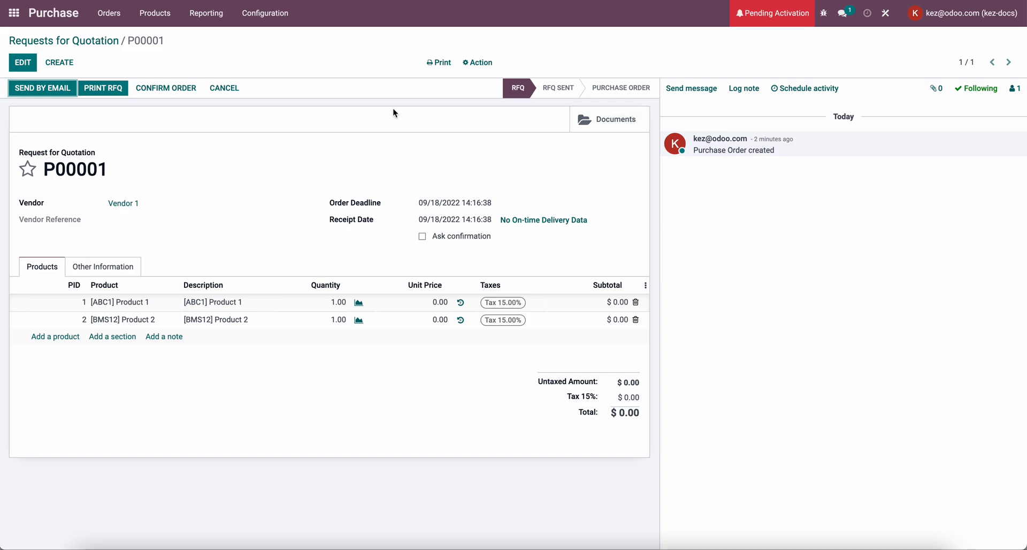
mouse_move(215, 60)
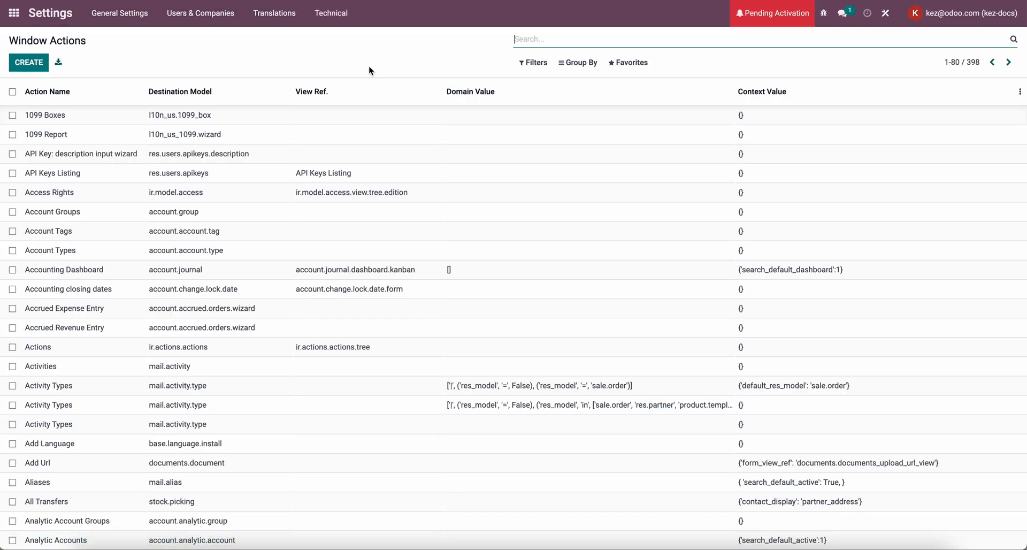
- Find the Documents window action, empty its domain and set its context to {}
type("documents")
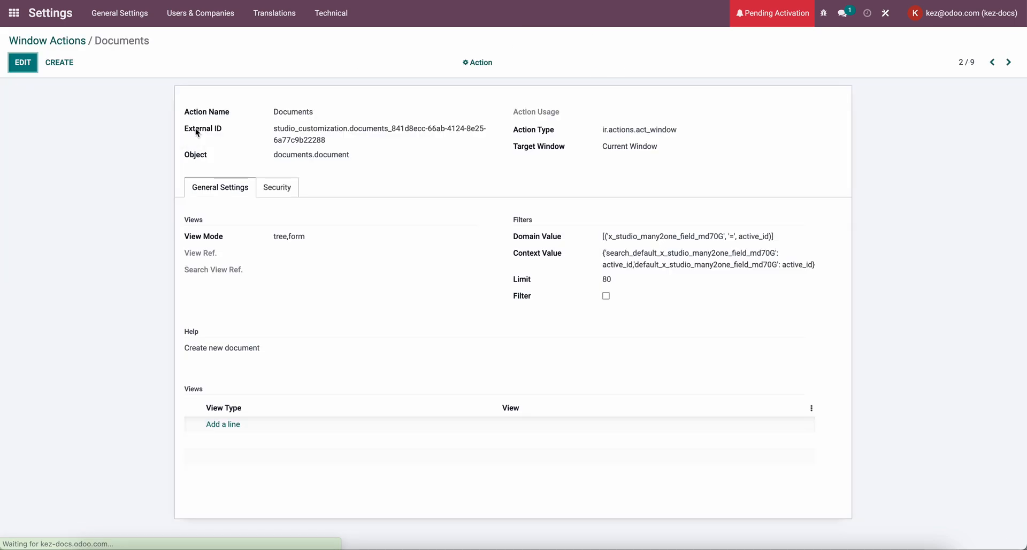
left_click(22, 62)
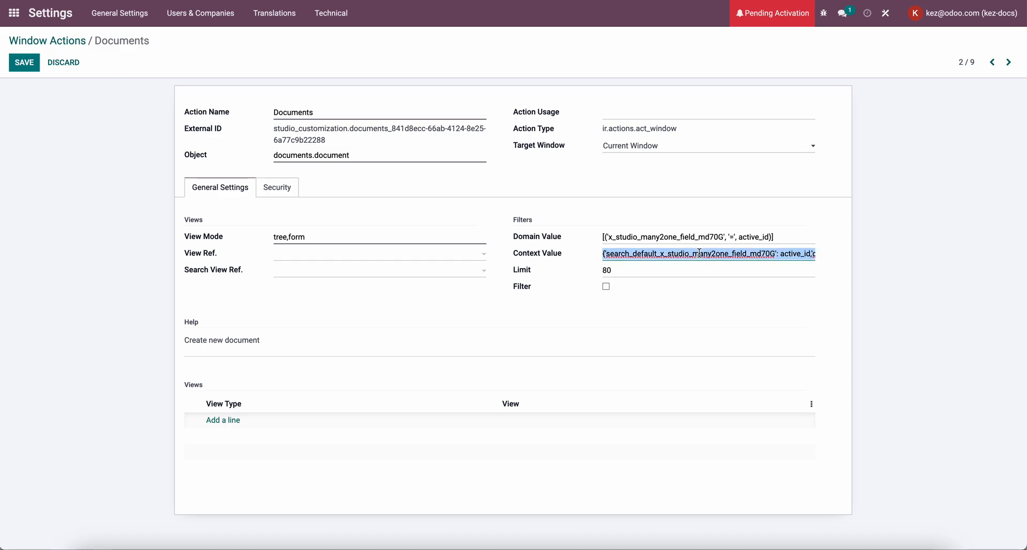
type("{}")
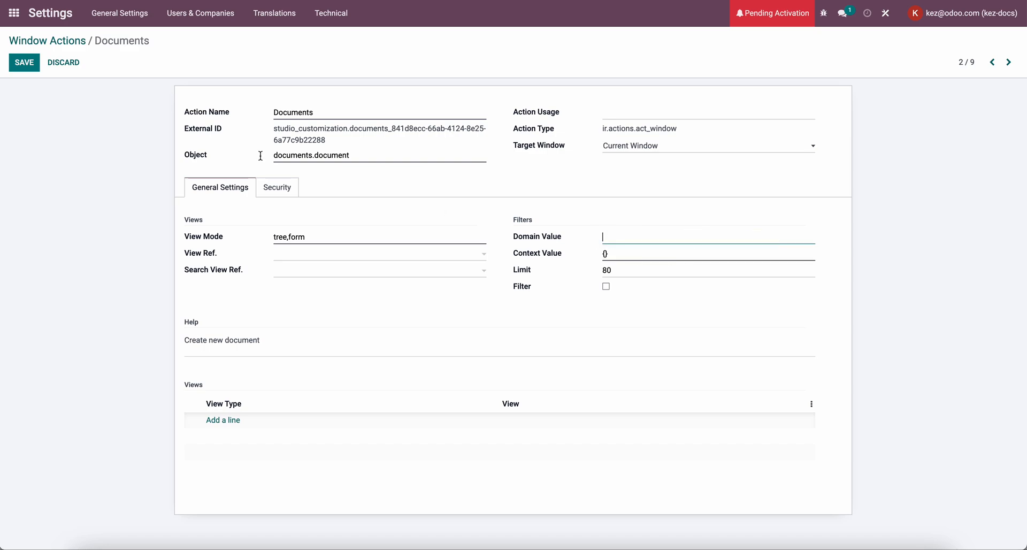
left_click(24, 62)
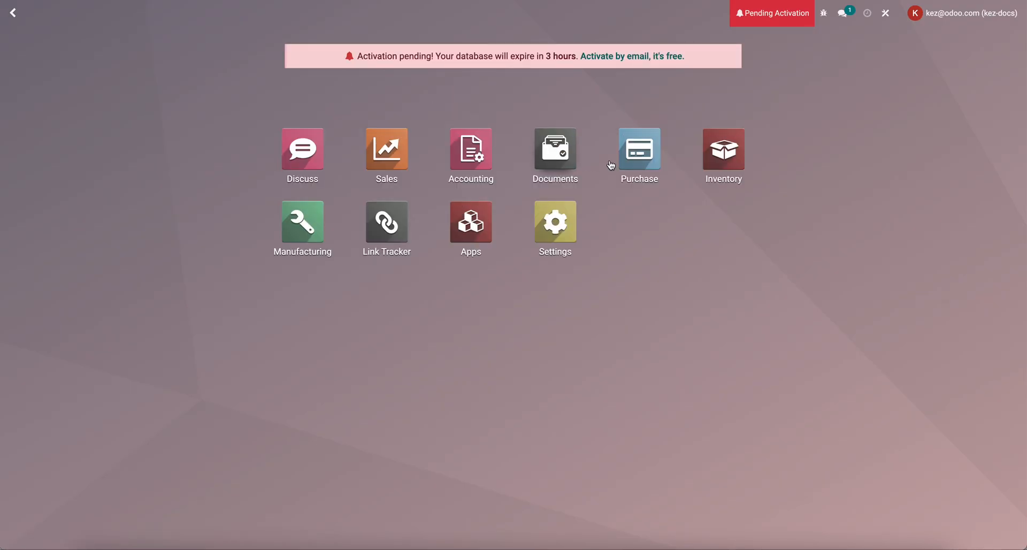
- Open RFQ P00001's Documents smart button to check the three Specs-tagged product files
left_click(639, 147)
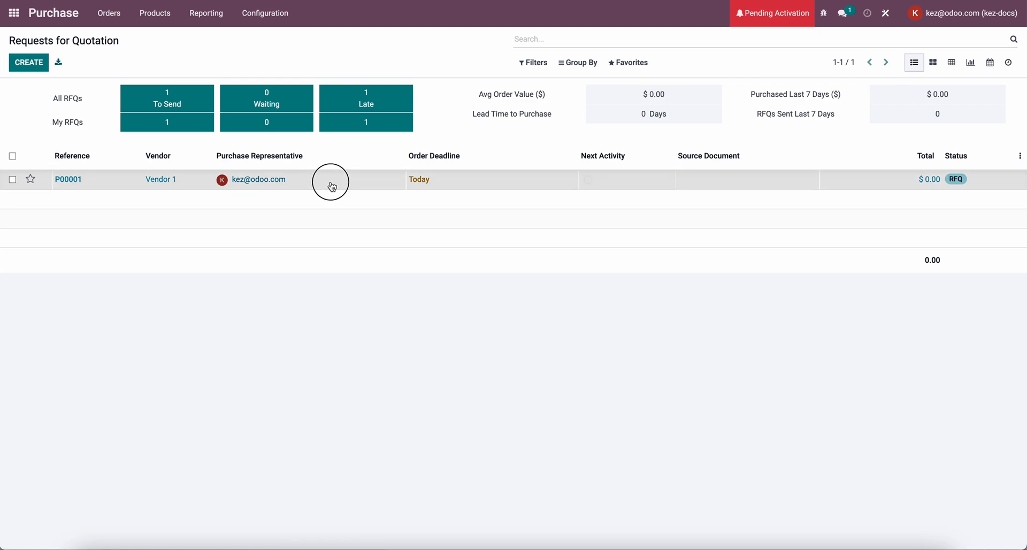
left_click(68, 179)
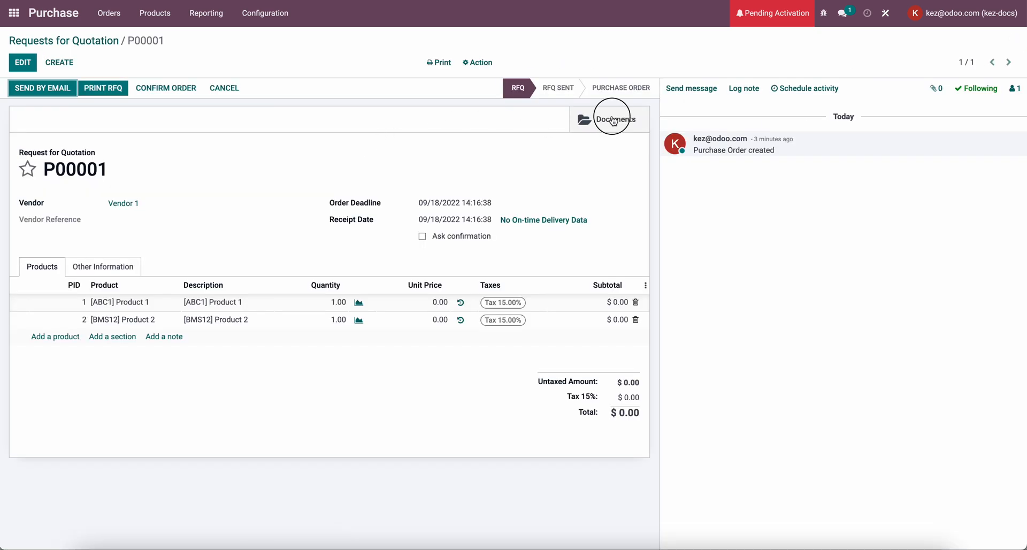
left_click(610, 119)
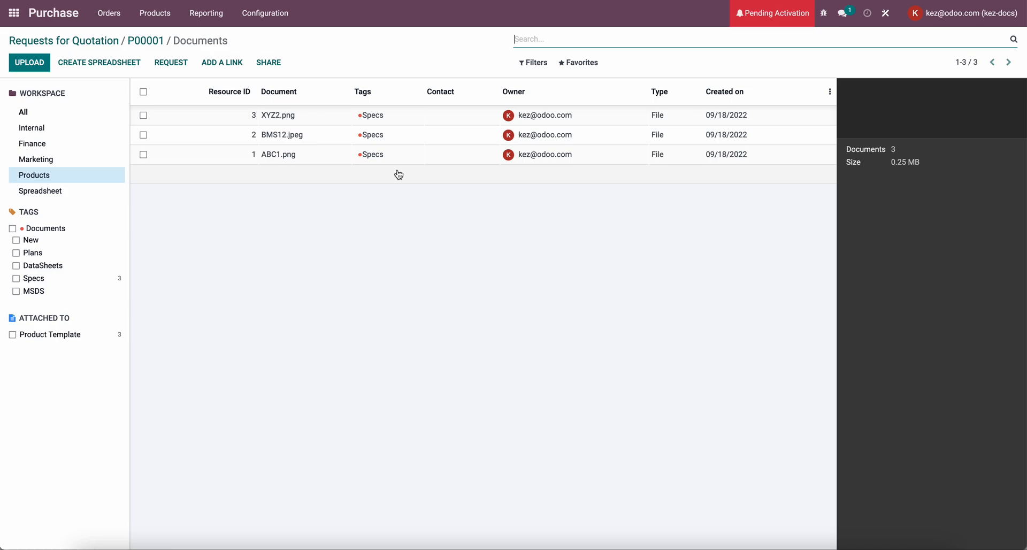
mouse_move(385, 176)
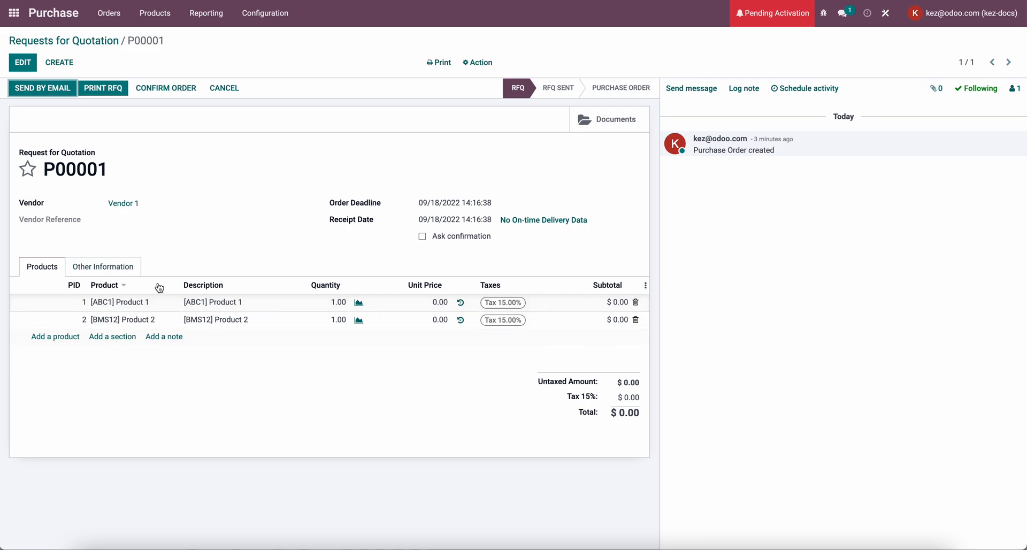
left_click(609, 120)
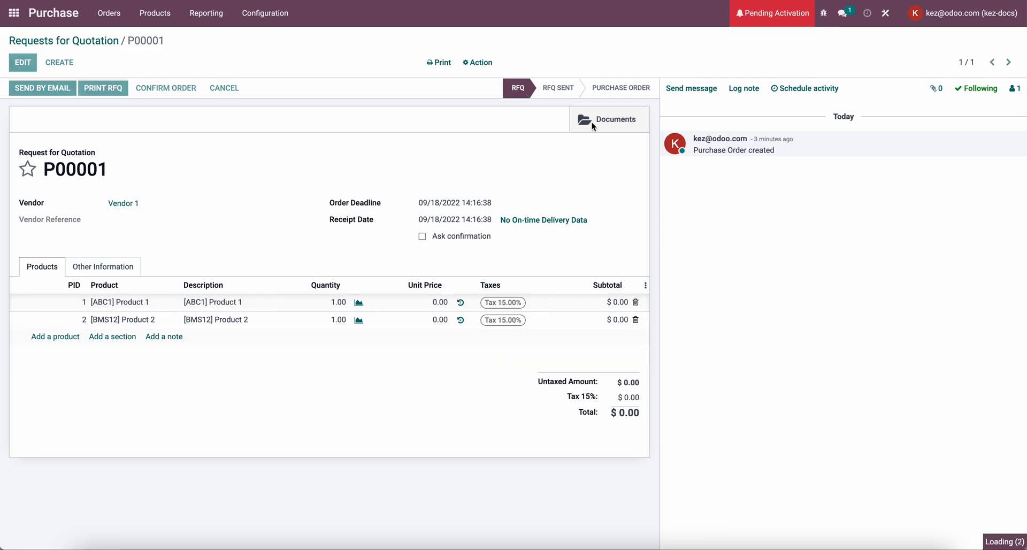
left_click(608, 120)
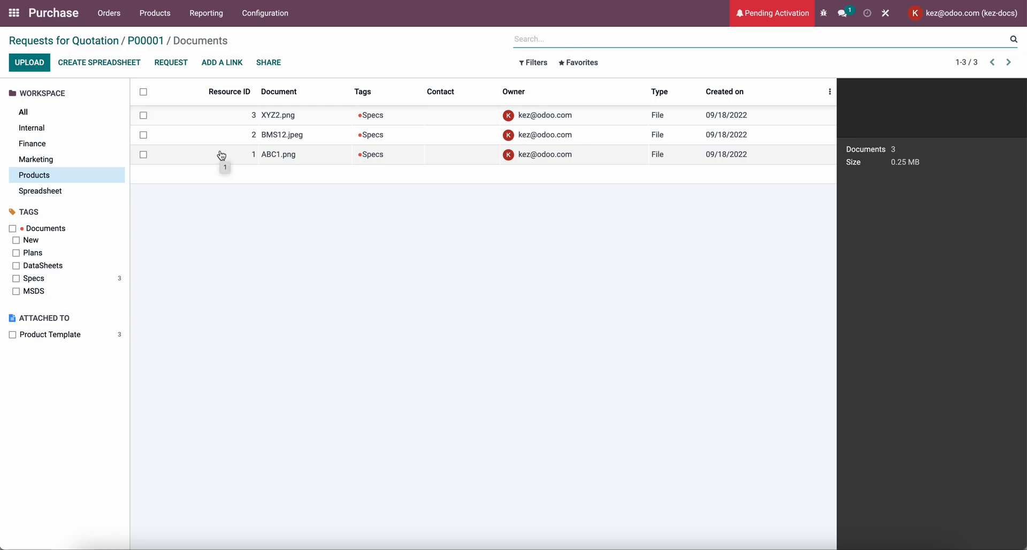
mouse_move(119, 51)
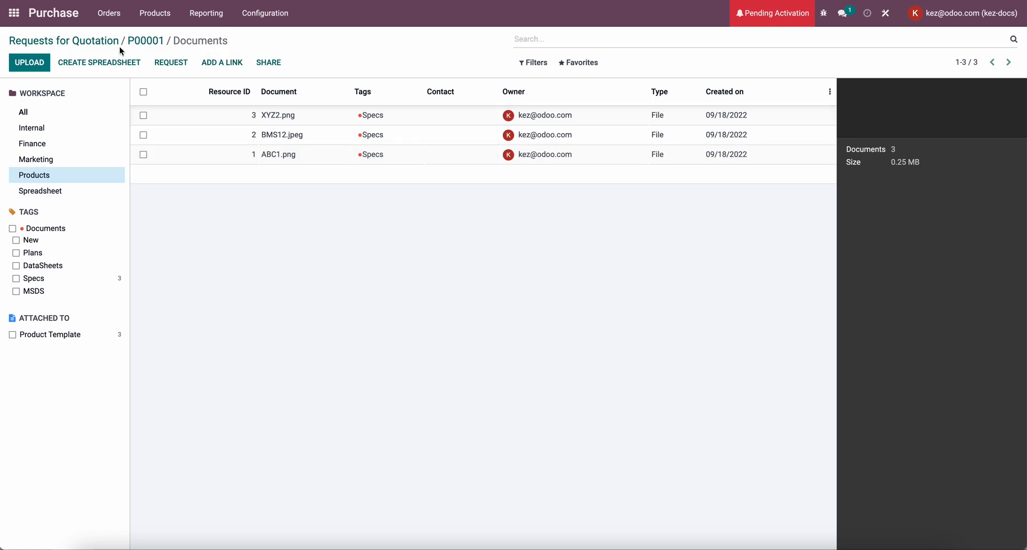
left_click(13, 12)
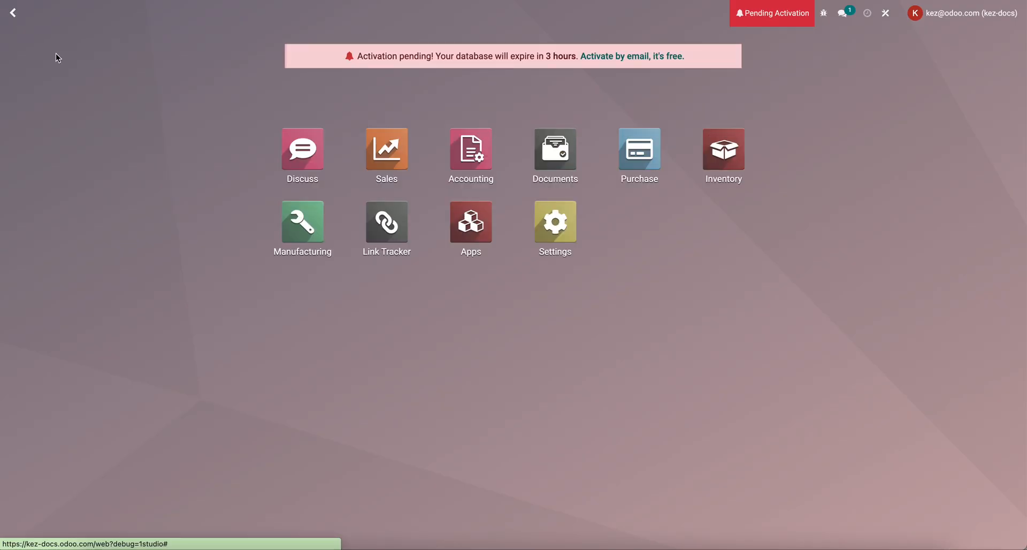
- Make the Documents window action open in a new window, save, and return home
left_click(554, 220)
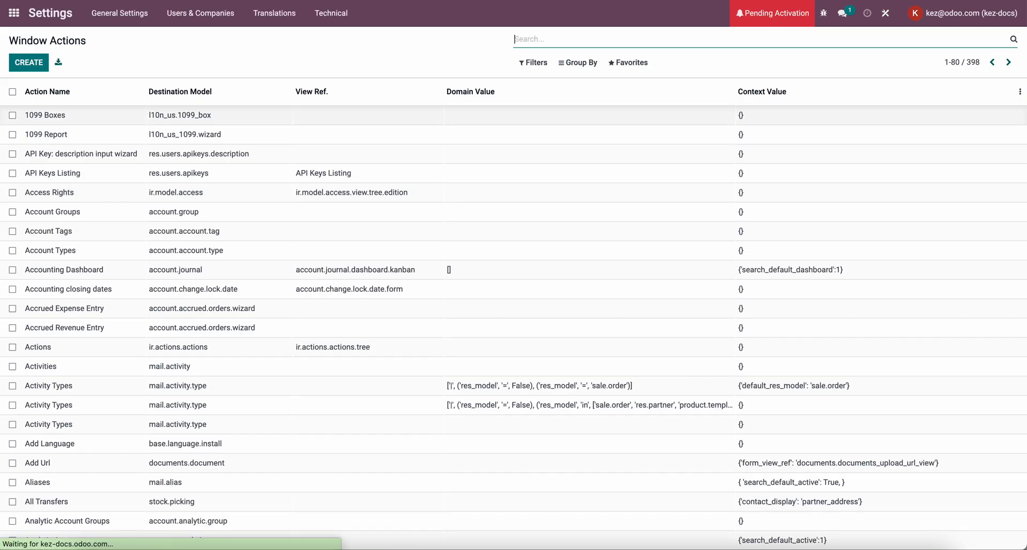
type("d")
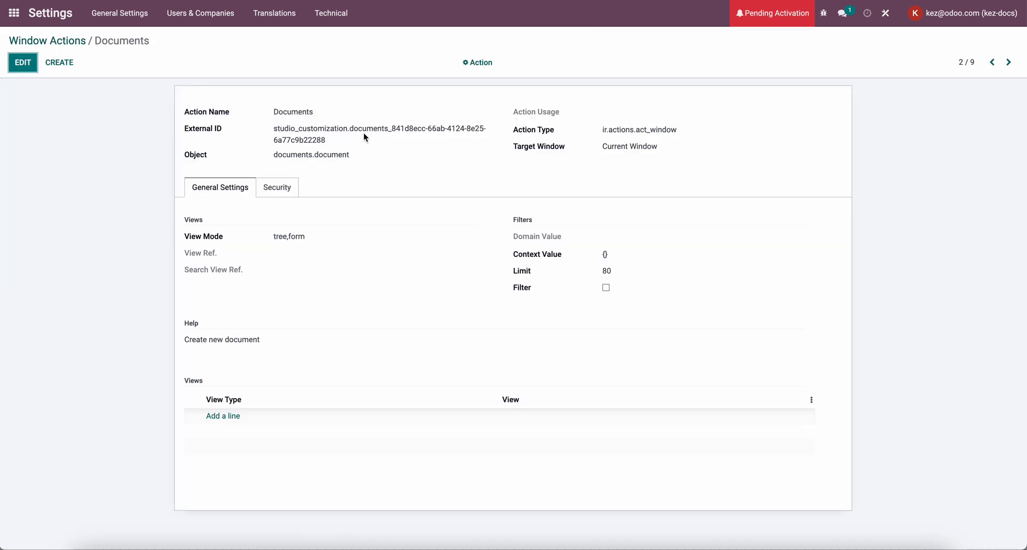
left_click(22, 62)
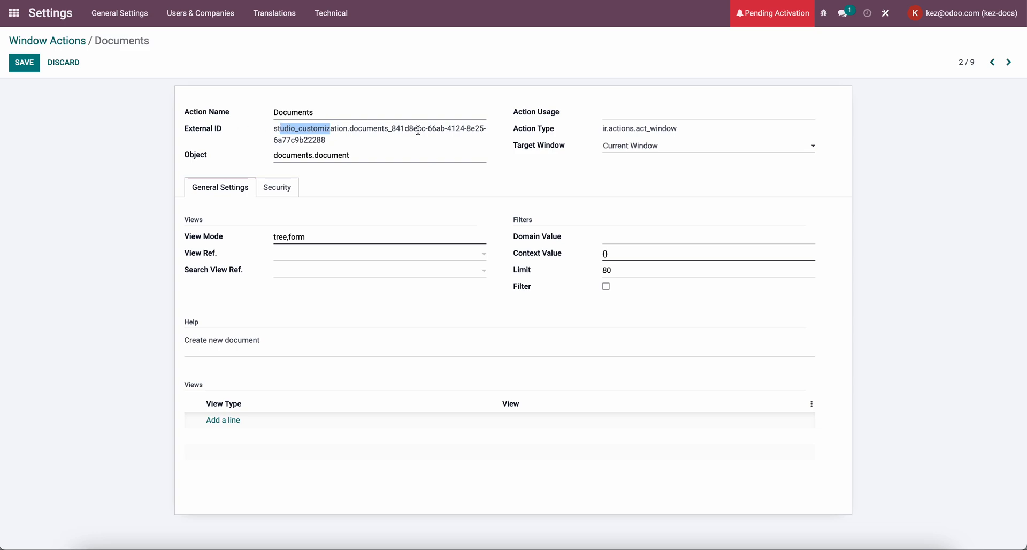
left_click(707, 146)
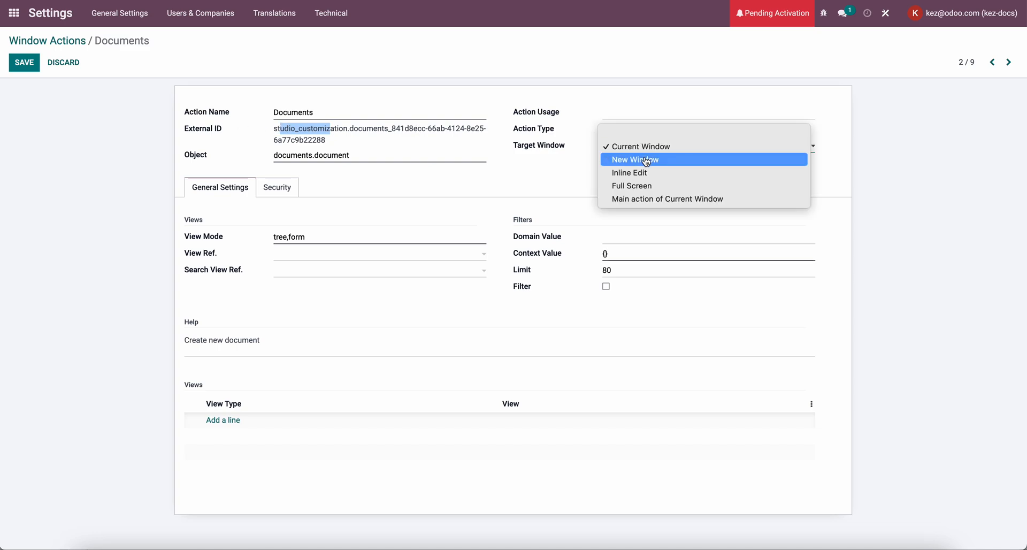
left_click(633, 159)
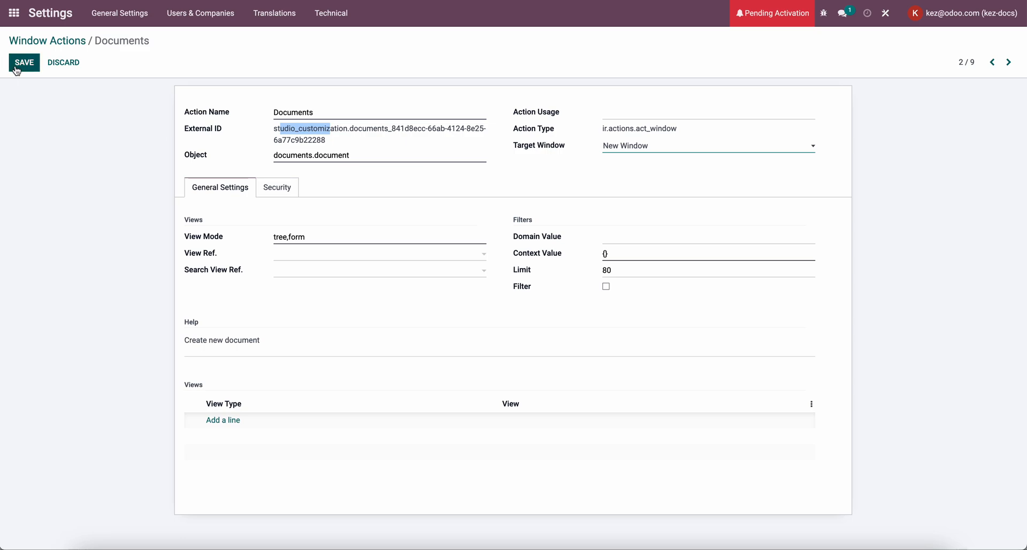
left_click(24, 62)
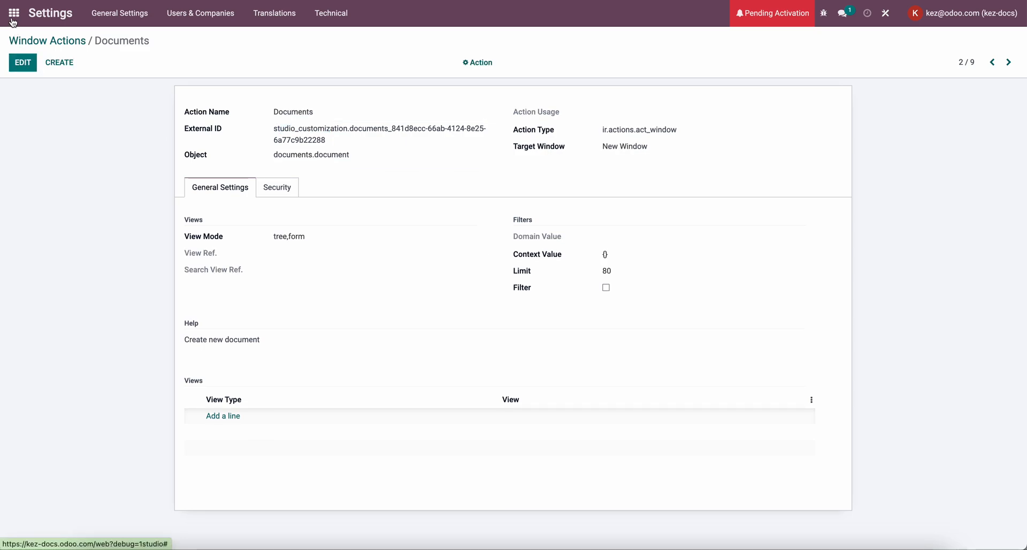
left_click(13, 13)
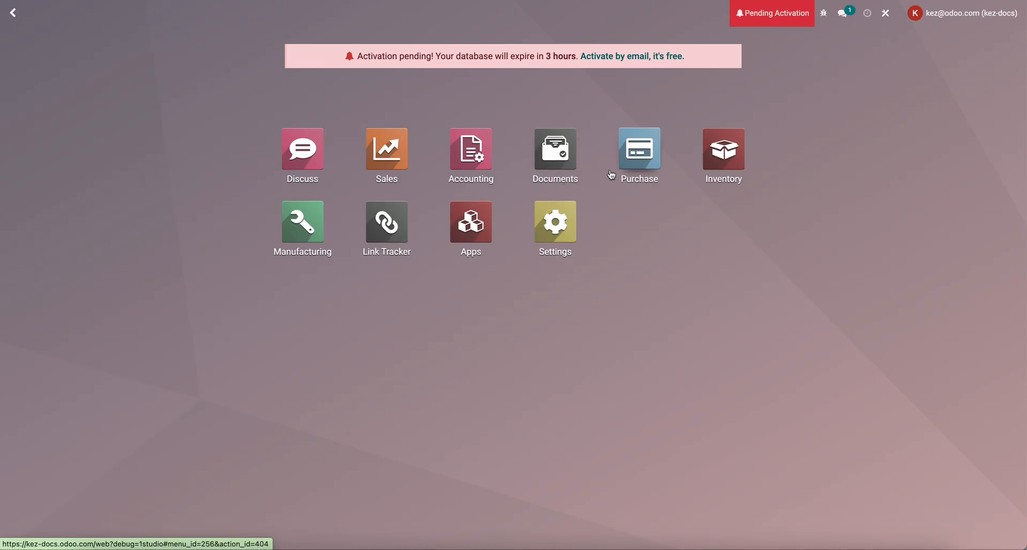
- Open P00001's documents popup, filter by Resource ID, and select BMS12.jpeg and ABC1.png
left_click(638, 147)
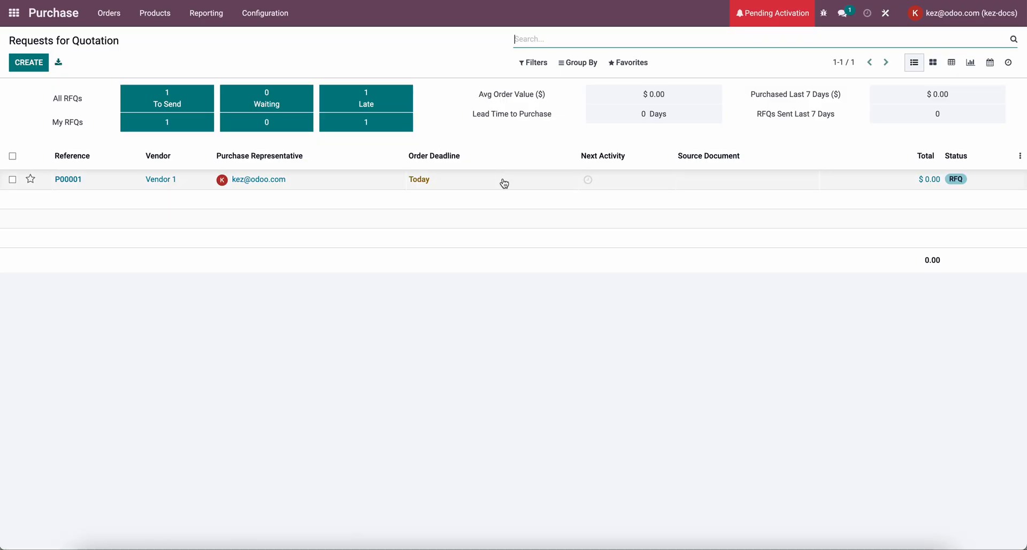
left_click(68, 179)
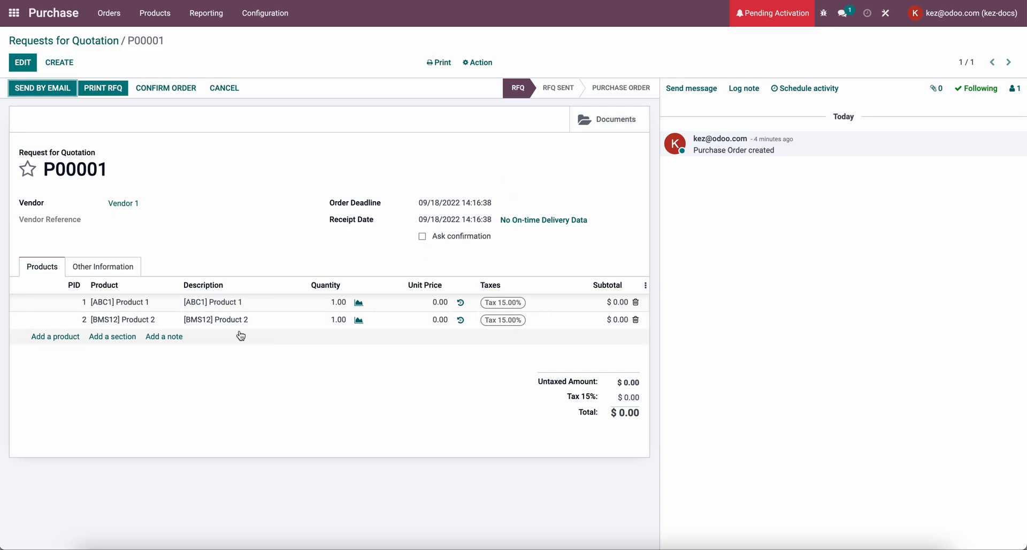
mouse_move(230, 248)
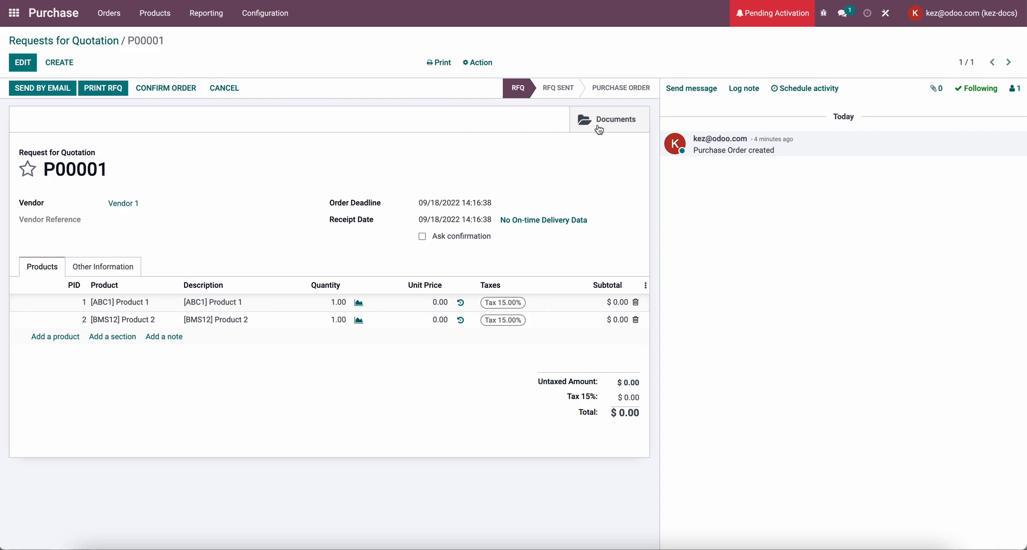
left_click(606, 119)
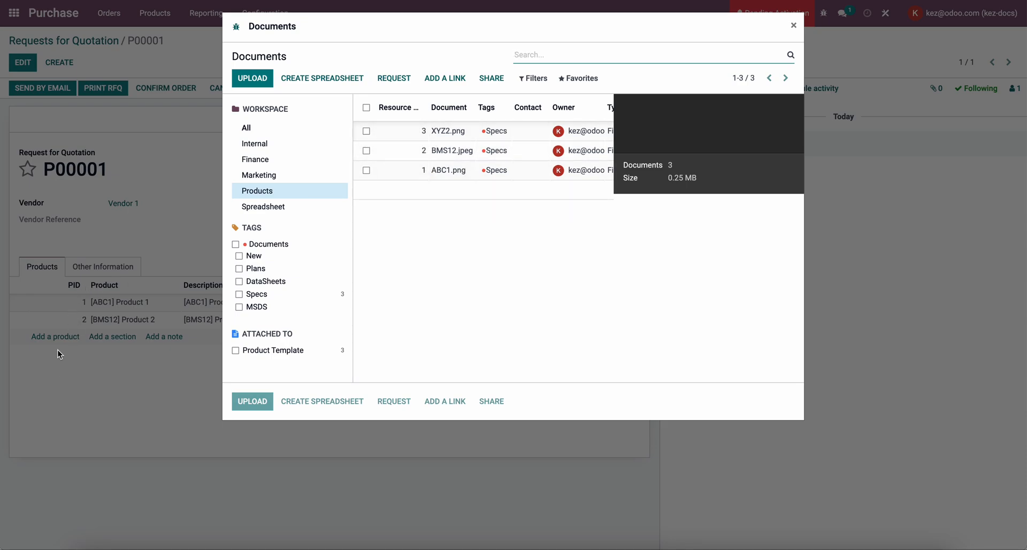
mouse_move(645, 89)
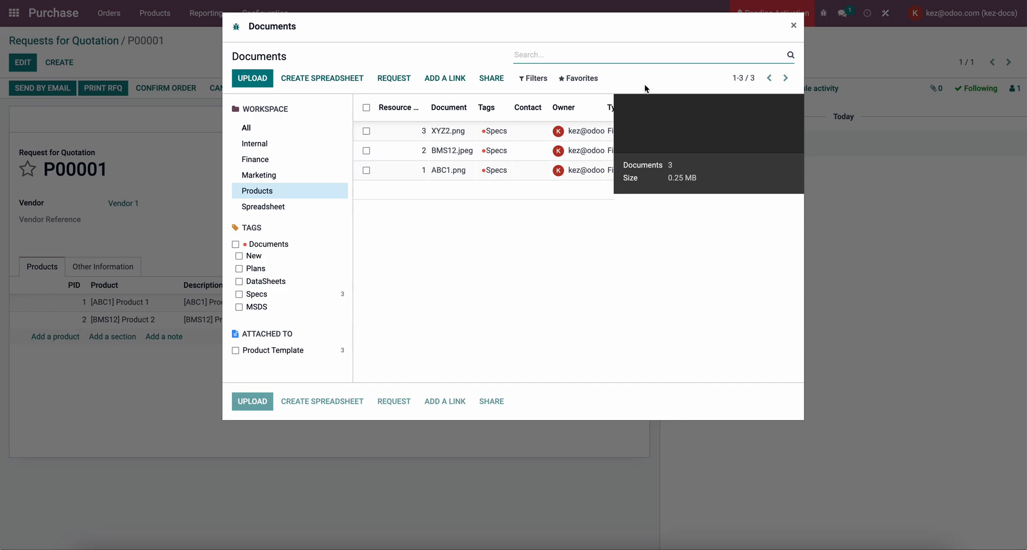
type("1")
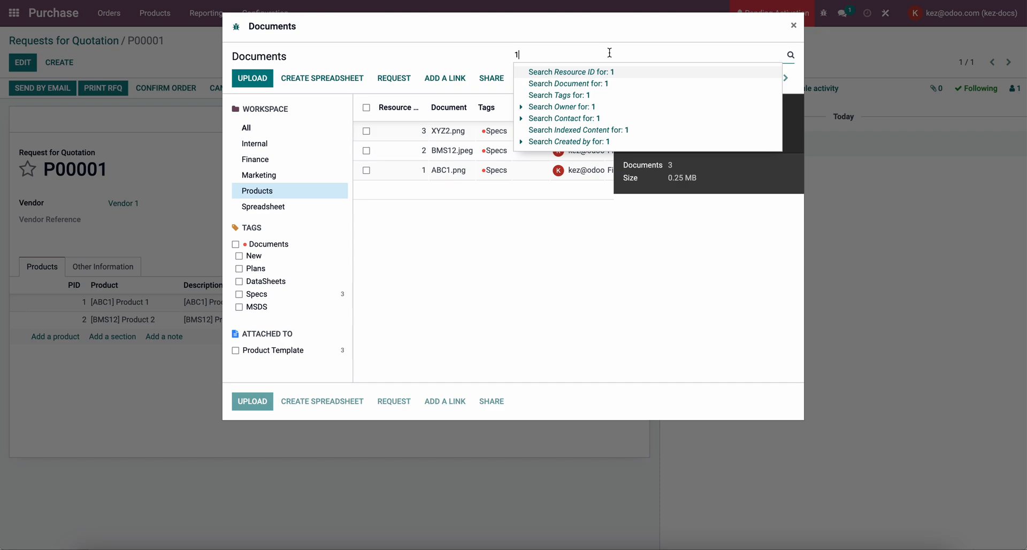
left_click(568, 71)
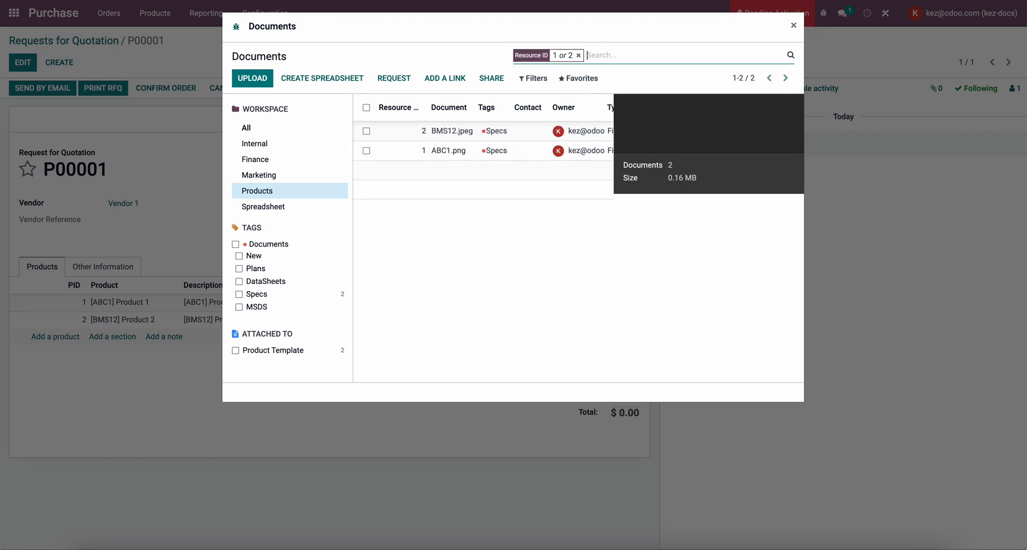
left_click(366, 106)
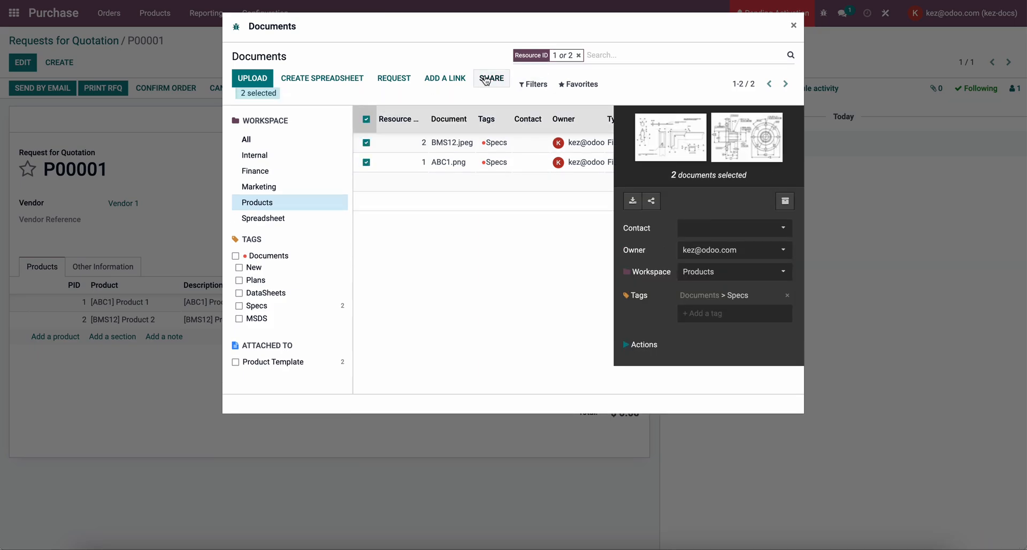
- Generate a share URL for both spec files valid until 09/20/2022 and copy it
left_click(491, 78)
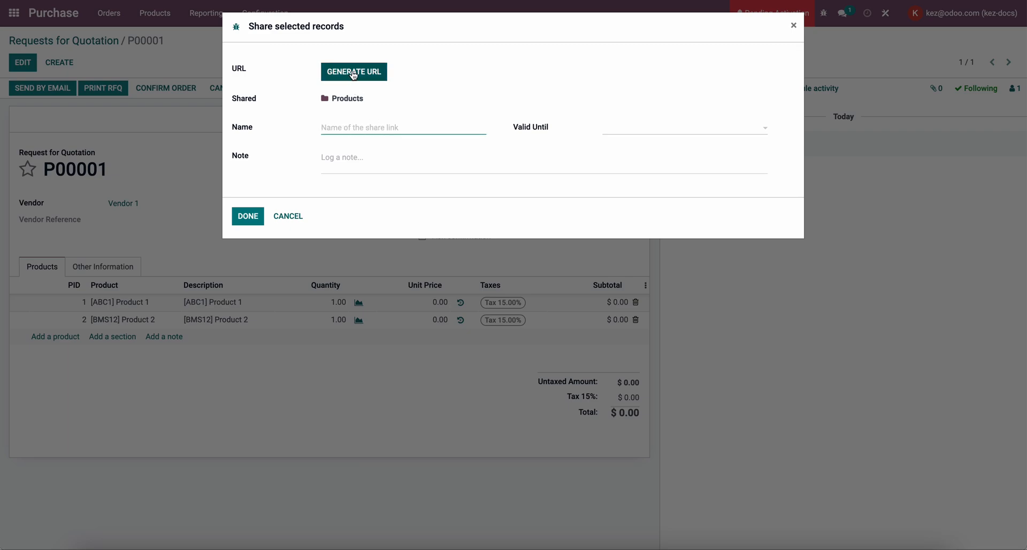
left_click(353, 71)
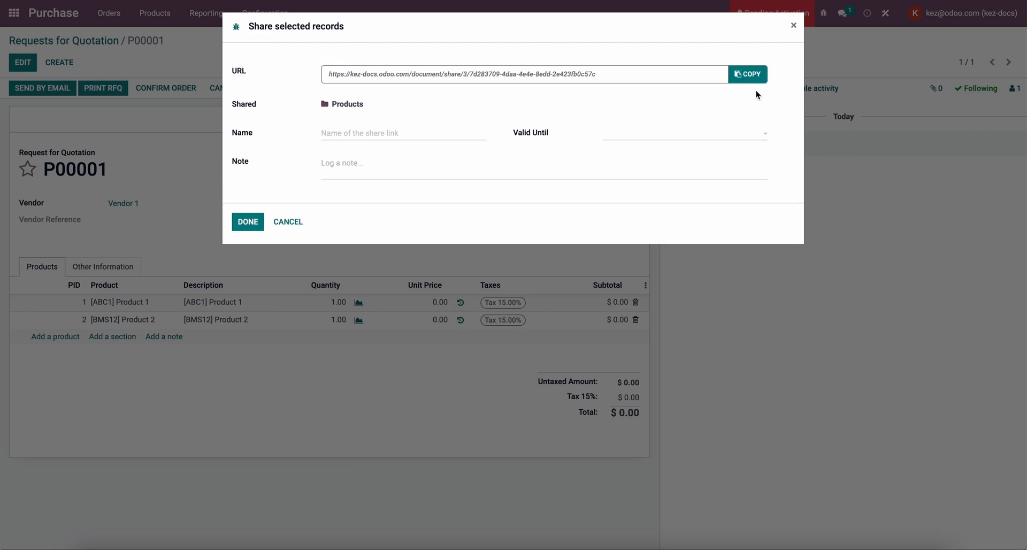
left_click(681, 133)
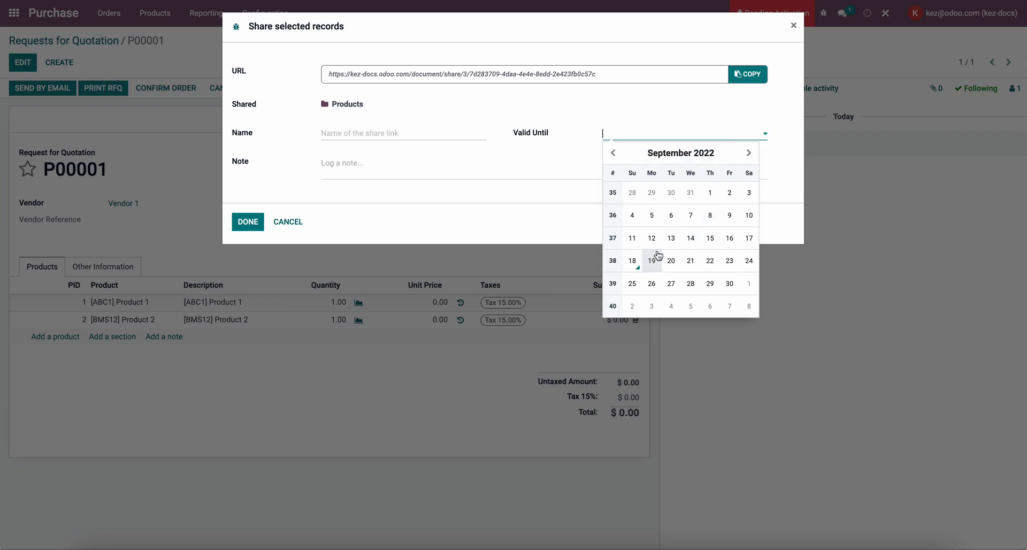
mouse_move(689, 260)
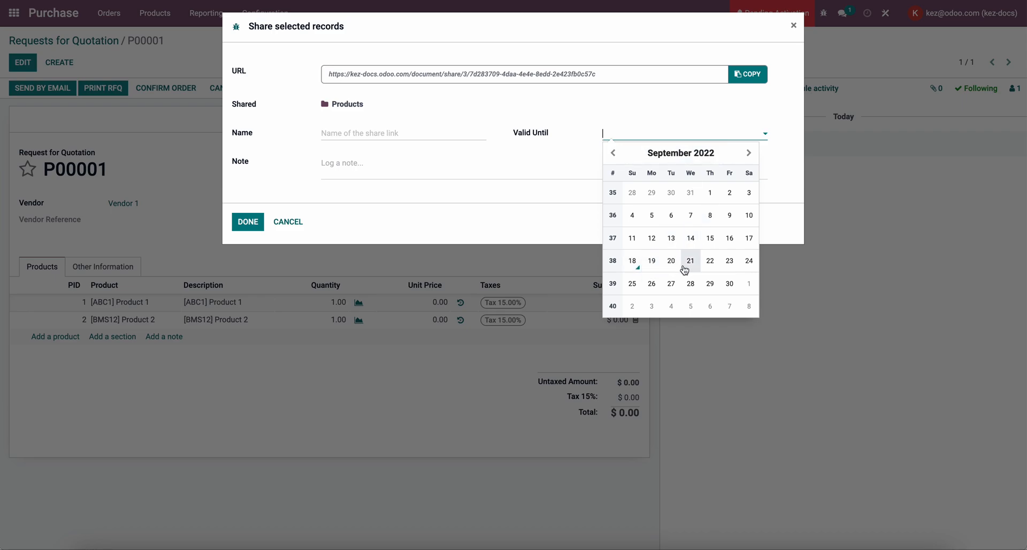
left_click(670, 260)
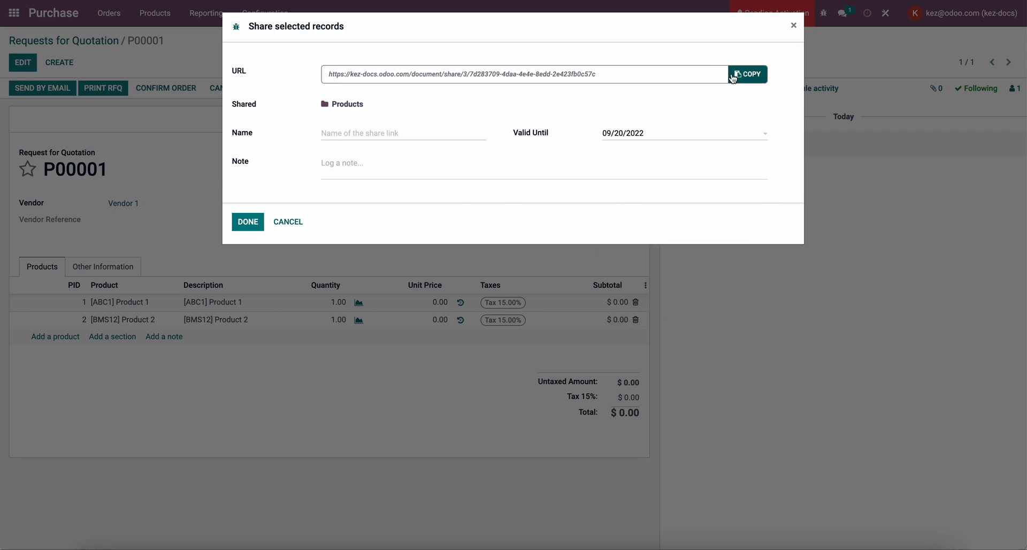
left_click(247, 221)
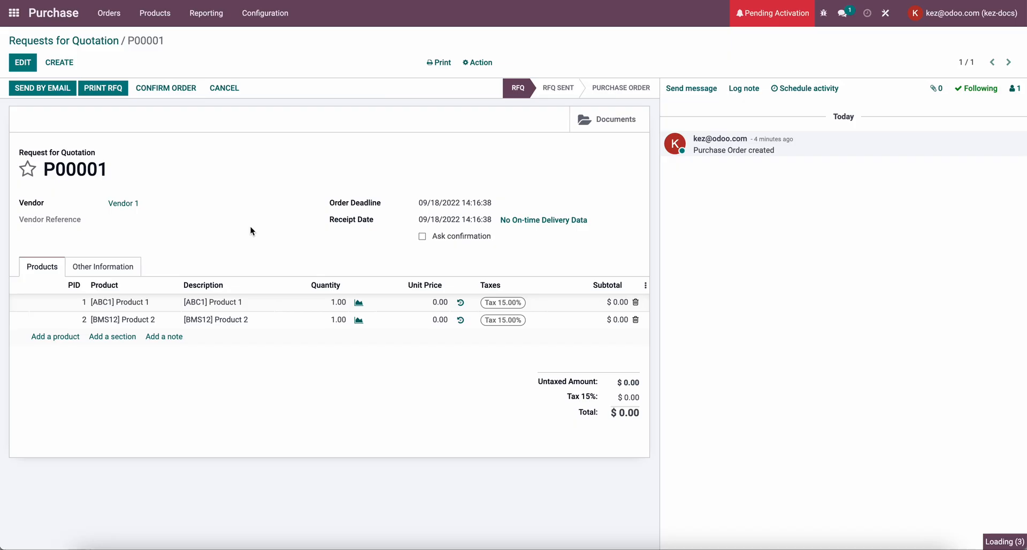
mouse_move(711, 97)
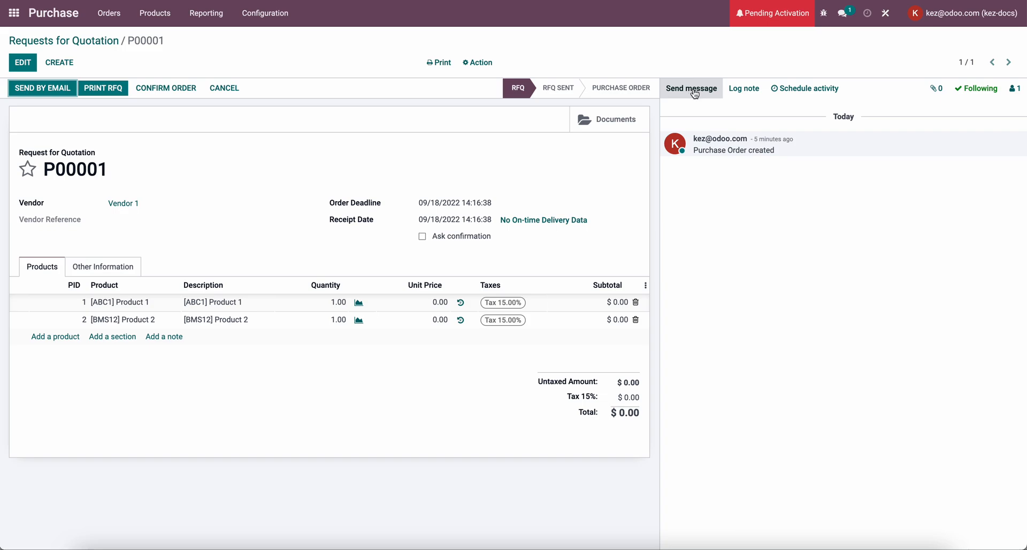
- Begin a chatter note to P00001's followers mentioning our product files
type("Here are a")
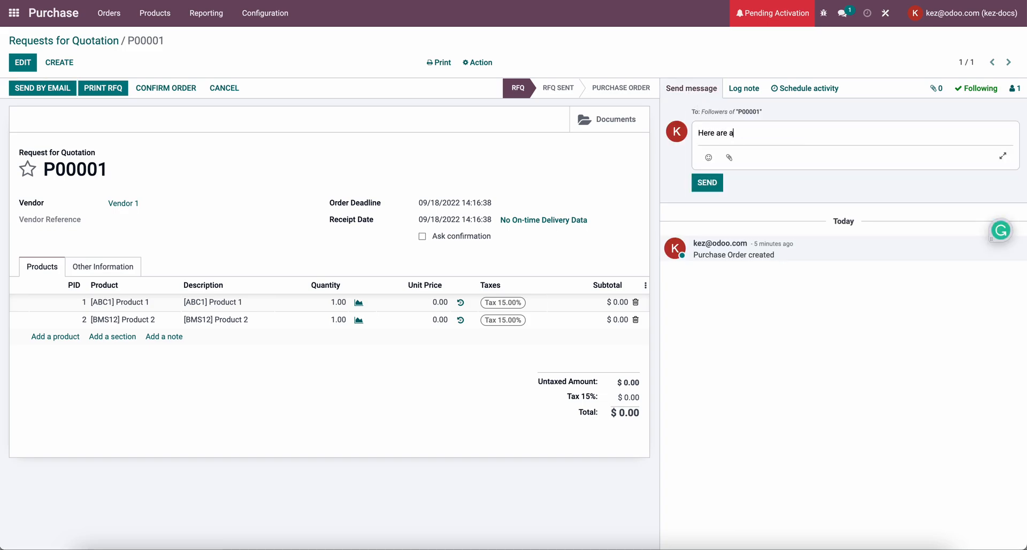
type("our product")
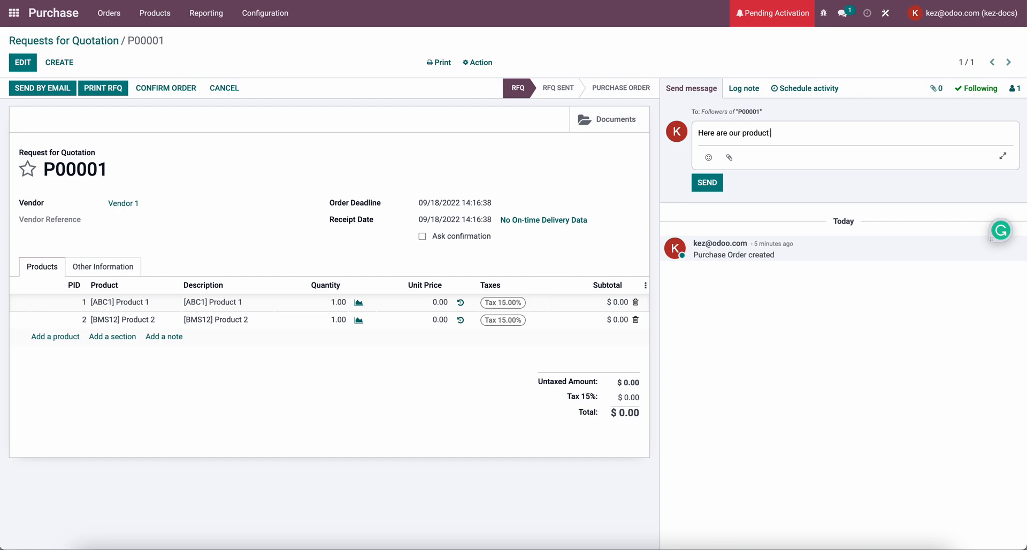
type("files.")
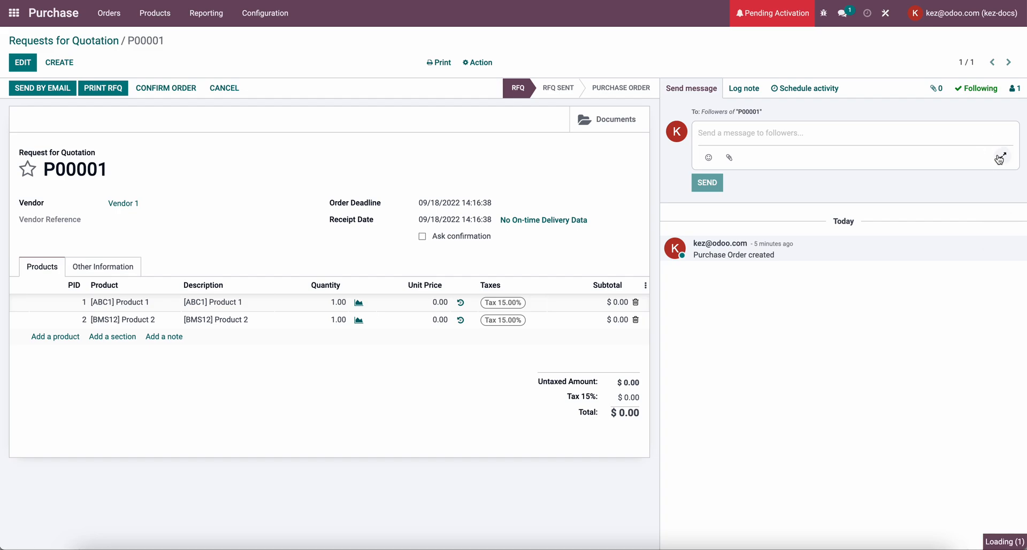
left_click(763, 223)
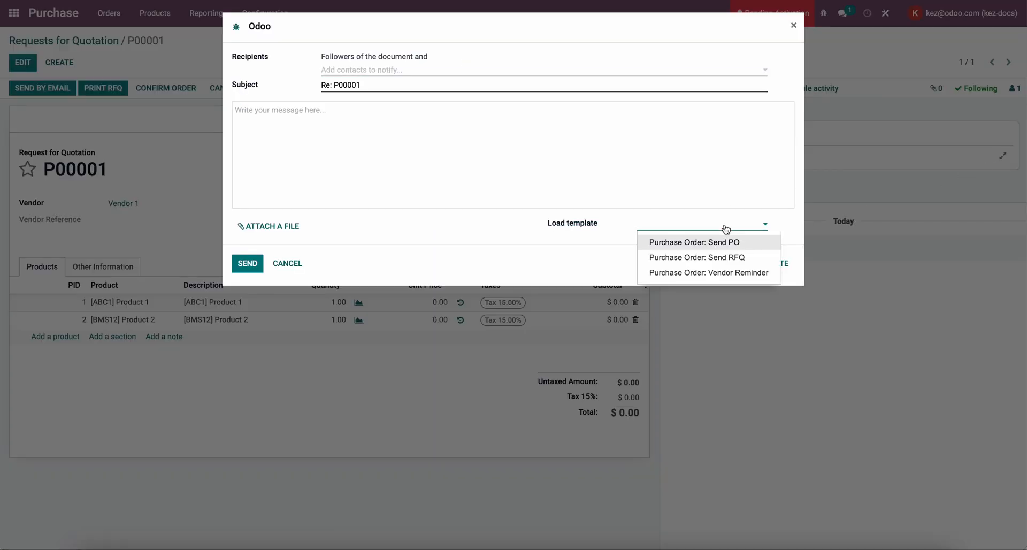
mouse_move(759, 254)
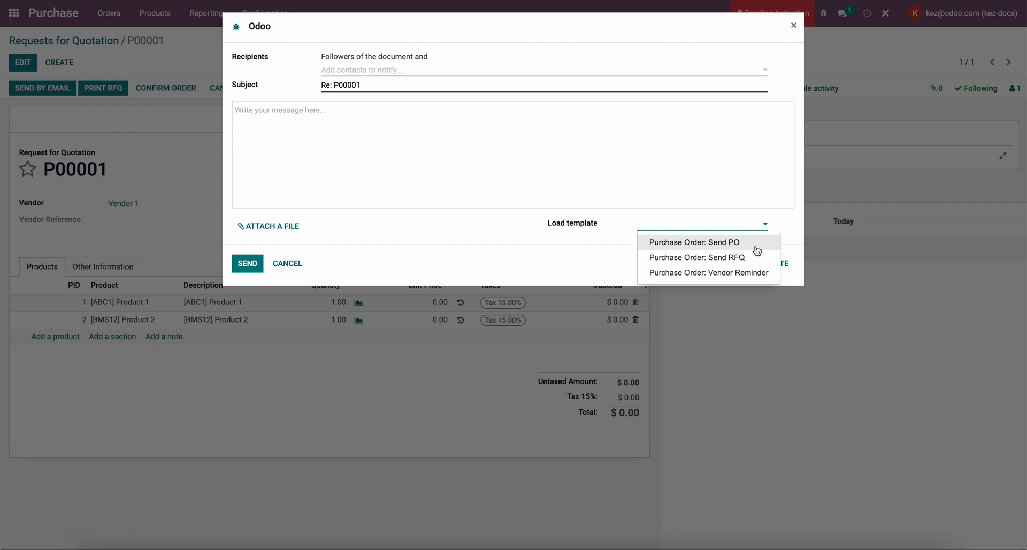
left_click(693, 241)
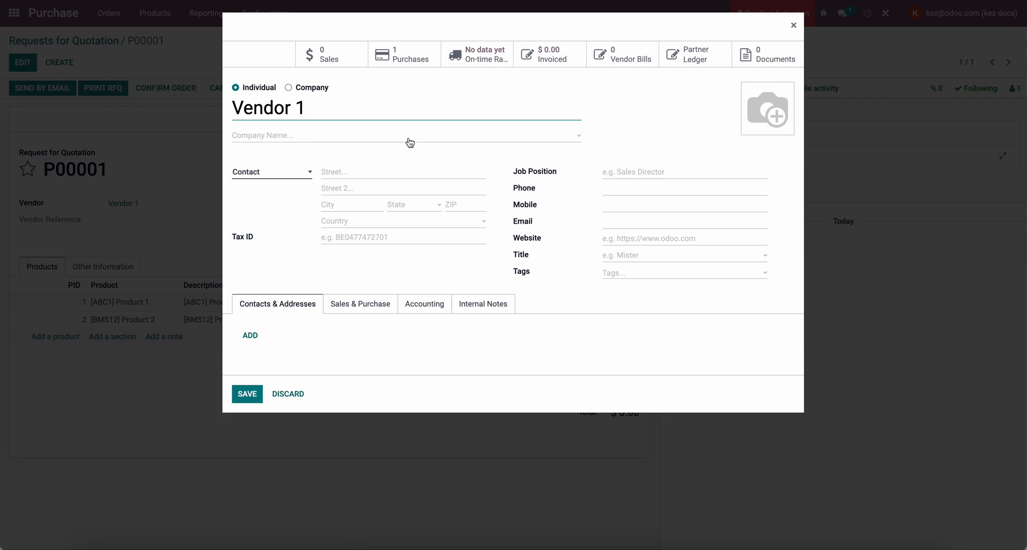
left_click(683, 221)
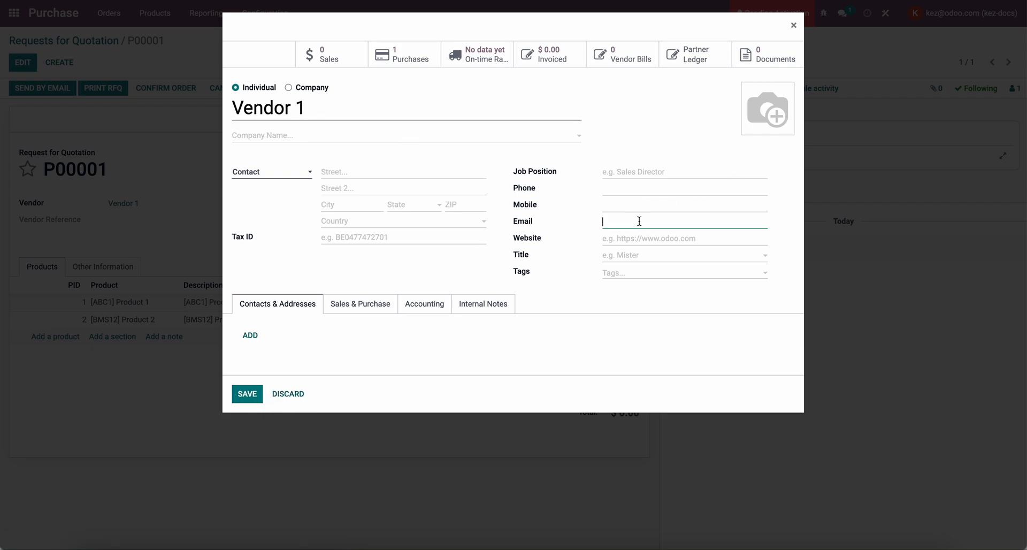
type("test@gmail.co")
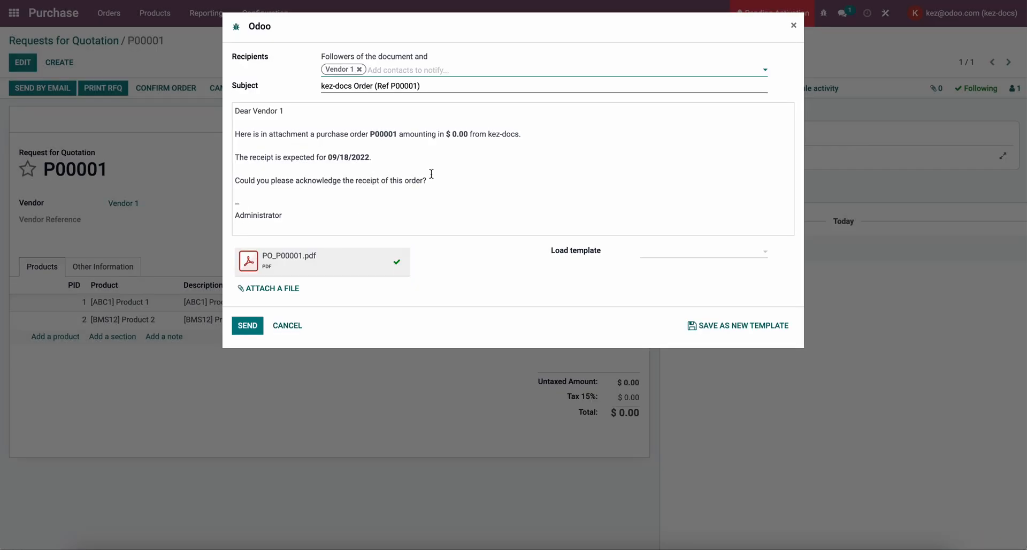
- Add the line 'Here are our files:' and insert a Button via /button
left_click(233, 169)
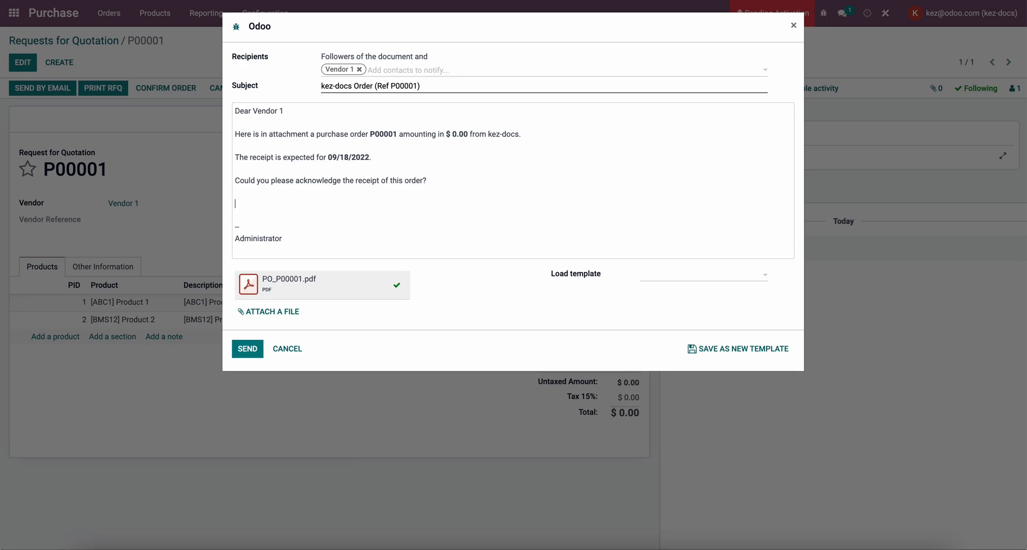
type("Here are our files:")
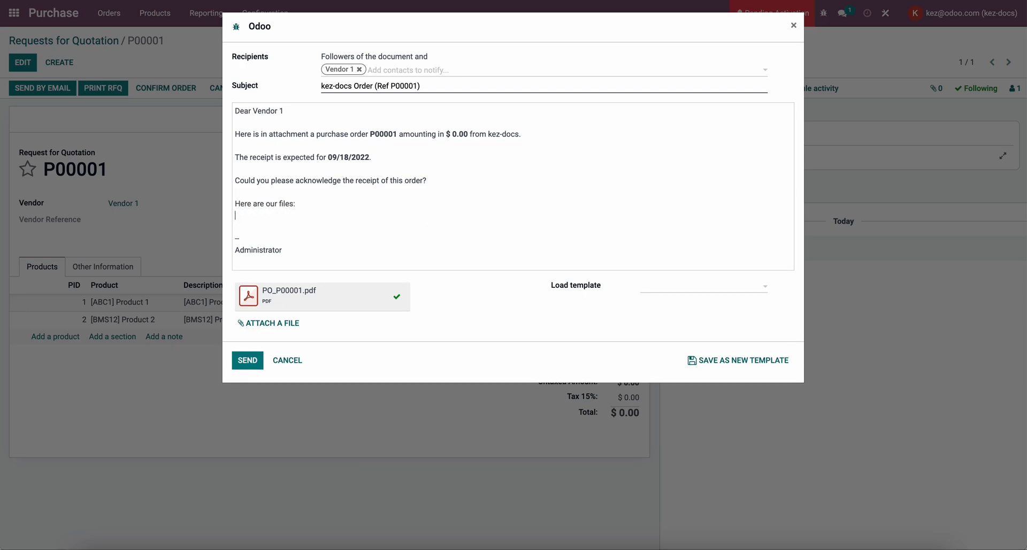
type("/but")
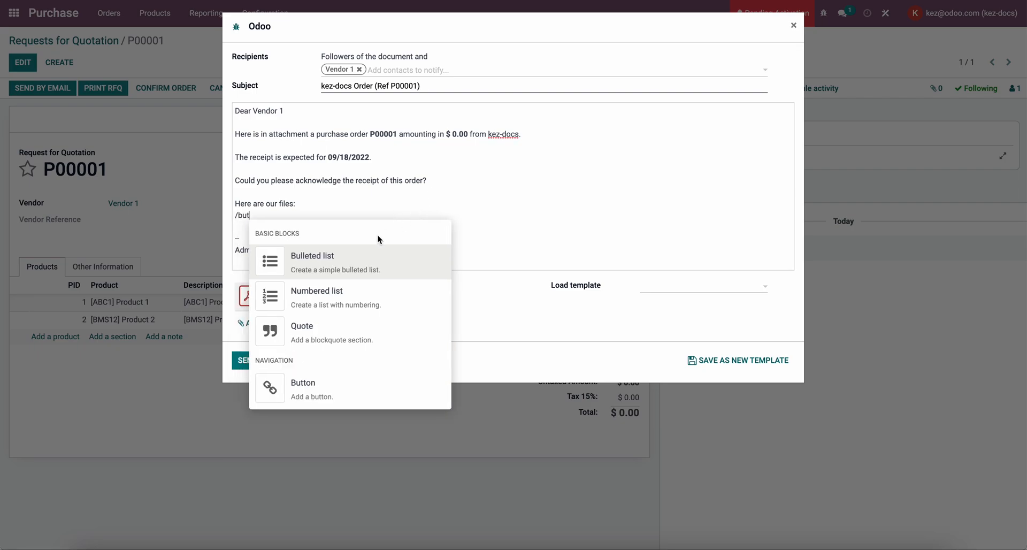
left_click(302, 382)
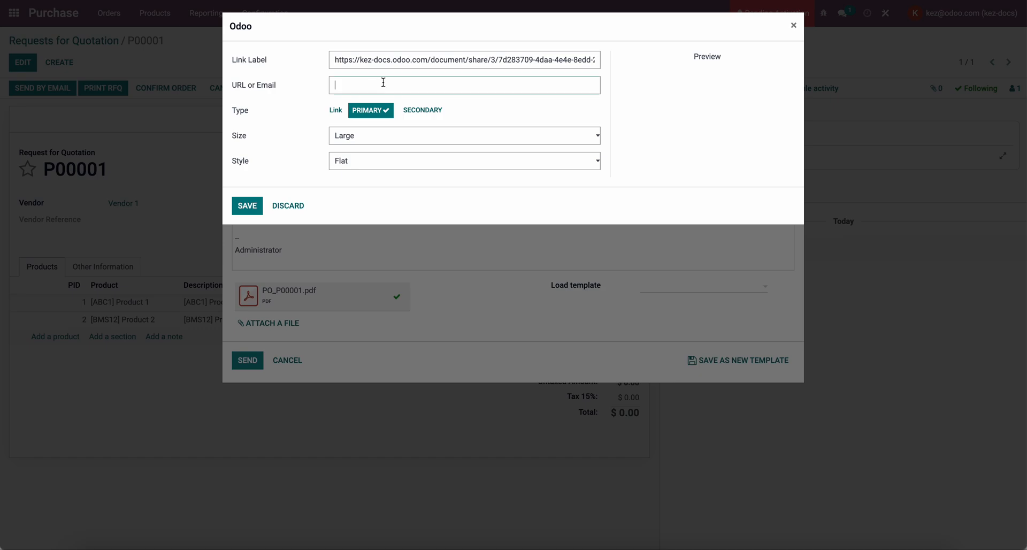
- Label the button 'Download File', with the share link as its URL, and save
type("Download Files")
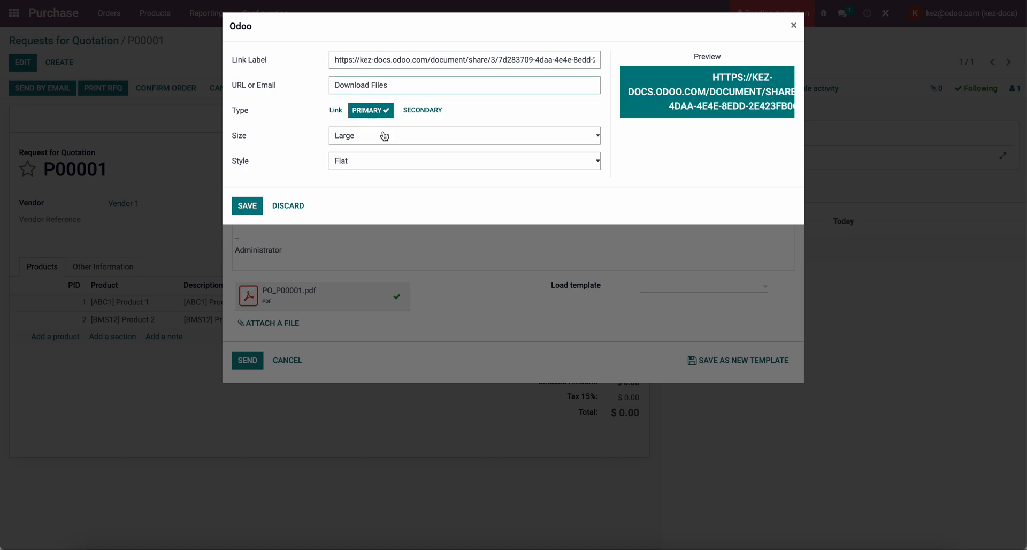
left_click(247, 205)
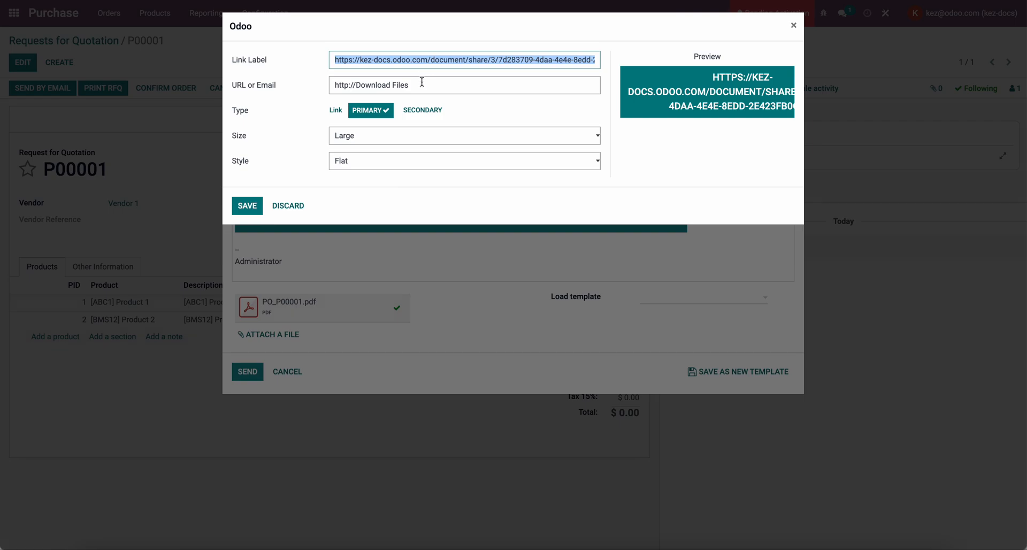
type("D")
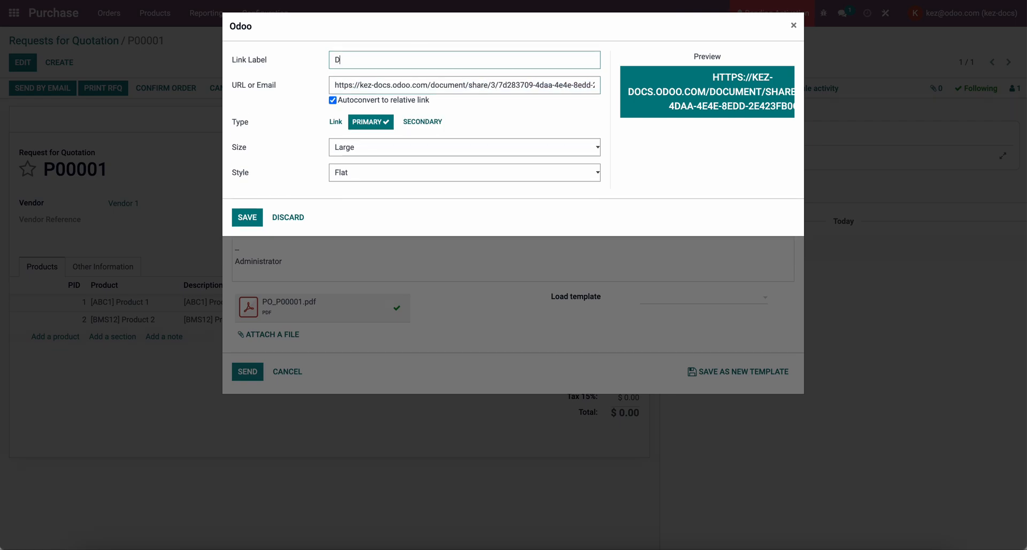
type("ownload File")
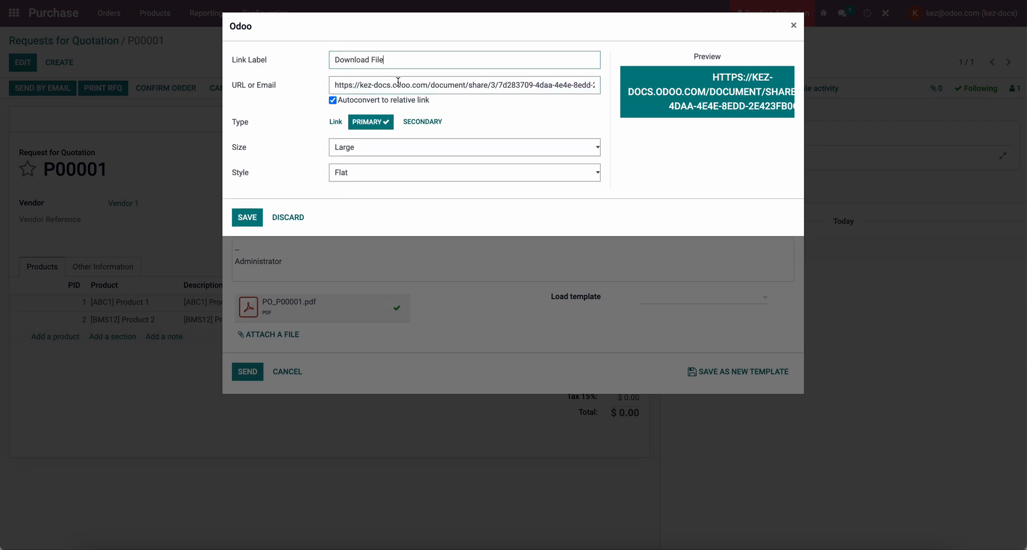
left_click(247, 218)
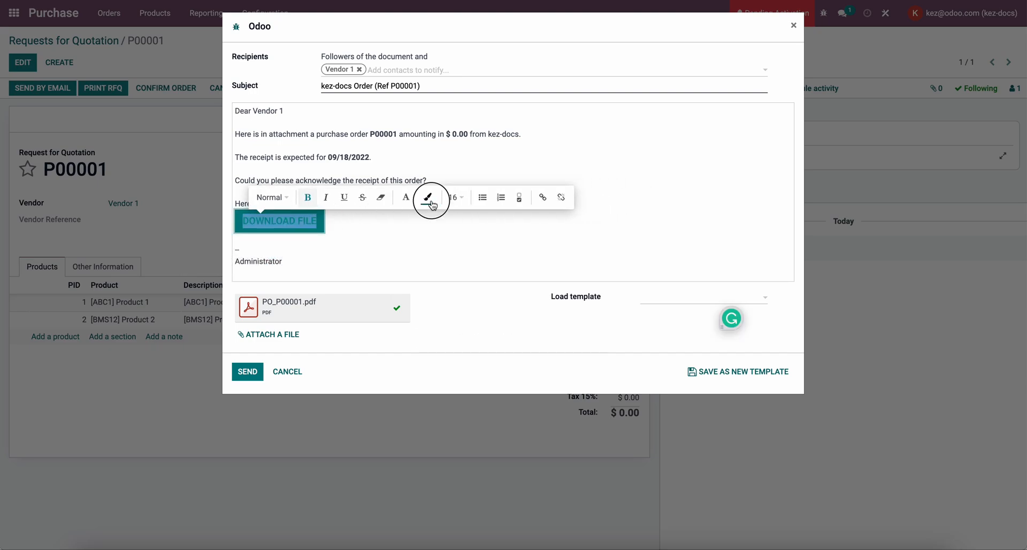
- Send the P00001 email with its Download File button to Vendor 1
left_click(406, 197)
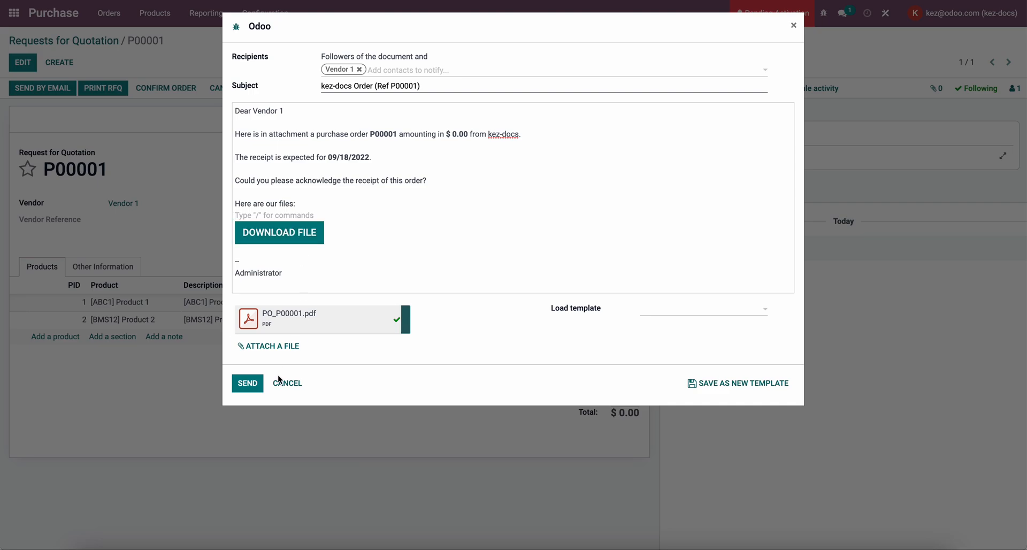
left_click(247, 382)
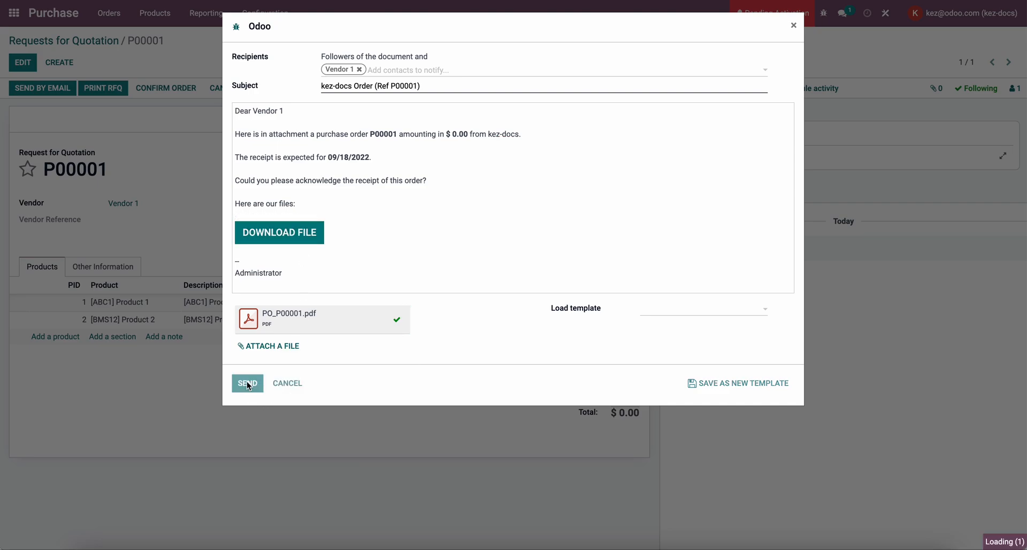
left_click(247, 383)
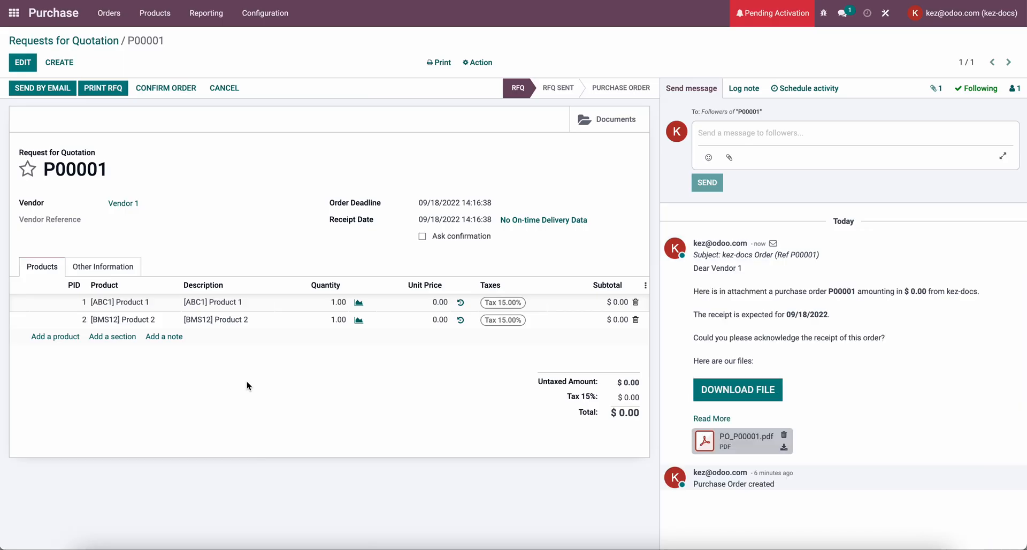
mouse_move(820, 284)
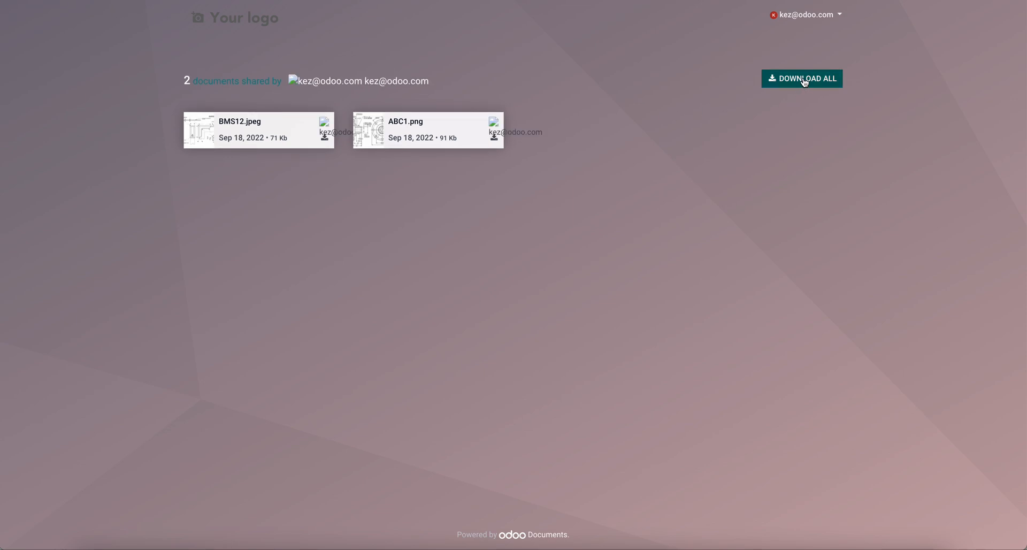
- Download both shared files, BMS12.jpeg and ABC1.png, via Download All on the share page
left_click(801, 79)
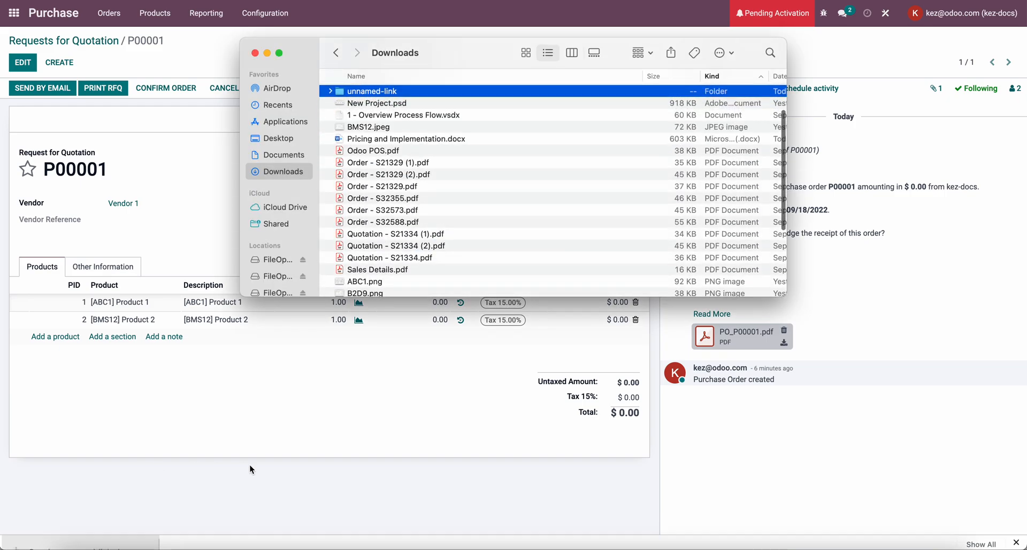
- Open the downloaded unnamed-link folder in Finder and view ABC1.png
double_click(387, 91)
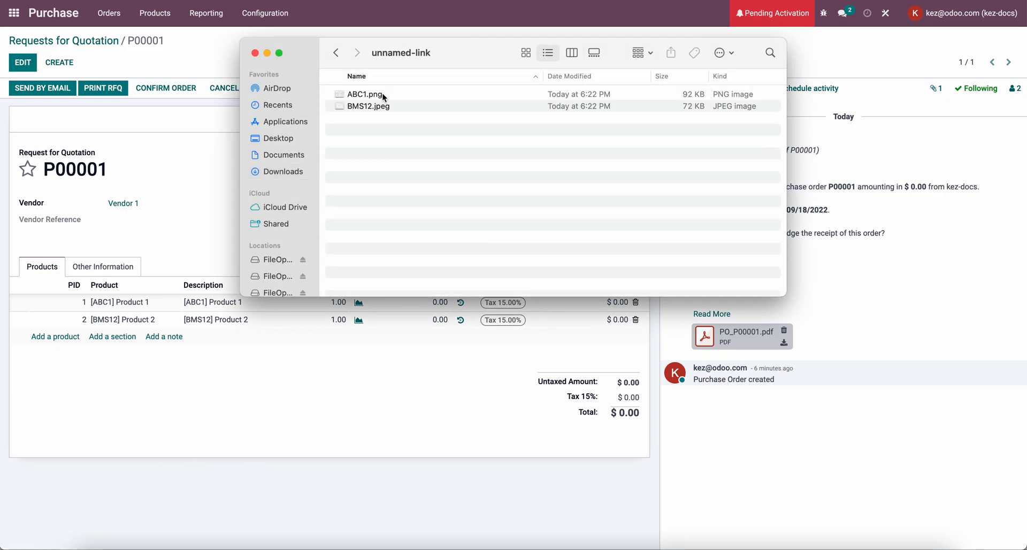
double_click(365, 93)
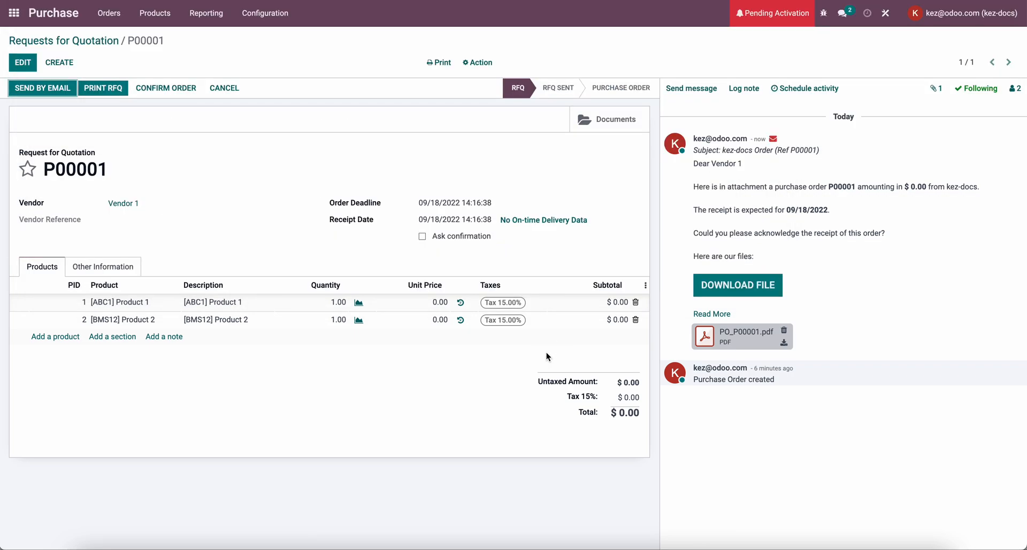
mouse_move(554, 172)
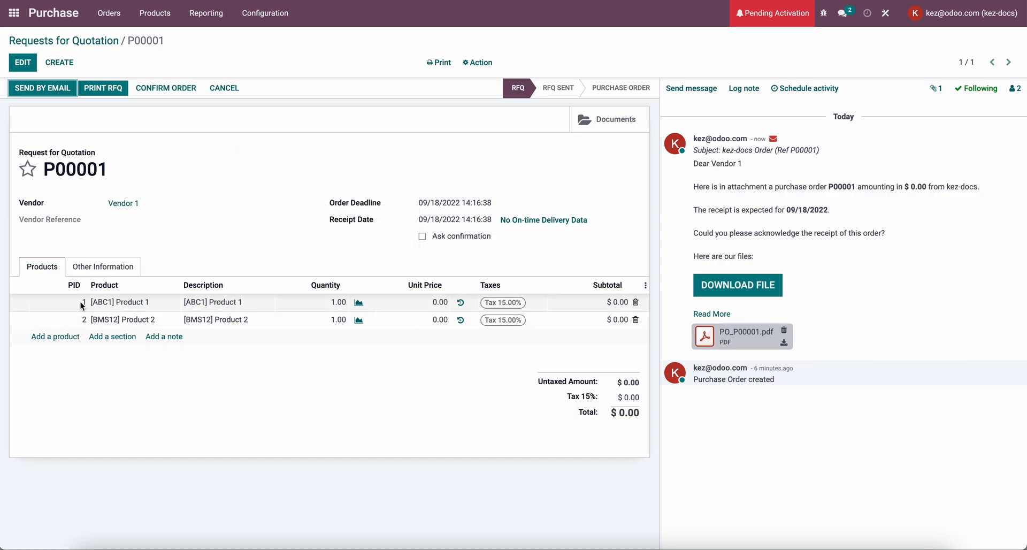
left_click(608, 119)
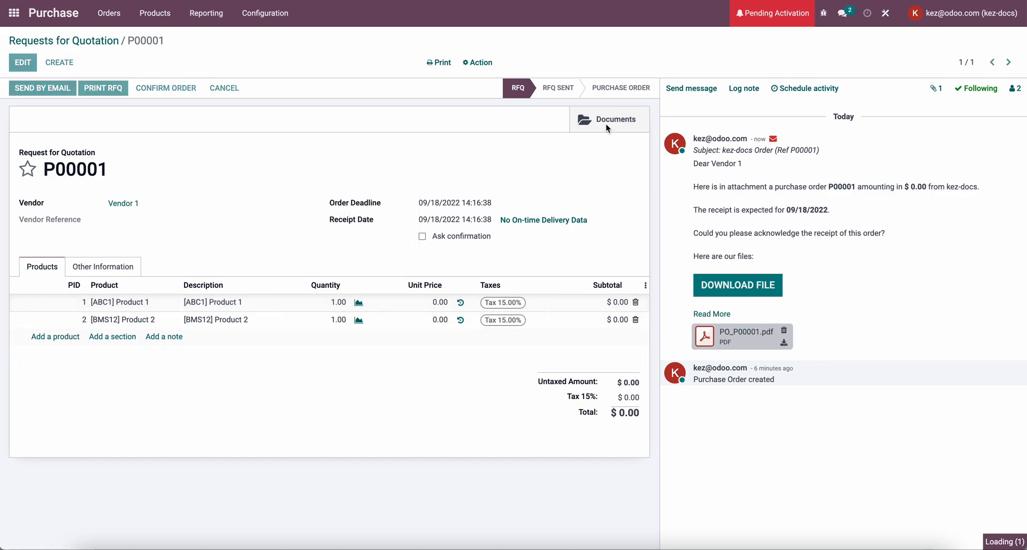
left_click(609, 119)
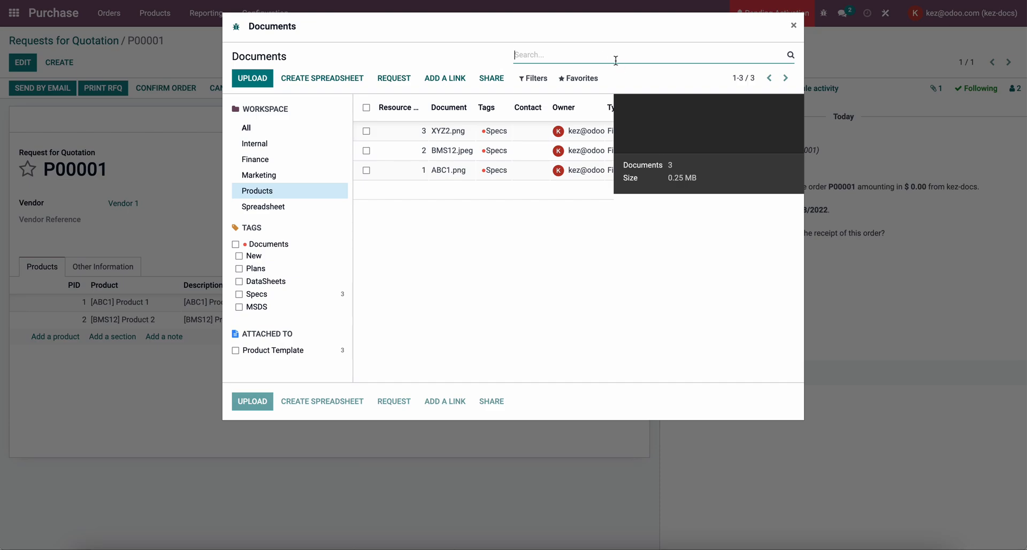
mouse_move(741, 29)
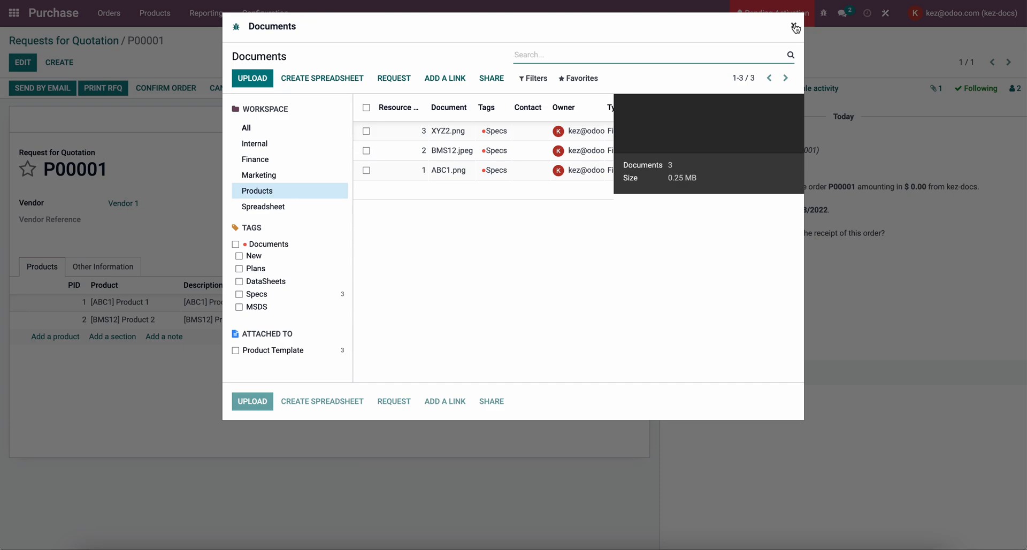
left_click(794, 27)
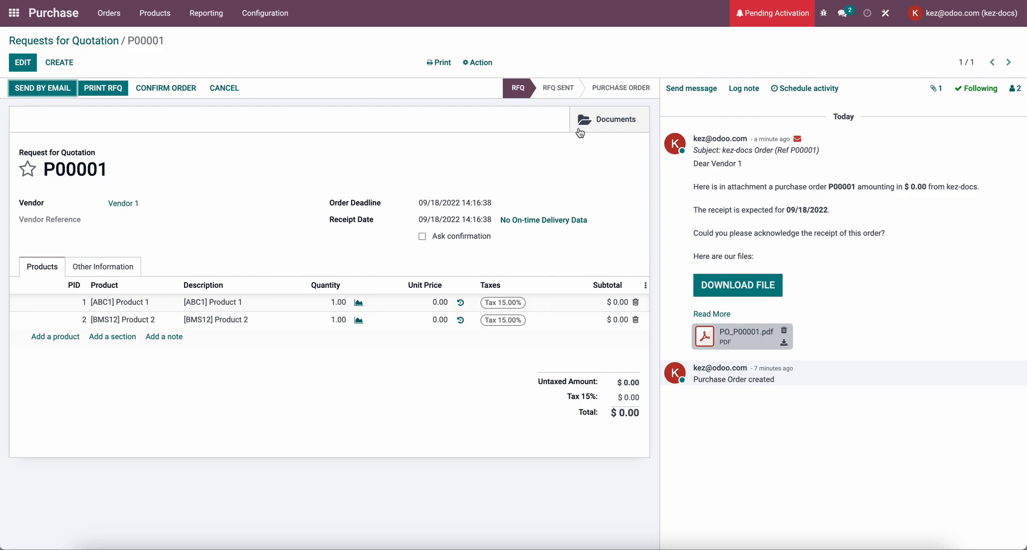
mouse_move(584, 132)
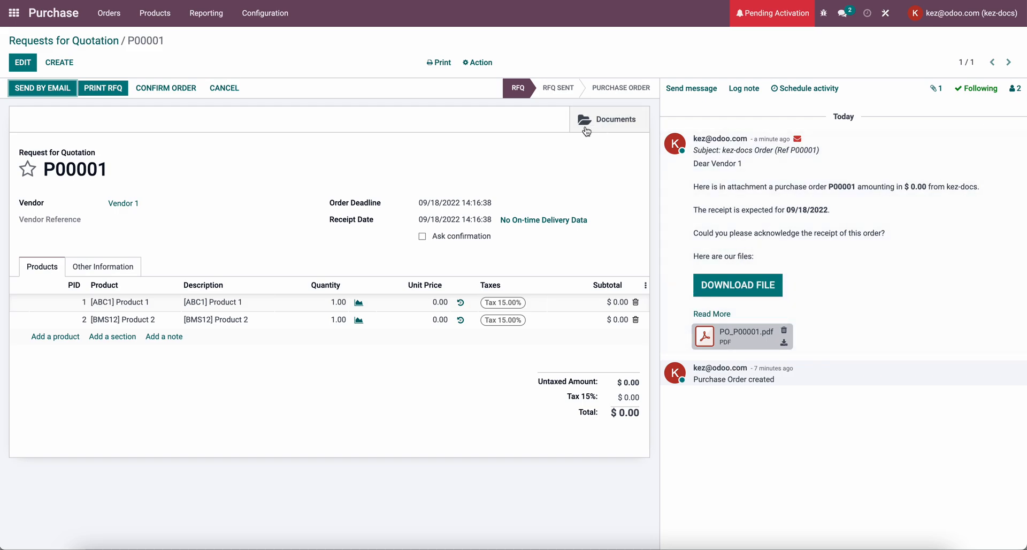
mouse_move(599, 133)
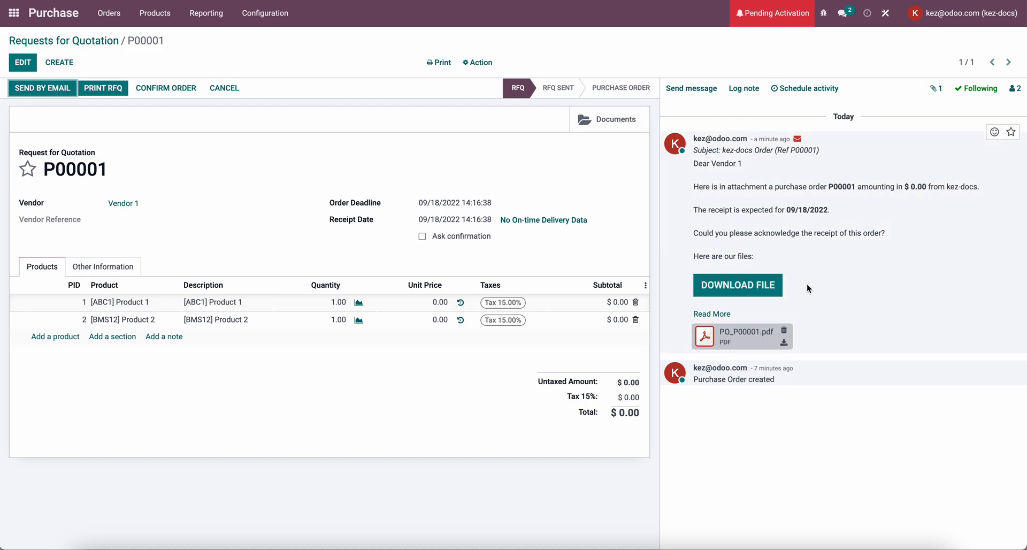
mouse_move(800, 296)
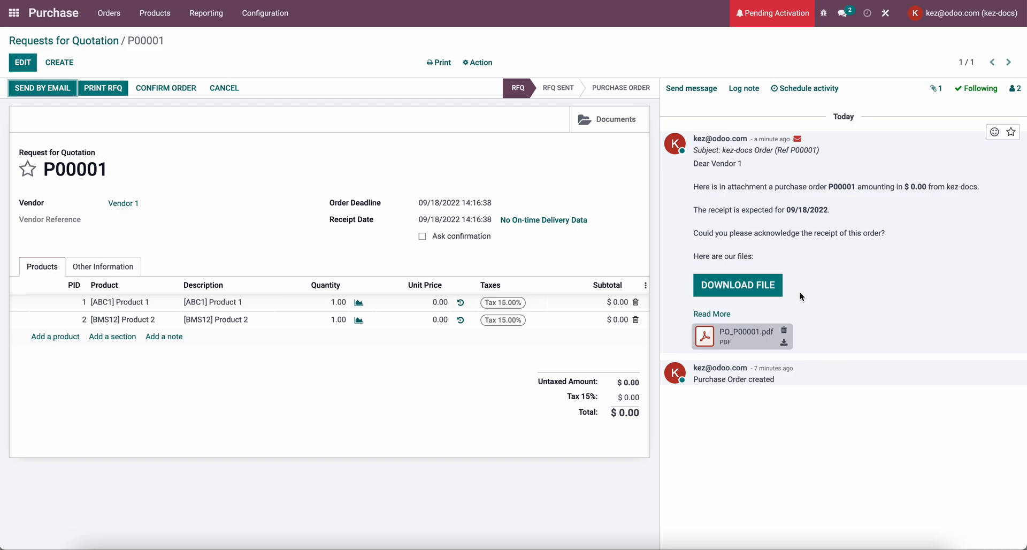
mouse_move(735, 269)
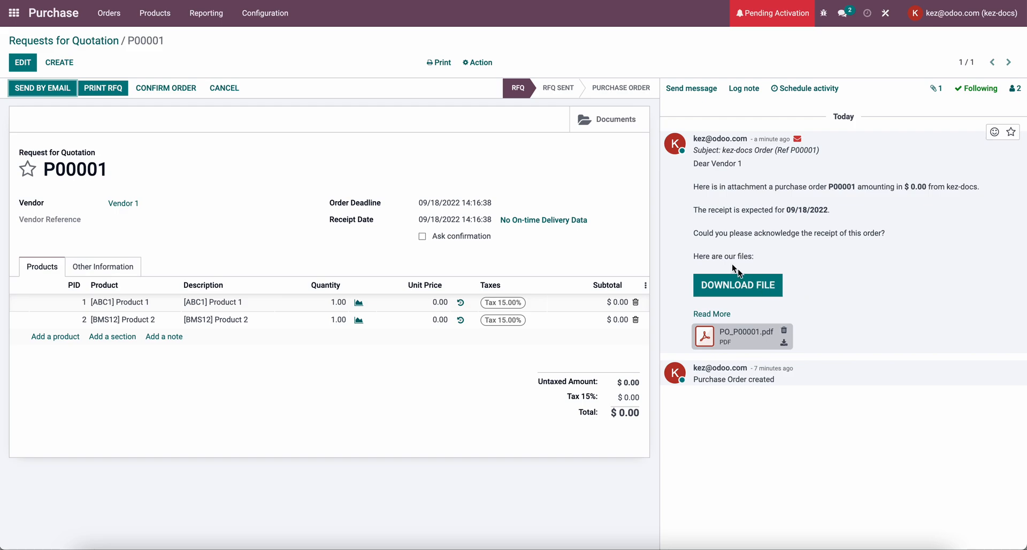
mouse_move(736, 292)
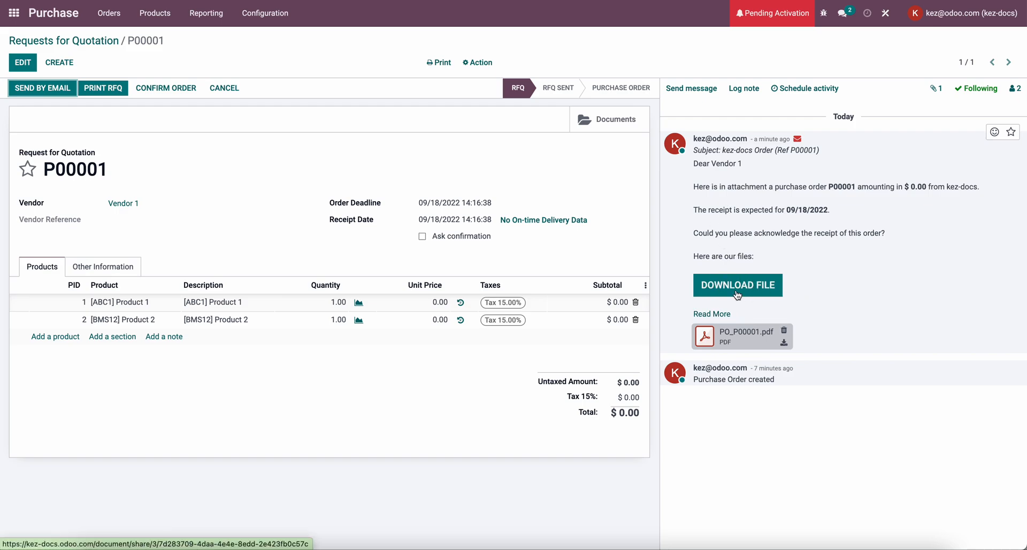